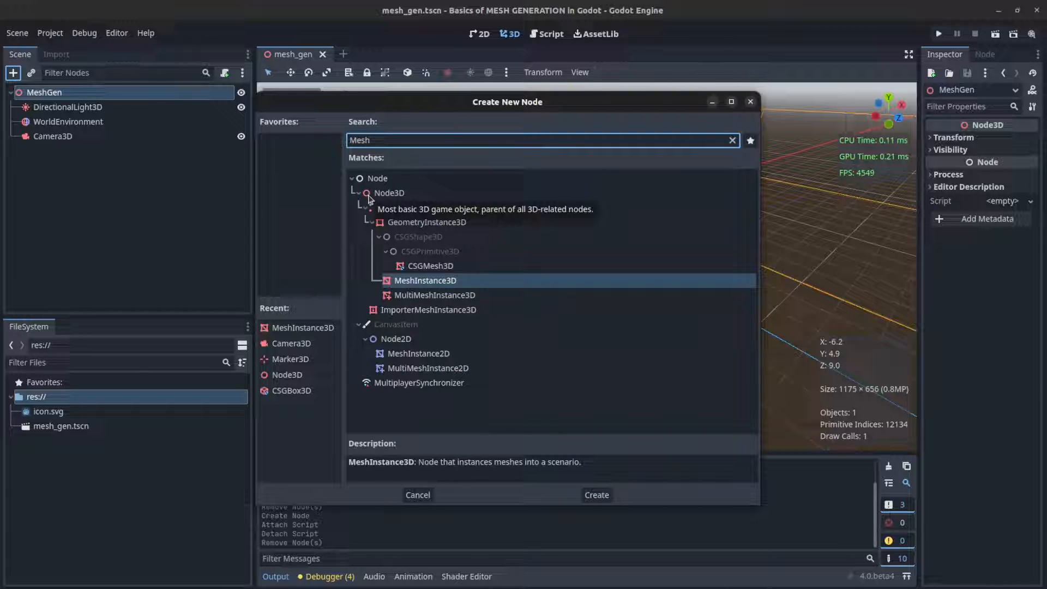
Step: Add a MeshInstance3D node and begin attaching a TerrainGen.gd script to it
{"action": "left_click", "coordinate": [595, 496]}
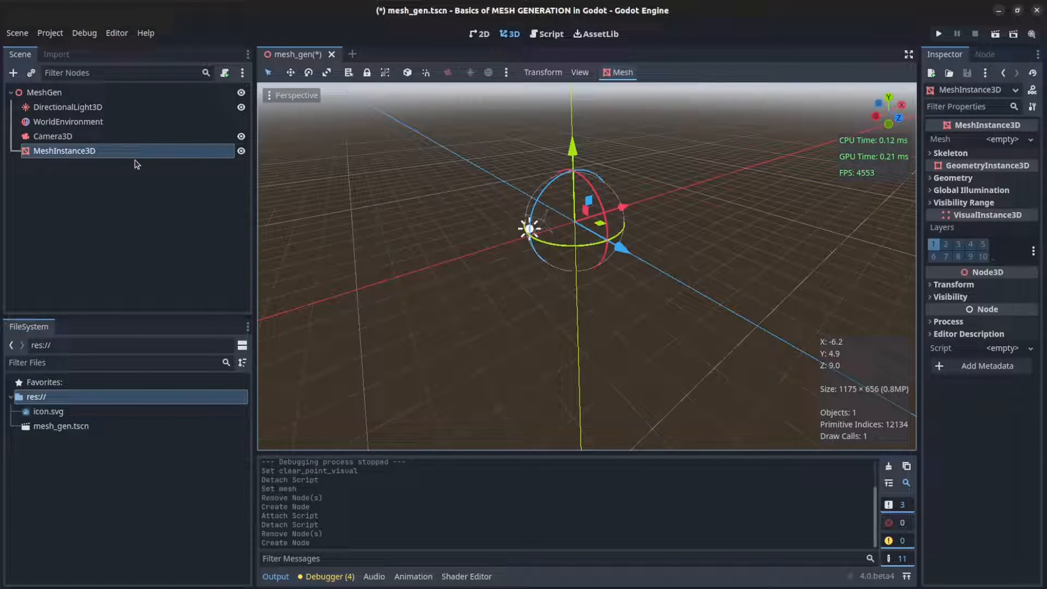
{"action": "left_click", "coordinate": [224, 72]}
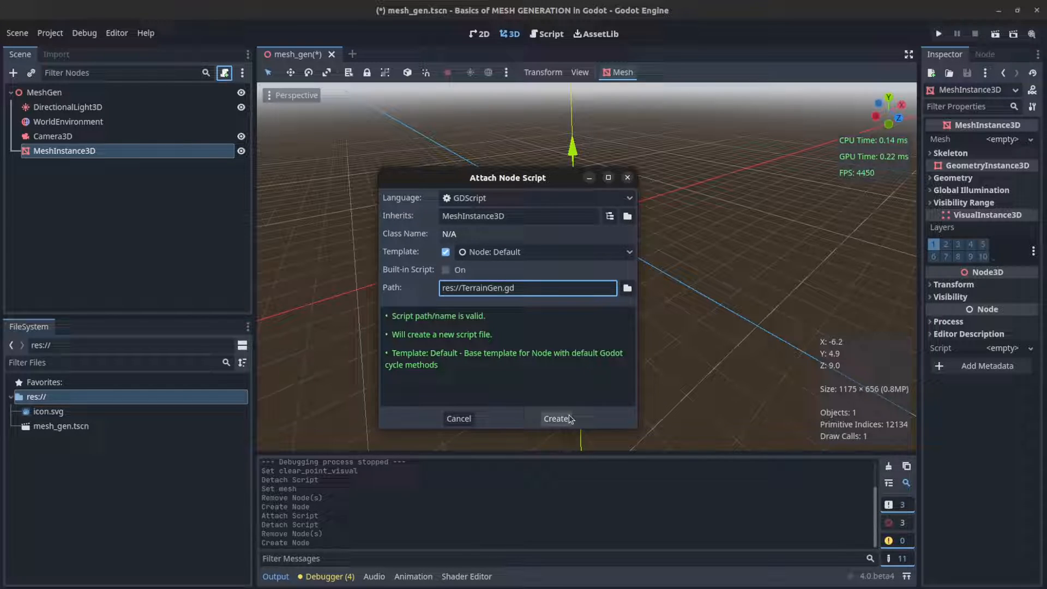
{"action": "left_click", "coordinate": [557, 419]}
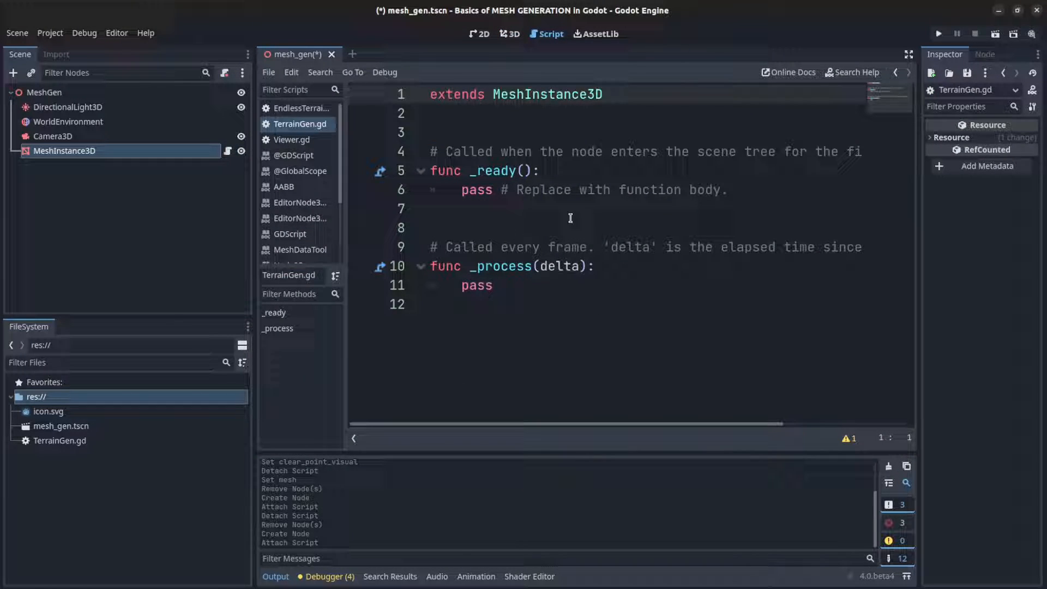
{"action": "type", "text": "@"}
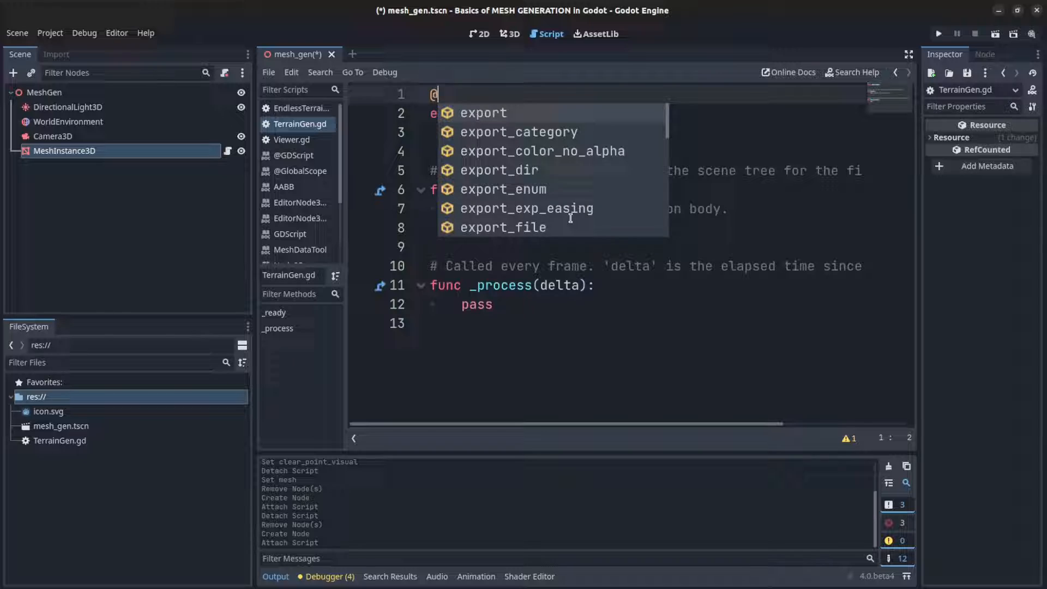
{"action": "type", "text": "tool"}
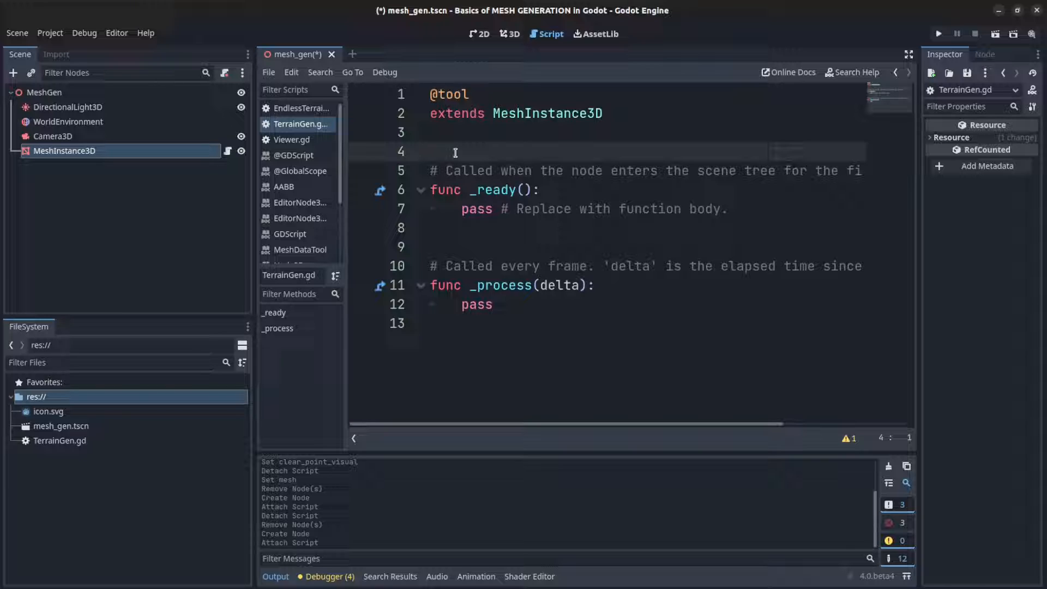
Step: Declare exported variables xSize = 20 and zSize = 20
{"action": "type", "text": "@export"}
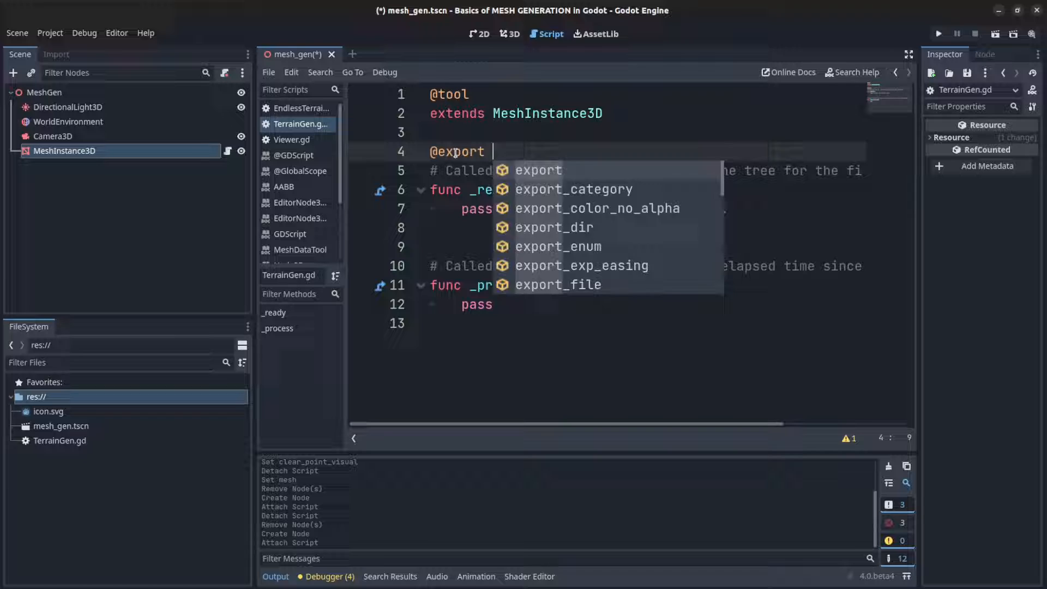
{"action": "type", "text": "var"}
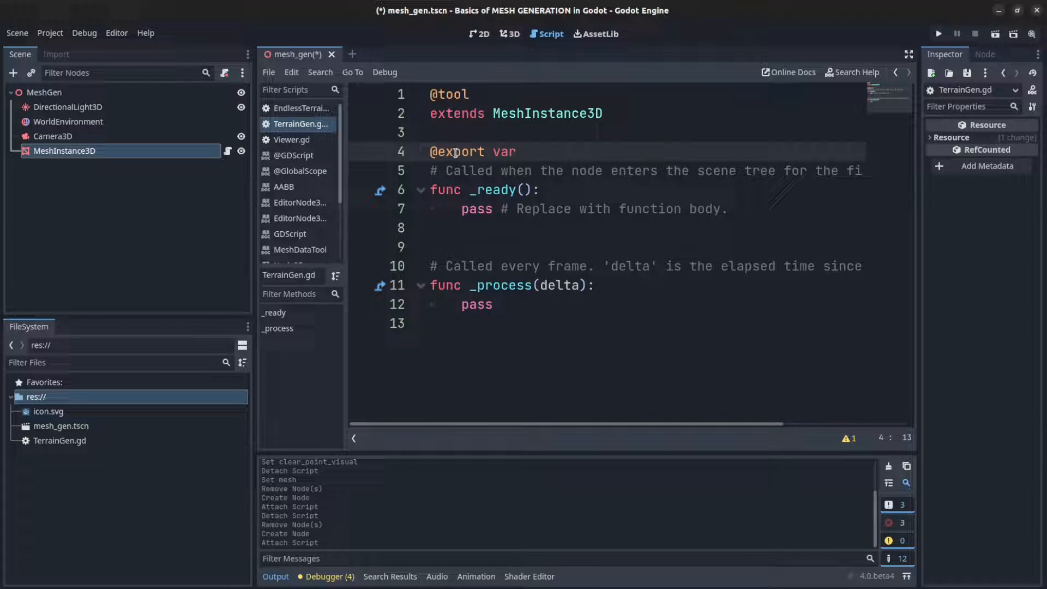
{"action": "type", "text": "xSize"}
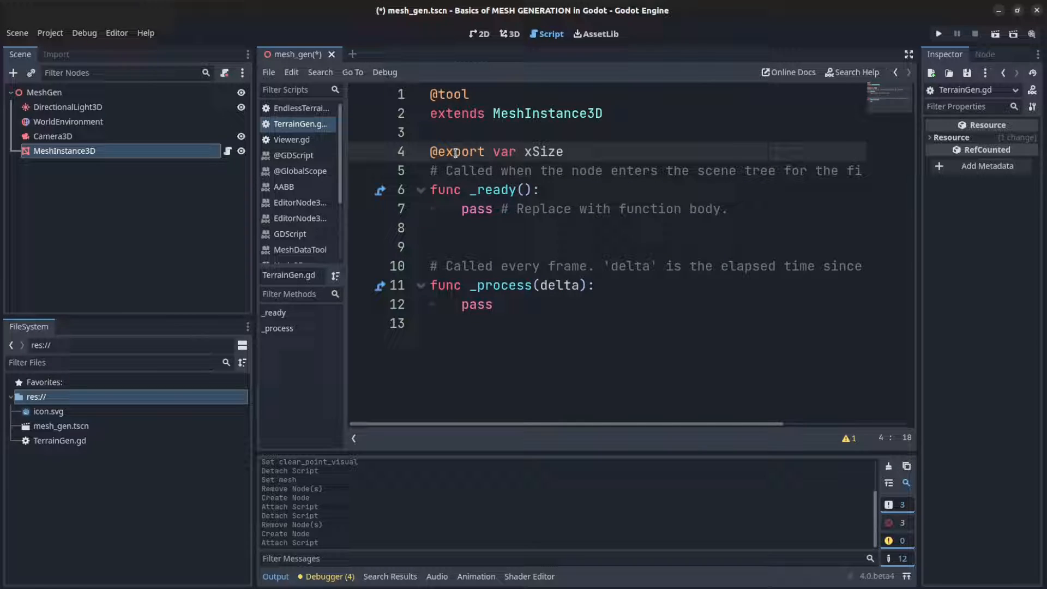
{"action": "type", "text": "= 20"}
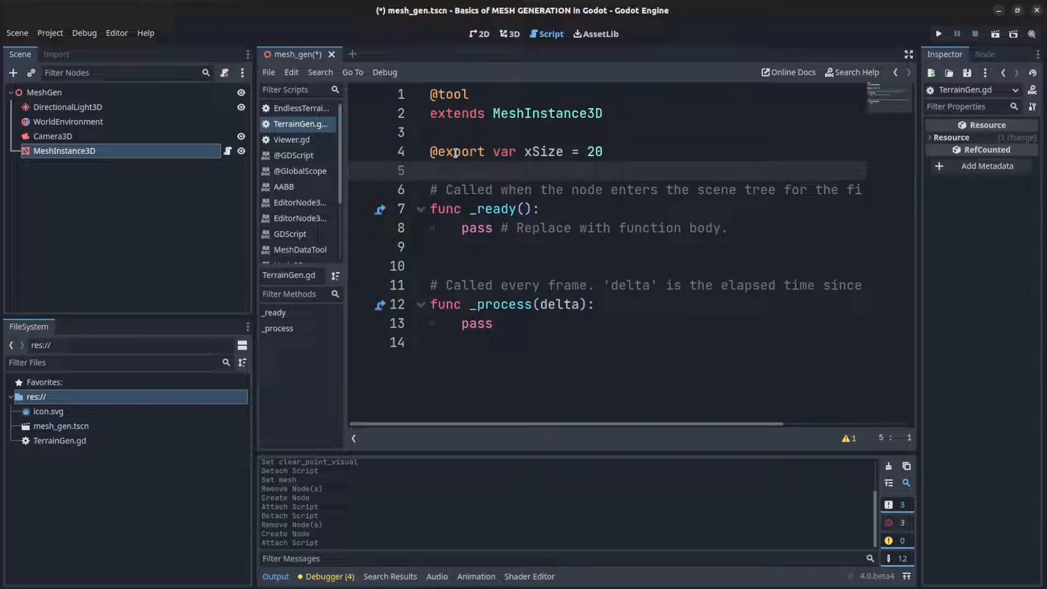
{"action": "type", "text": "@export var"}
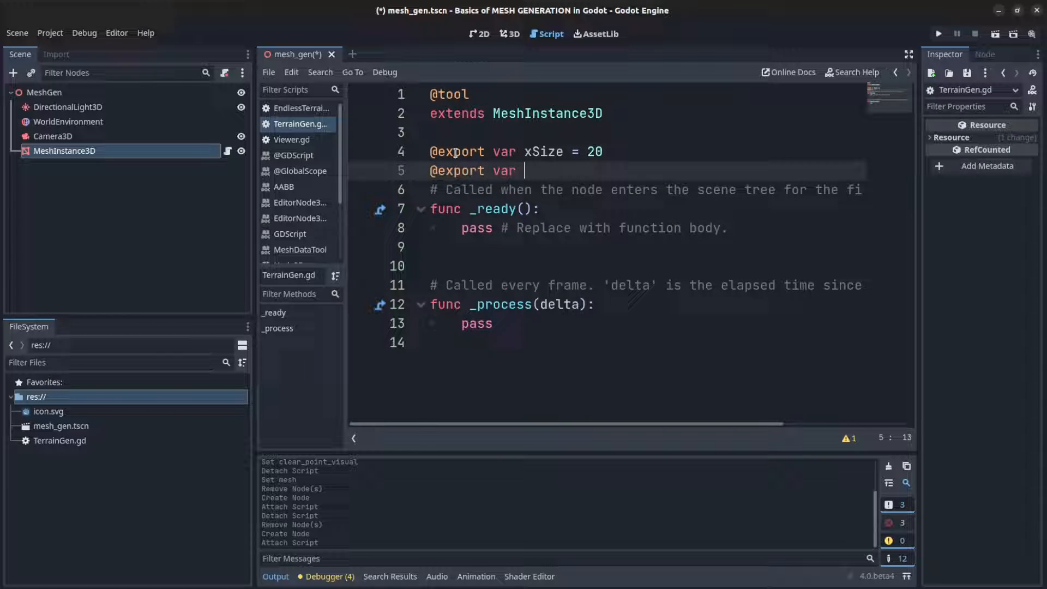
{"action": "type", "text": "zSize"}
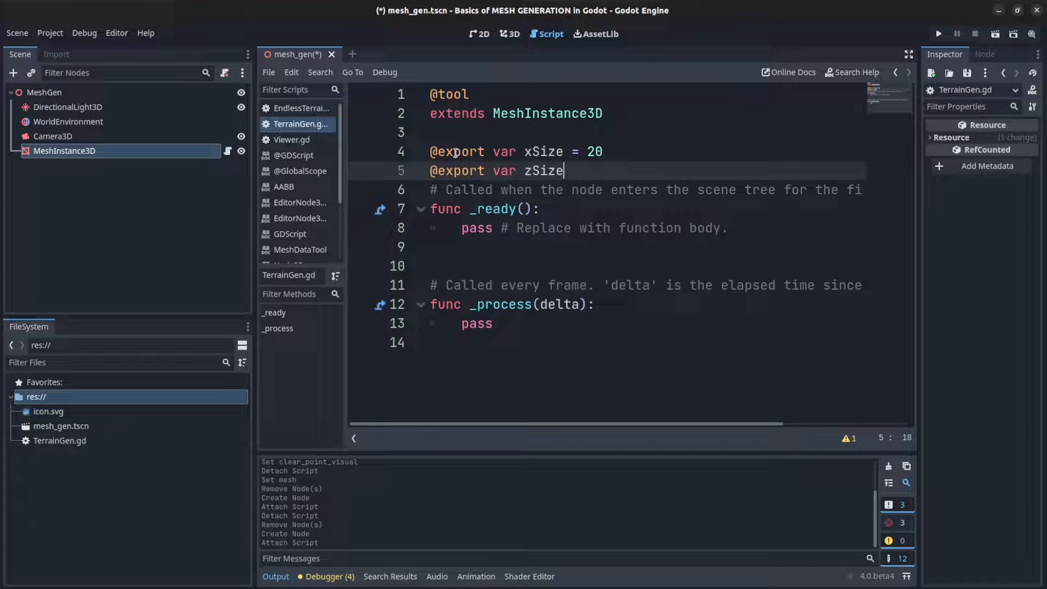
{"action": "type", "text": "= 20"}
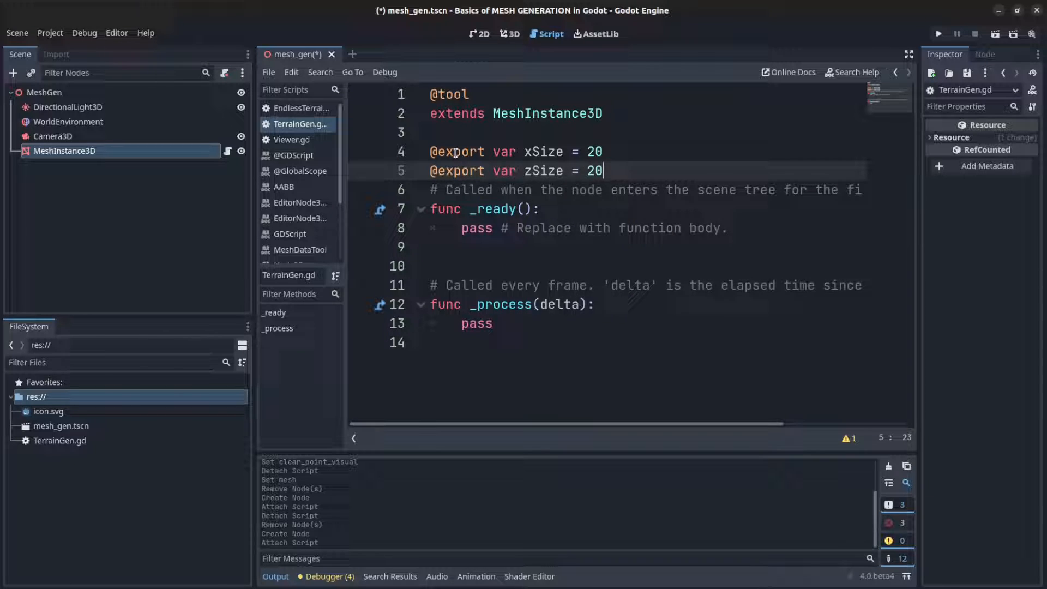
{"action": "key", "text": "enter"}
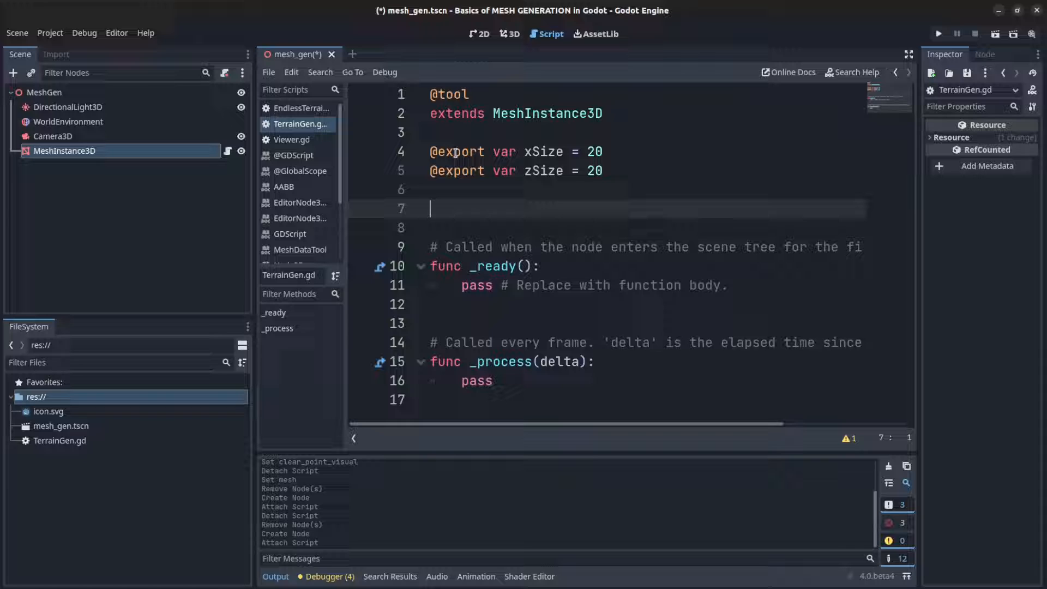
Step: Declare exported flags update and clear_vert_vis, both defaulting to false
{"action": "type", "text": "@export"}
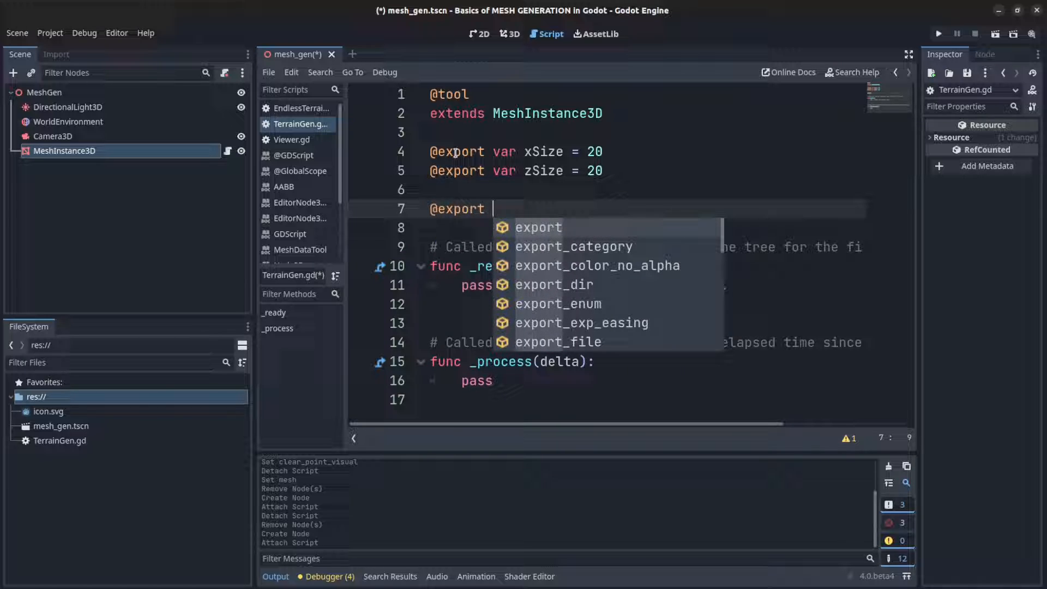
{"action": "type", "text": "var"}
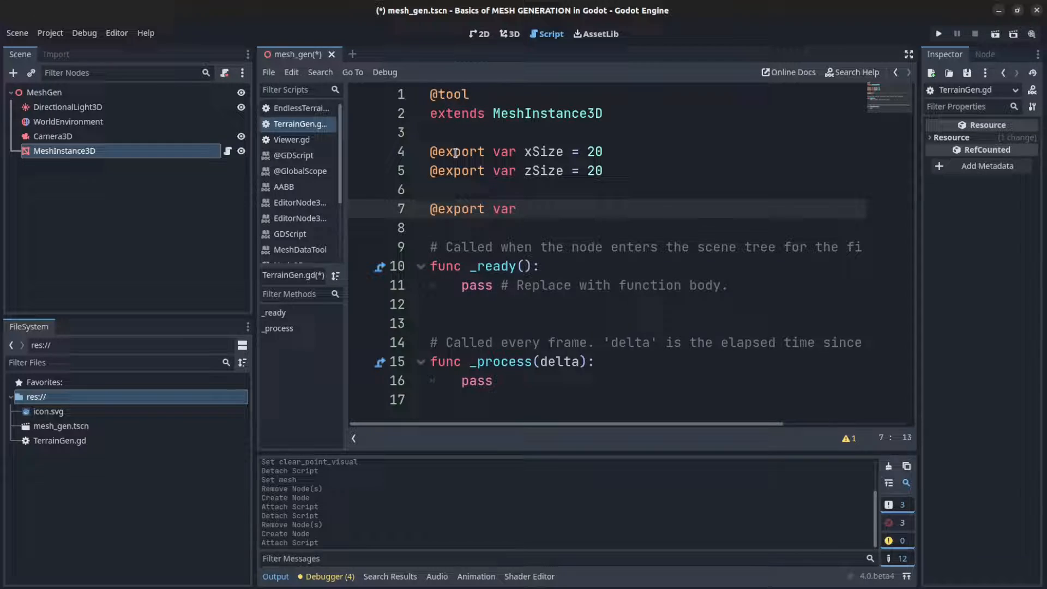
{"action": "type", "text": "update = false"}
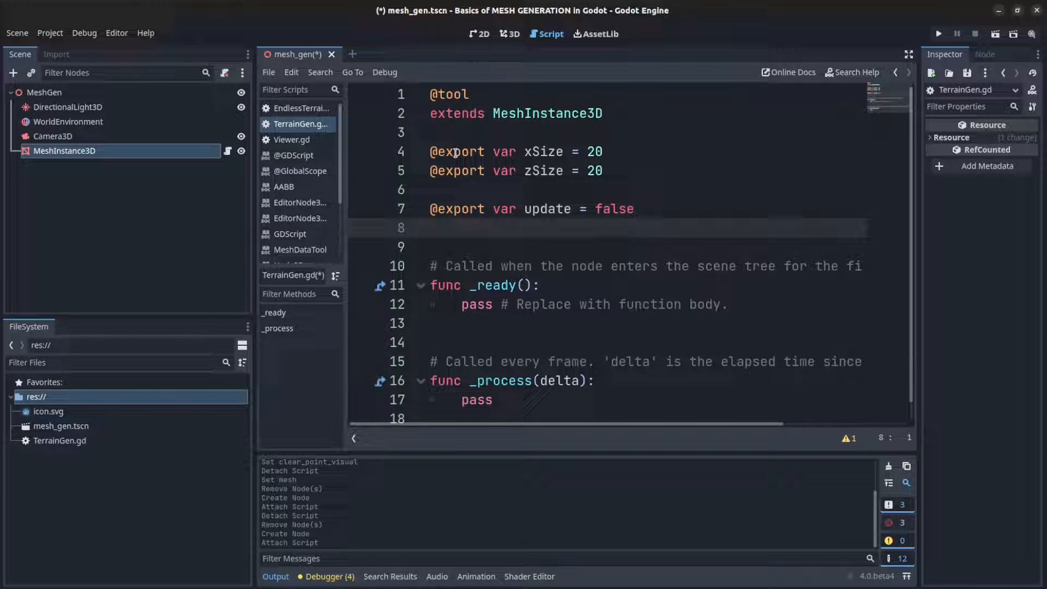
{"action": "type", "text": "@ex"}
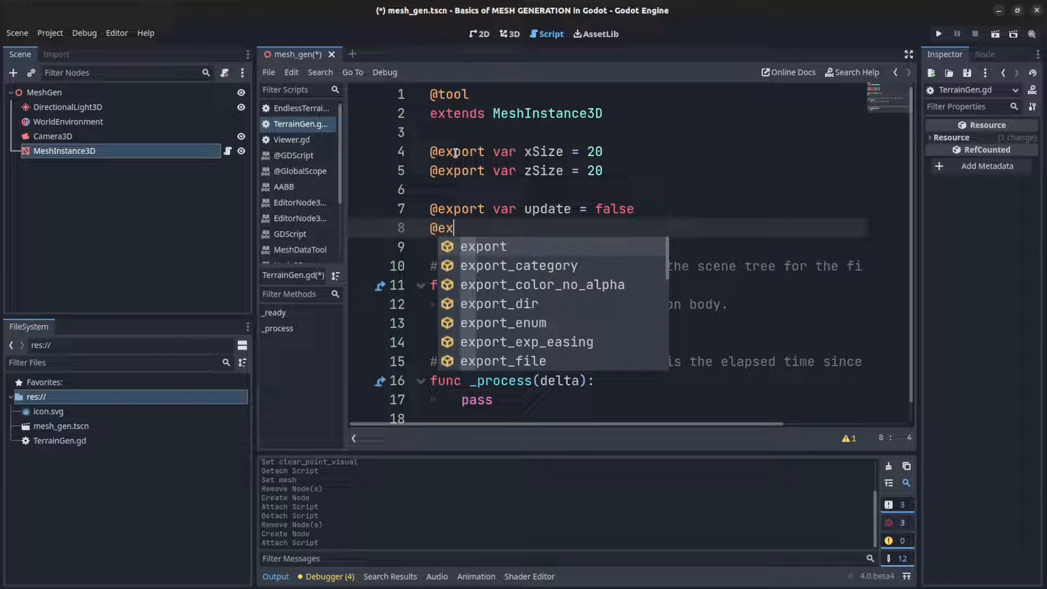
{"action": "type", "text": "port va"}
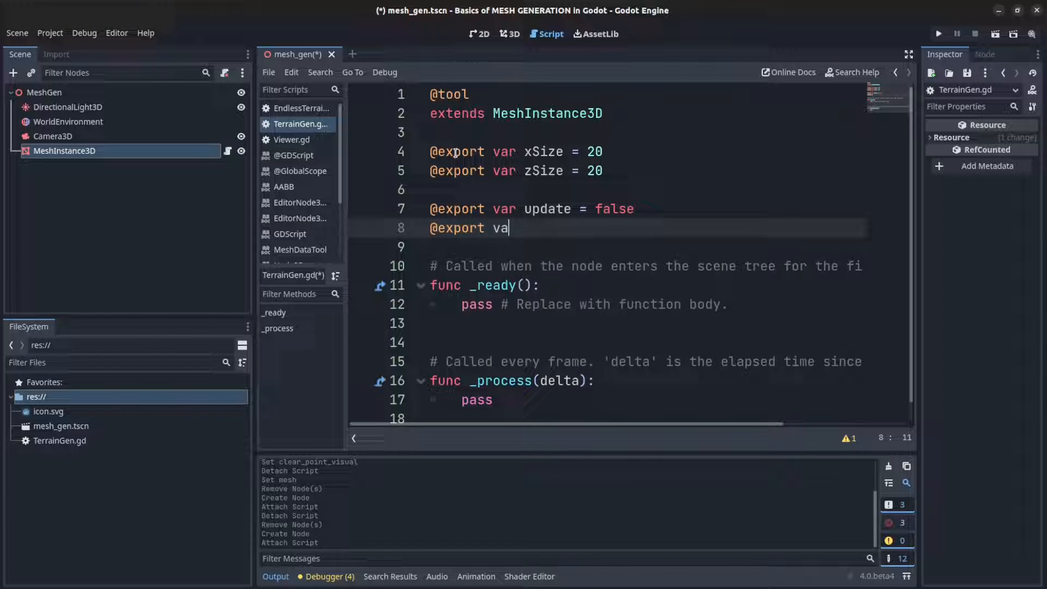
{"action": "type", "text": "r"}
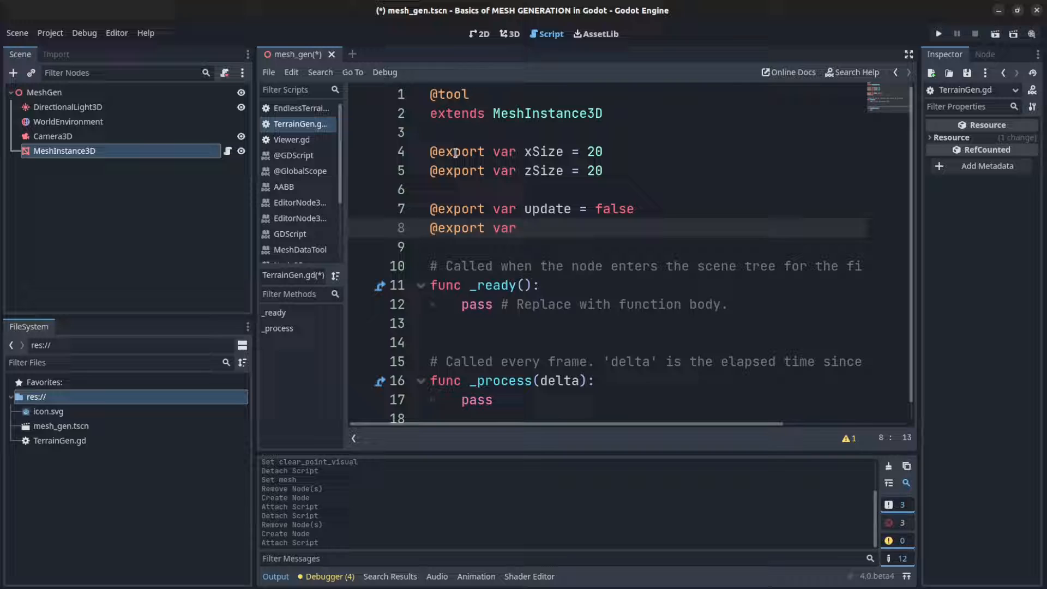
{"action": "type", "text": "cl"}
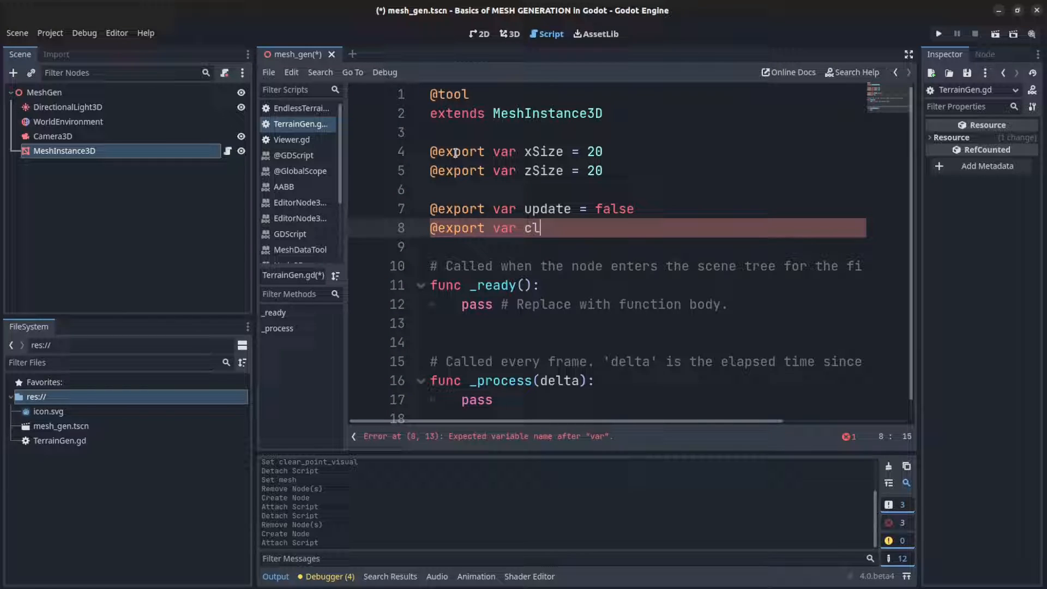
{"action": "type", "text": "eas"}
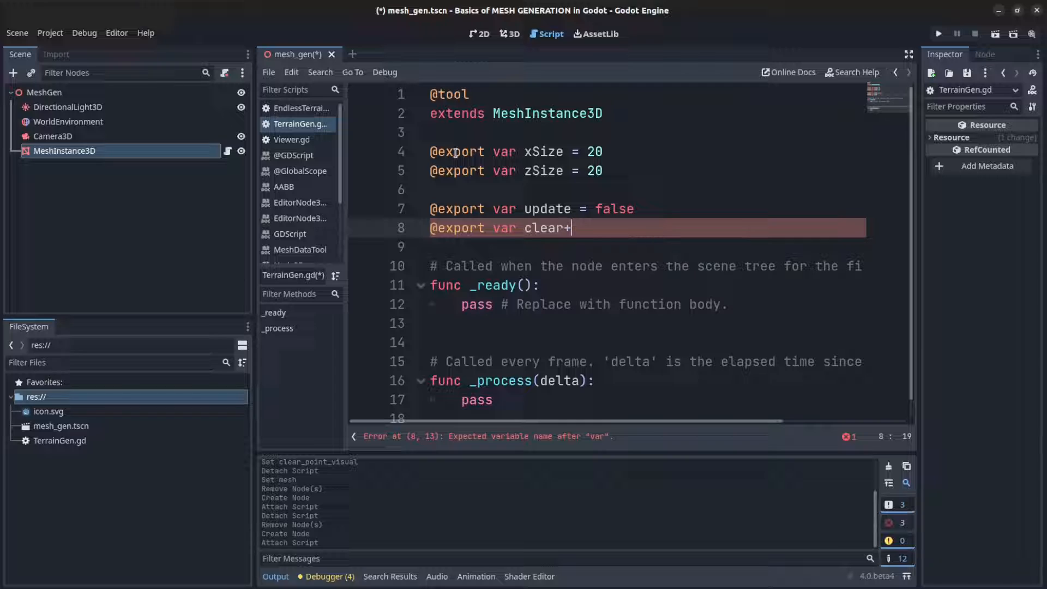
{"action": "type", "text": "_vert"}
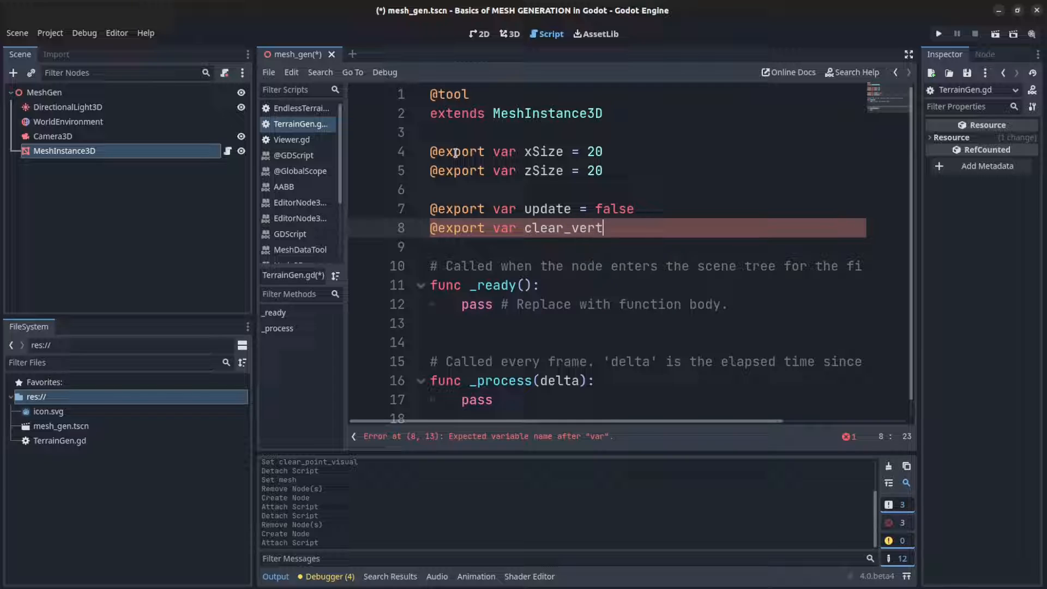
{"action": "type", "text": "_vis = false"}
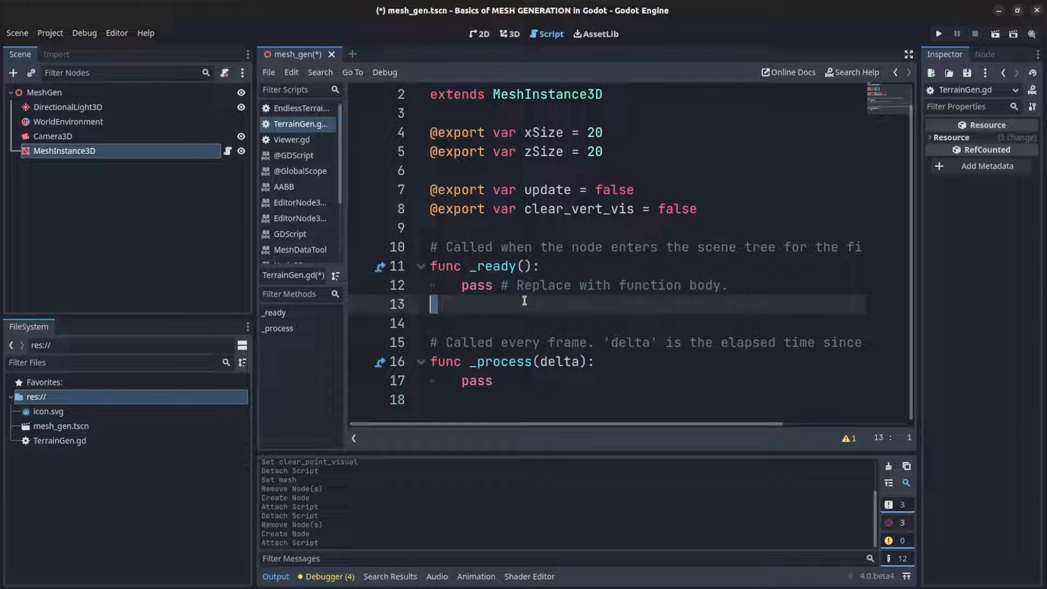
Step: Call generate_terrain() from _ready and define func generate_terrain()
{"action": "type", "text": "gene"}
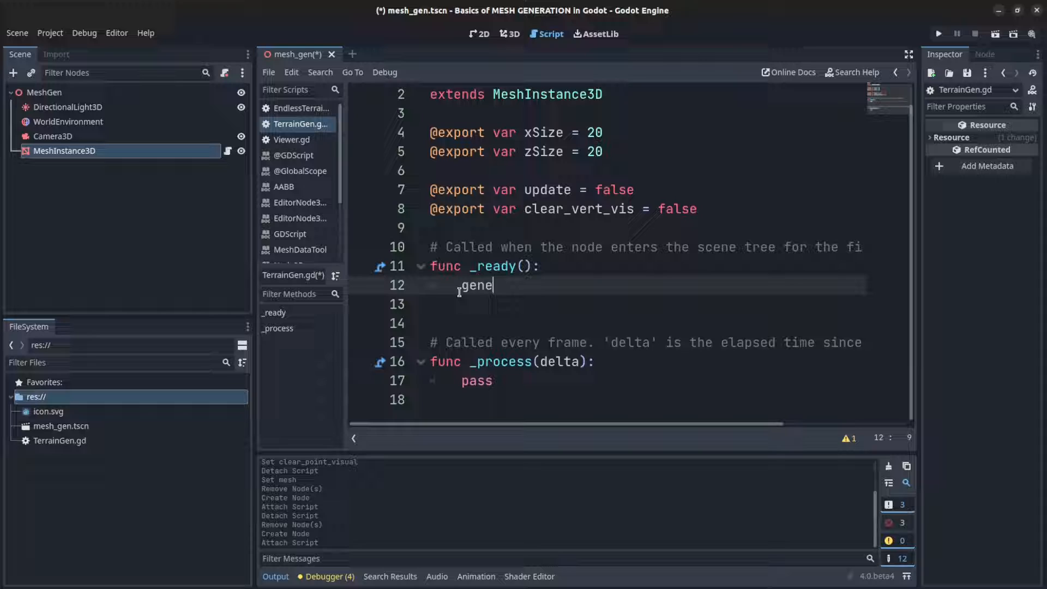
{"action": "type", "text": "rate_"}
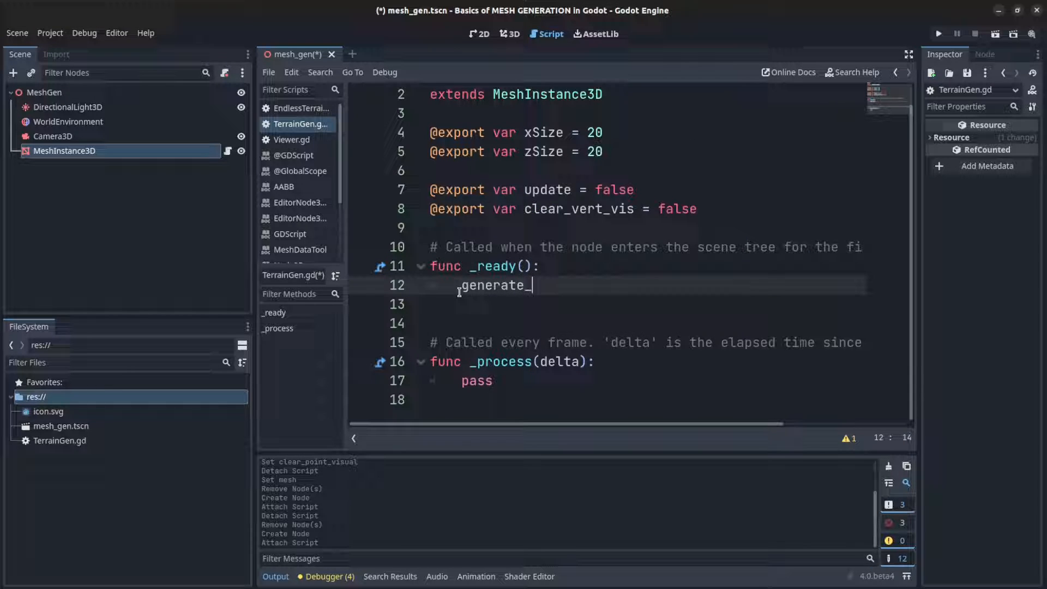
{"action": "type", "text": "terrain()"}
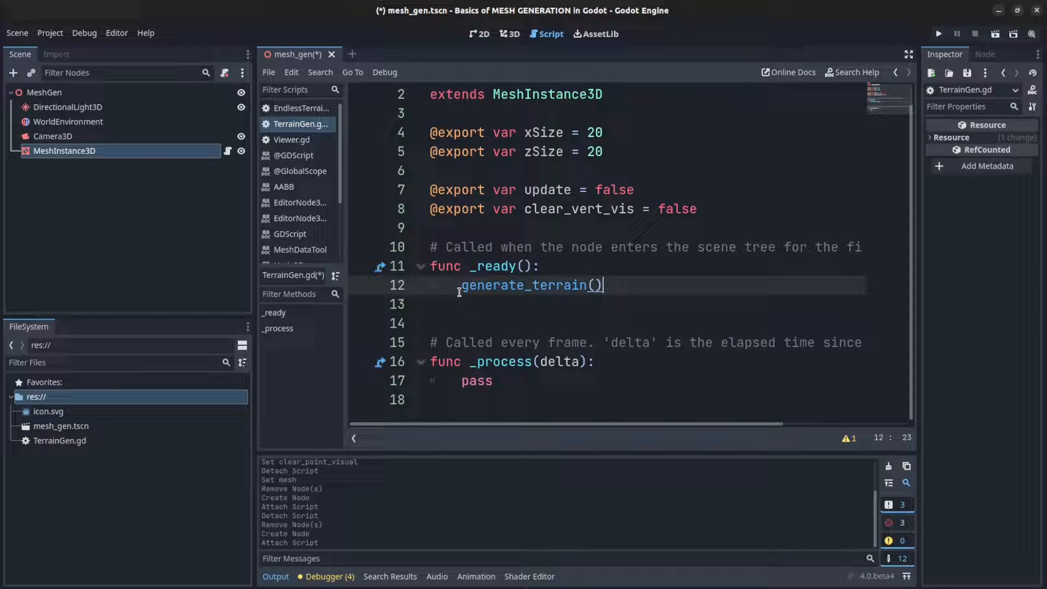
{"action": "type", "text": "f"}
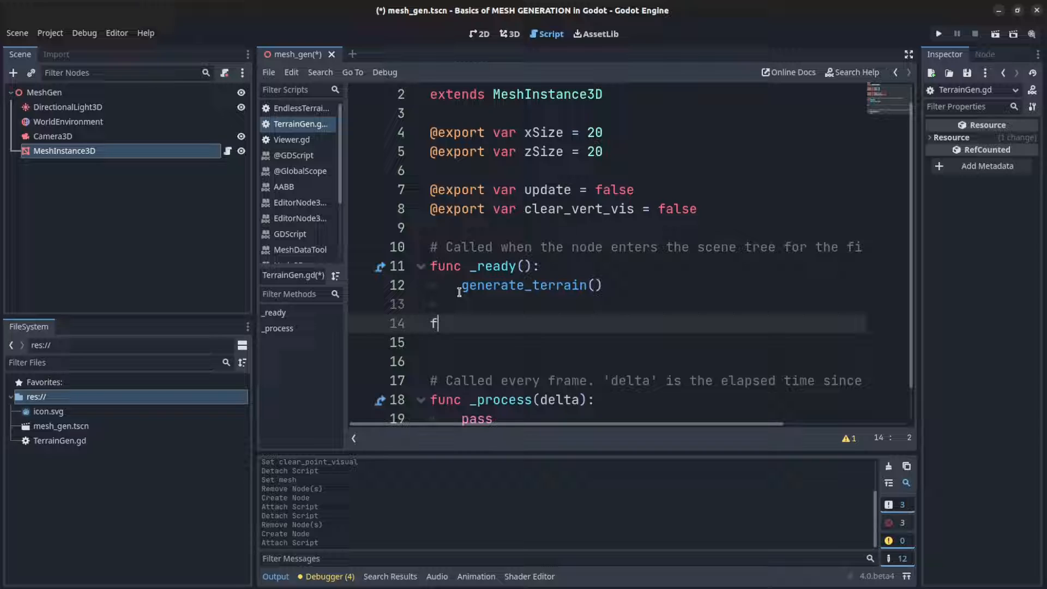
{"action": "type", "text": "unc generate_terrain():"}
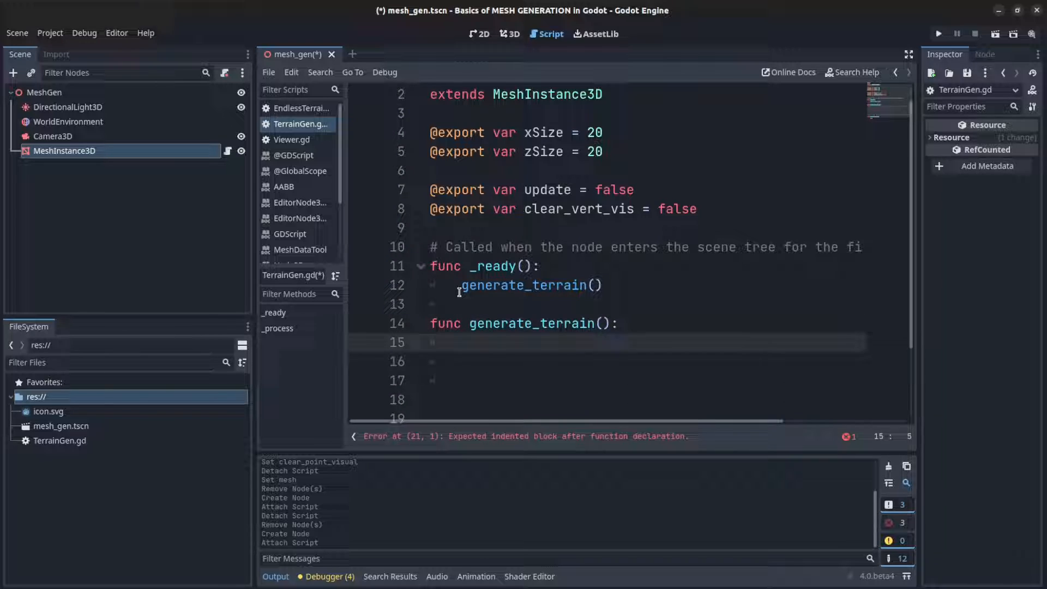
Step: Declare var a_mesh:ArrayMesh and var surftool = SurfaceTool.new() inside generate_terrain
{"action": "type", "text": "var a_"}
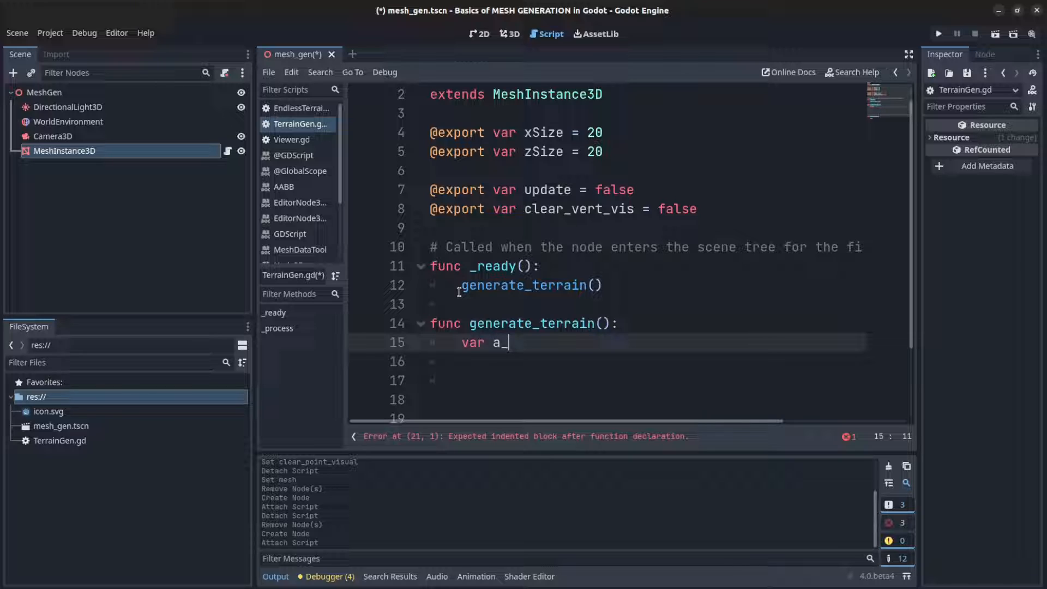
{"action": "type", "text": "mesh:ArrayMesh"}
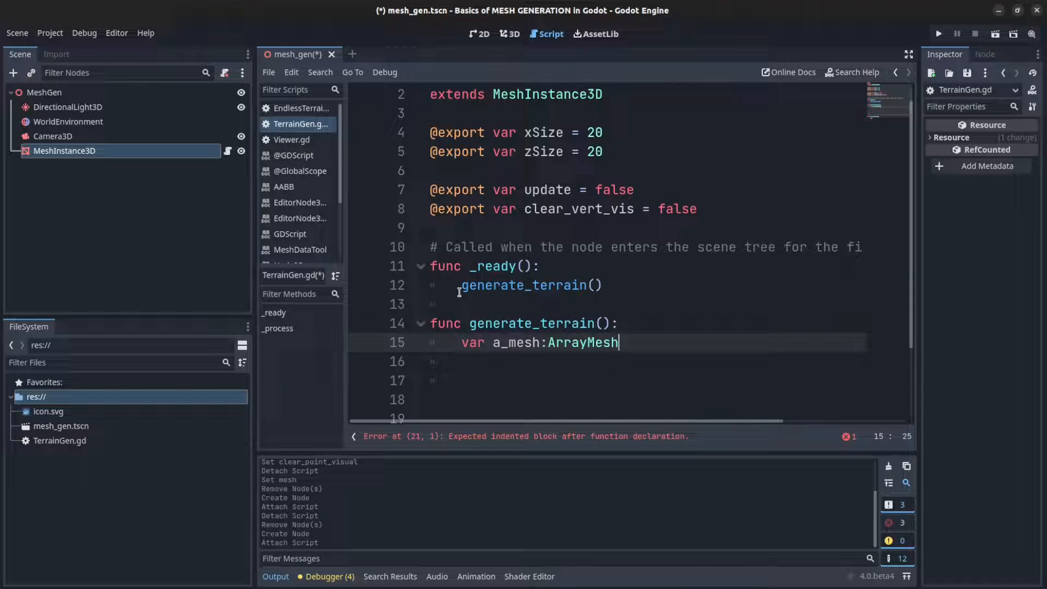
{"action": "key", "text": "Return"}
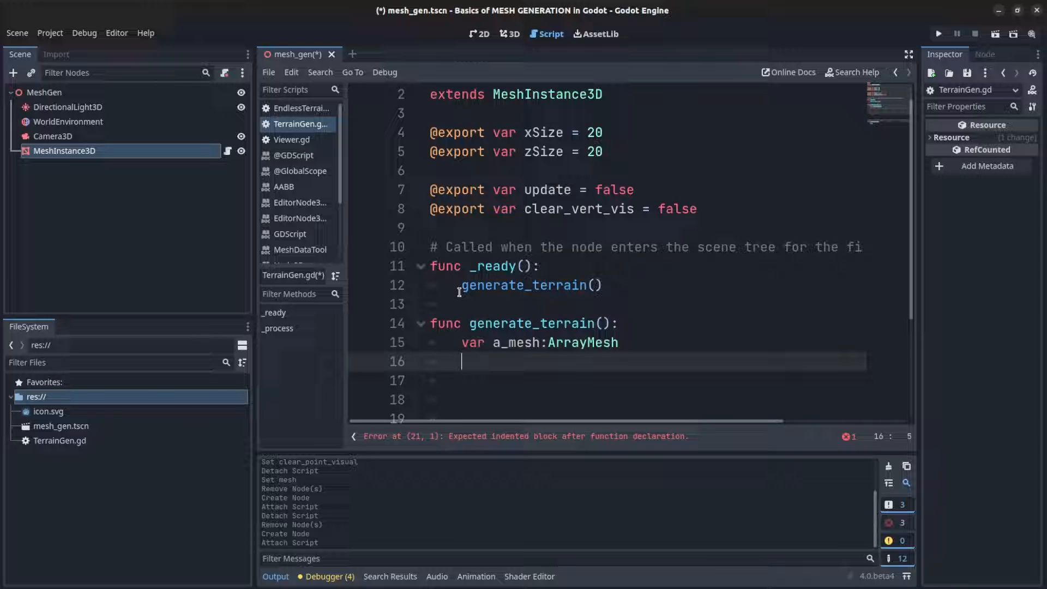
{"action": "type", "text": "var"}
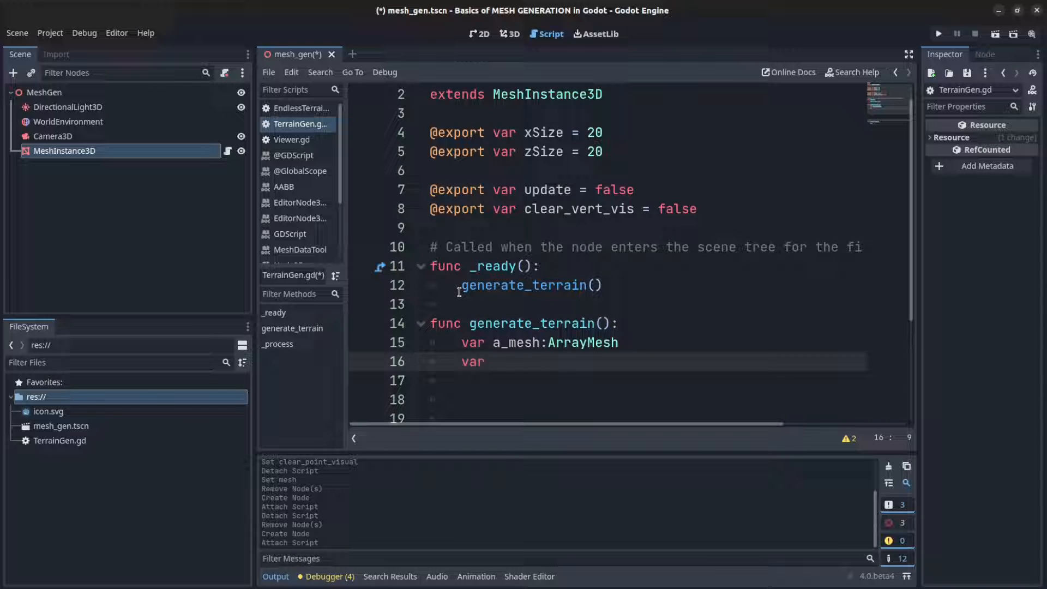
{"action": "type", "text": "surftool = SurfaceTool"}
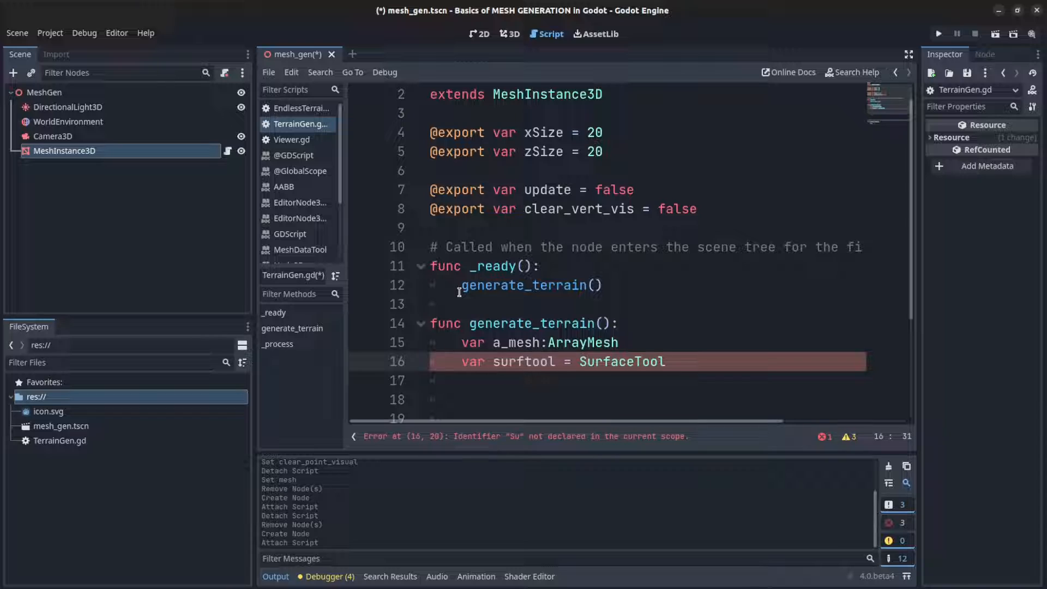
{"action": "type", "text": ".new()"}
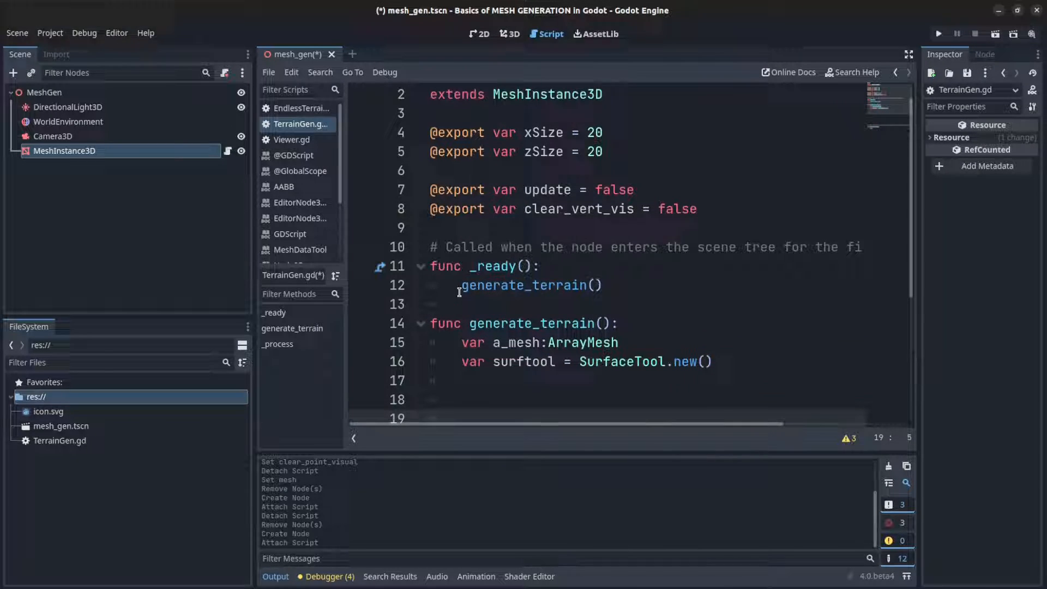
Step: Begin the surface tool with Mesh.PRIMITIVE_TRIANGLES
{"action": "scroll", "scroll_direction": "down", "scroll_amount": 3}
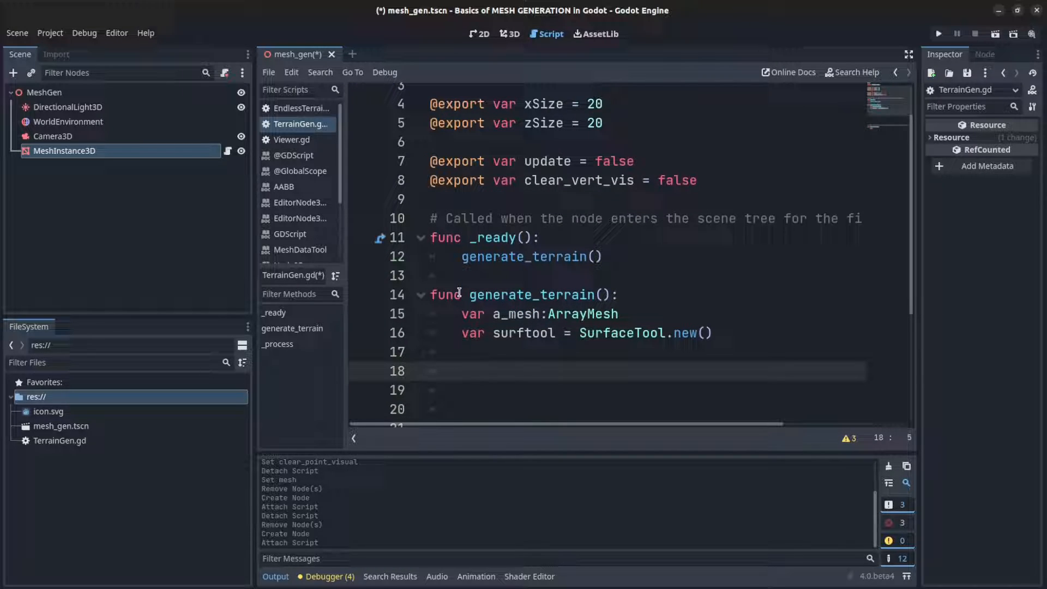
{"action": "type", "text": "surftool."}
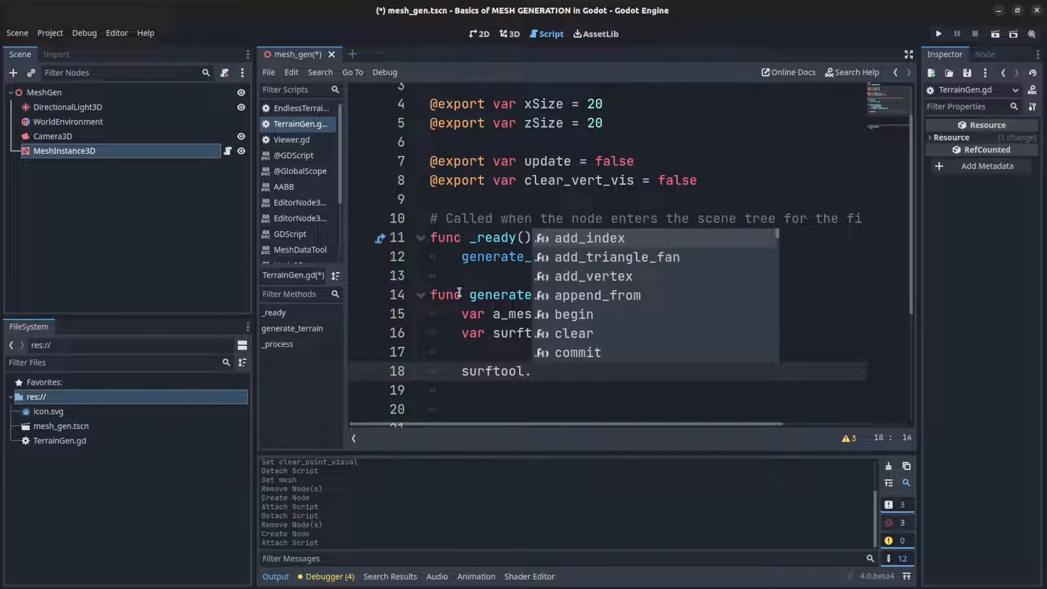
{"action": "type", "text": "begin(Mesh.PRIMITIVE_TRIANGLES"}
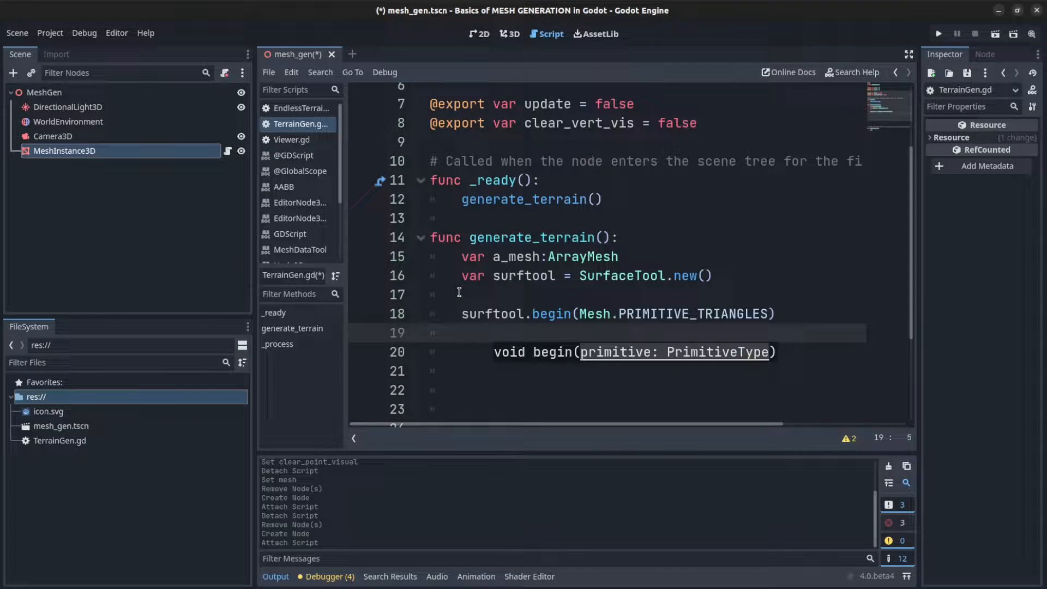
Step: Write nested loops 'for z in range(zSize+1):' and 'for x in range(zSize+1):'
{"action": "type", "text": "for"}
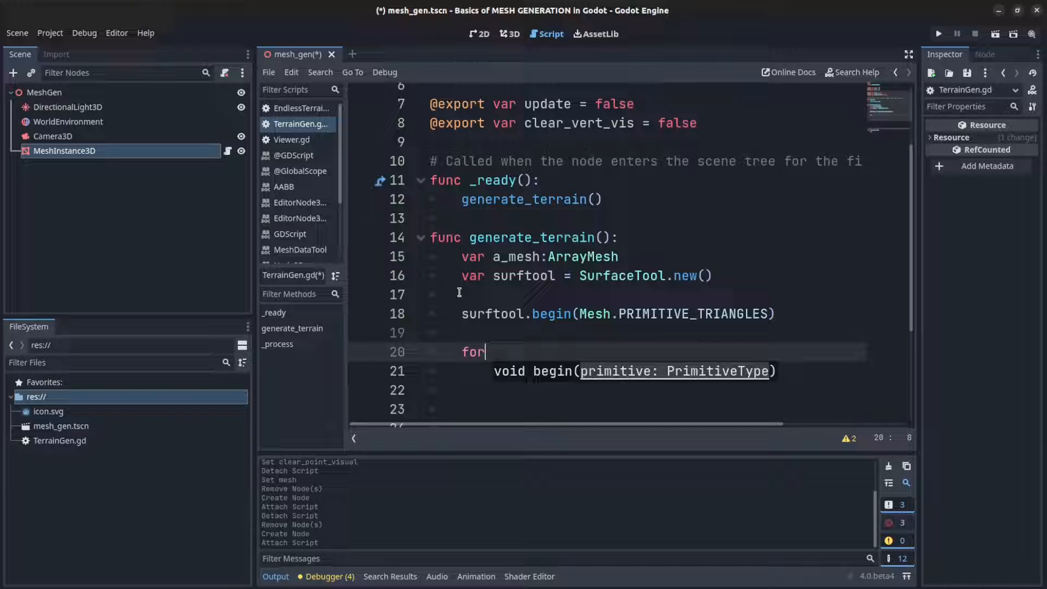
{"action": "type", "text": "z"}
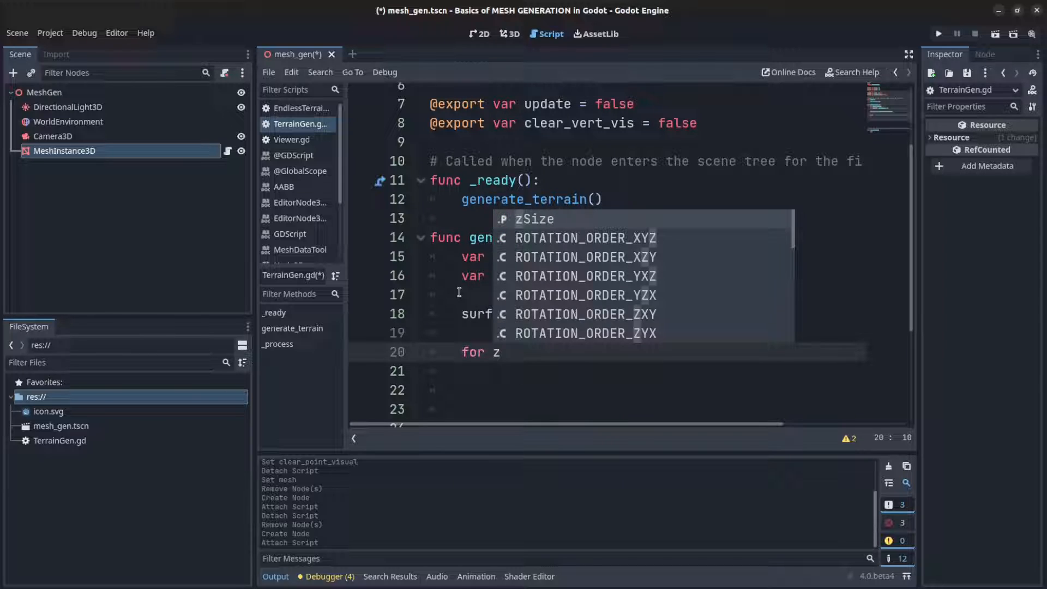
{"action": "type", "text": "in"}
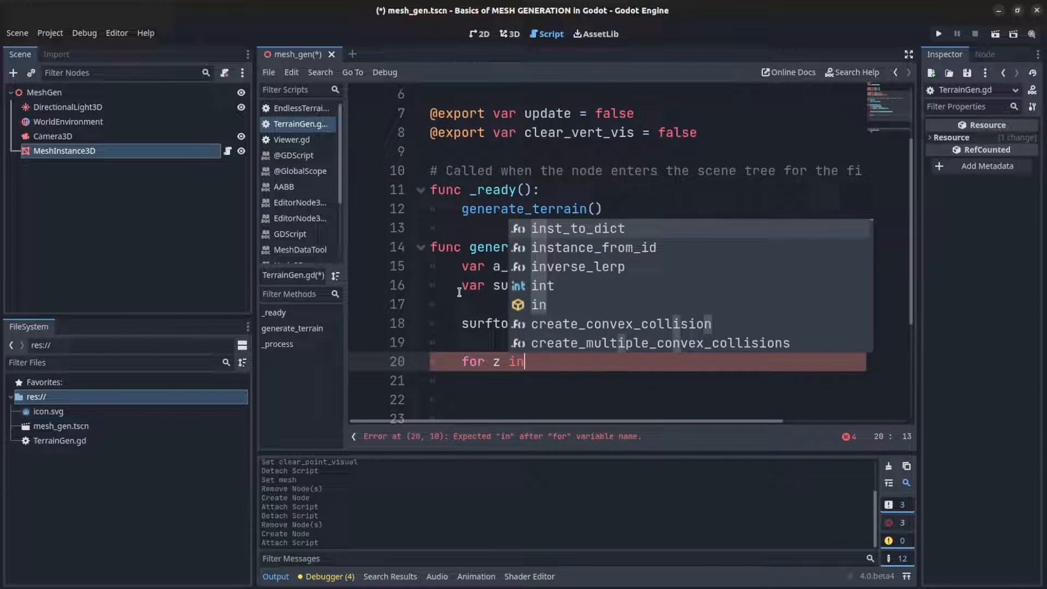
{"action": "type", "text": "range("}
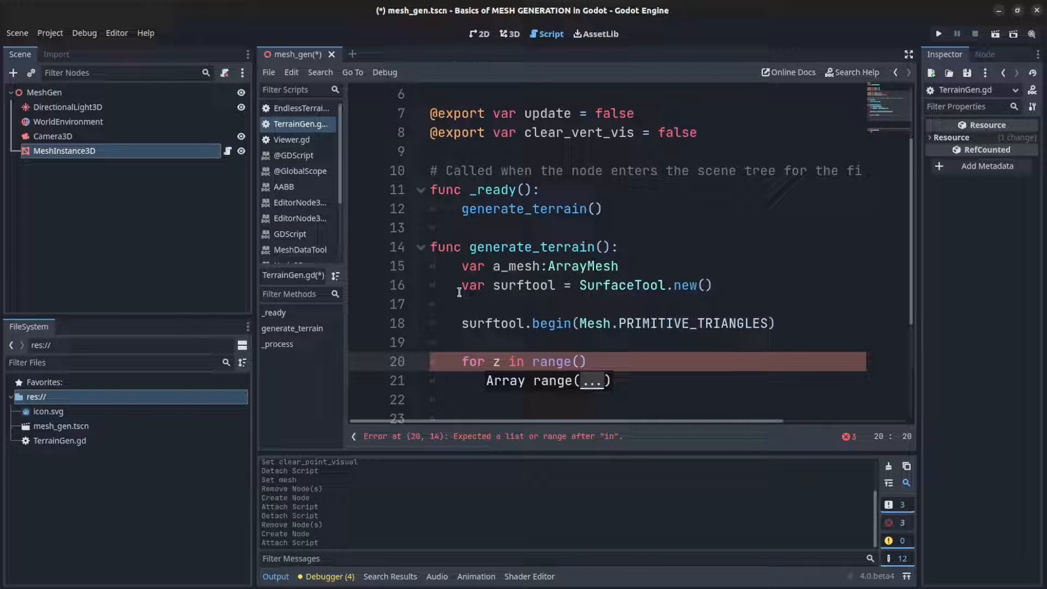
{"action": "type", "text": "zSize"}
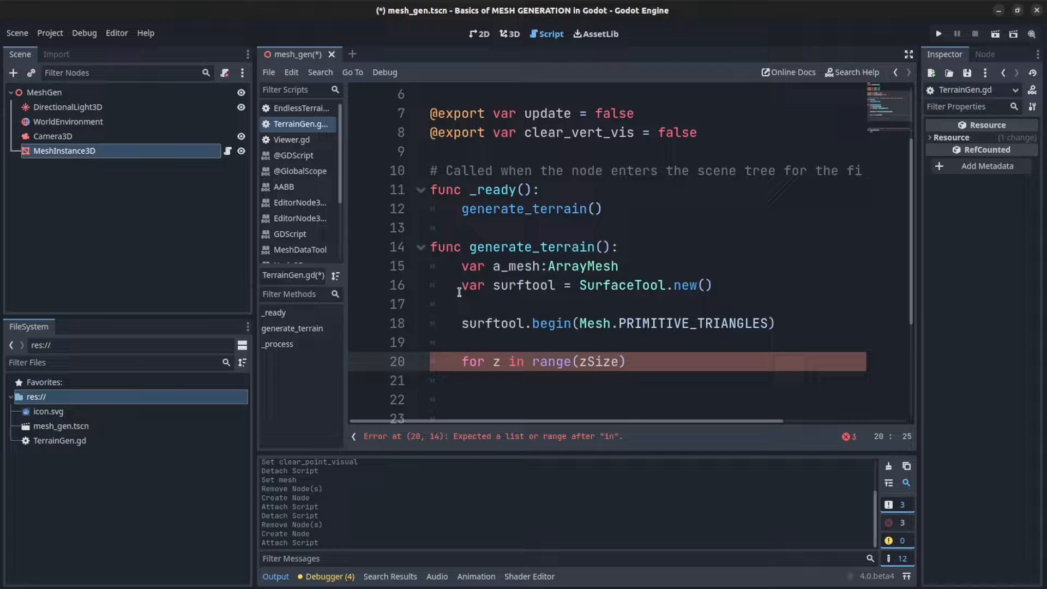
{"action": "type", "text": "+"}
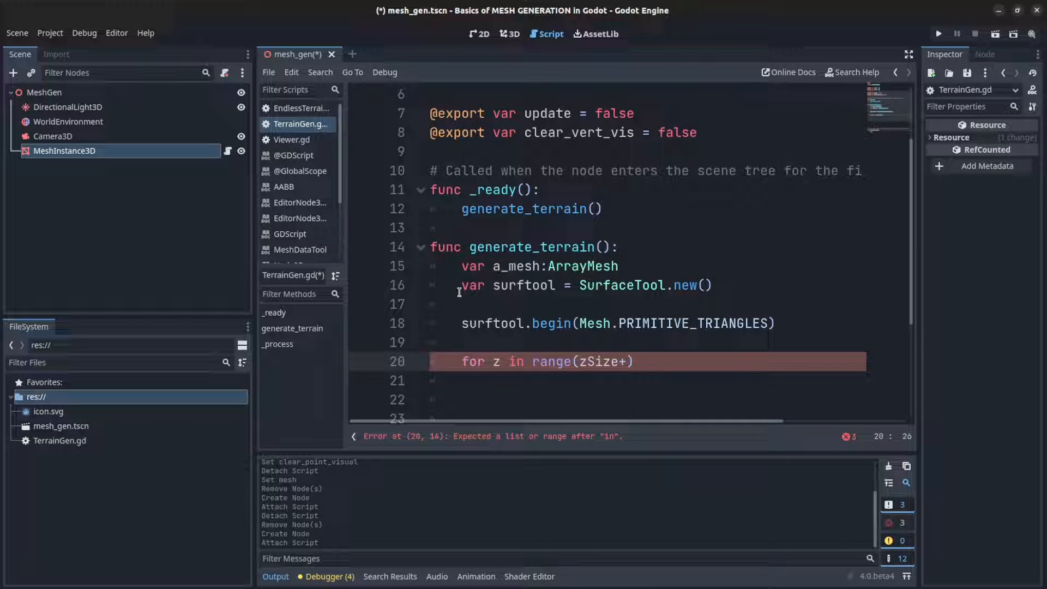
{"action": "type", "text": "1"}
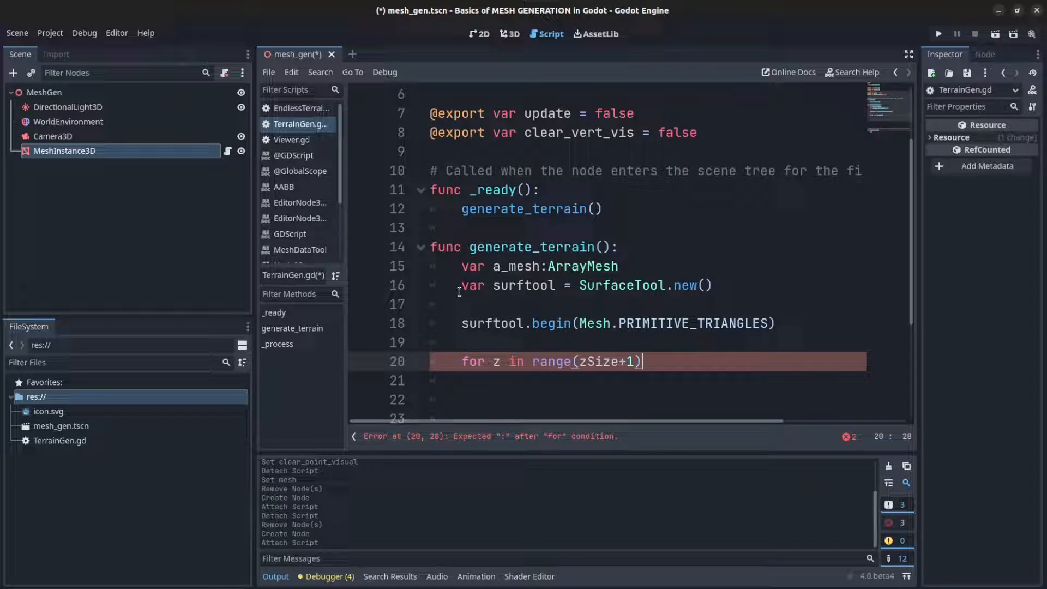
{"action": "type", "text": ":"}
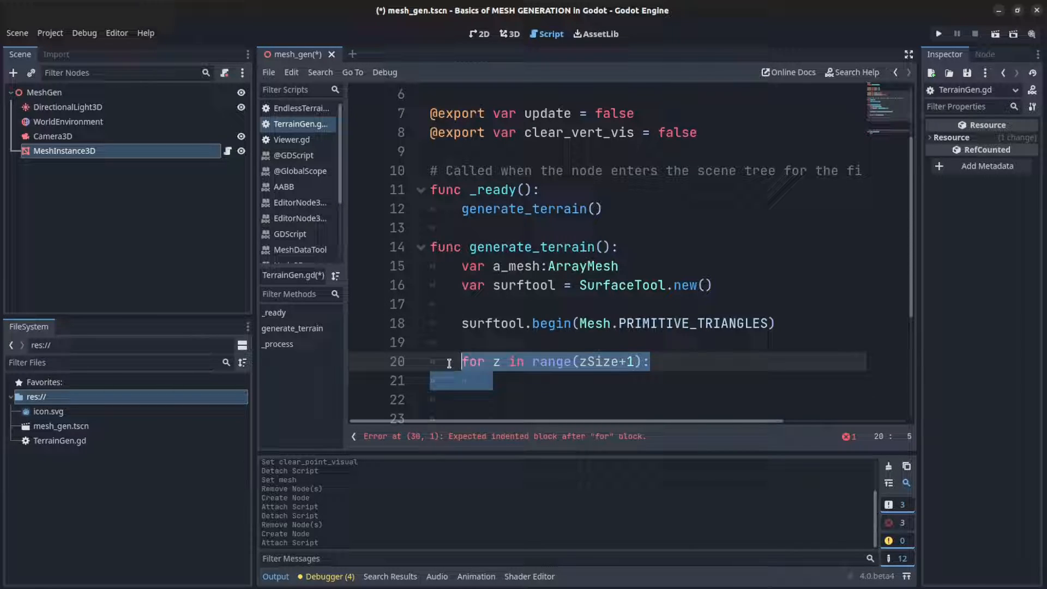
{"action": "left_click", "coordinate": [542, 382]}
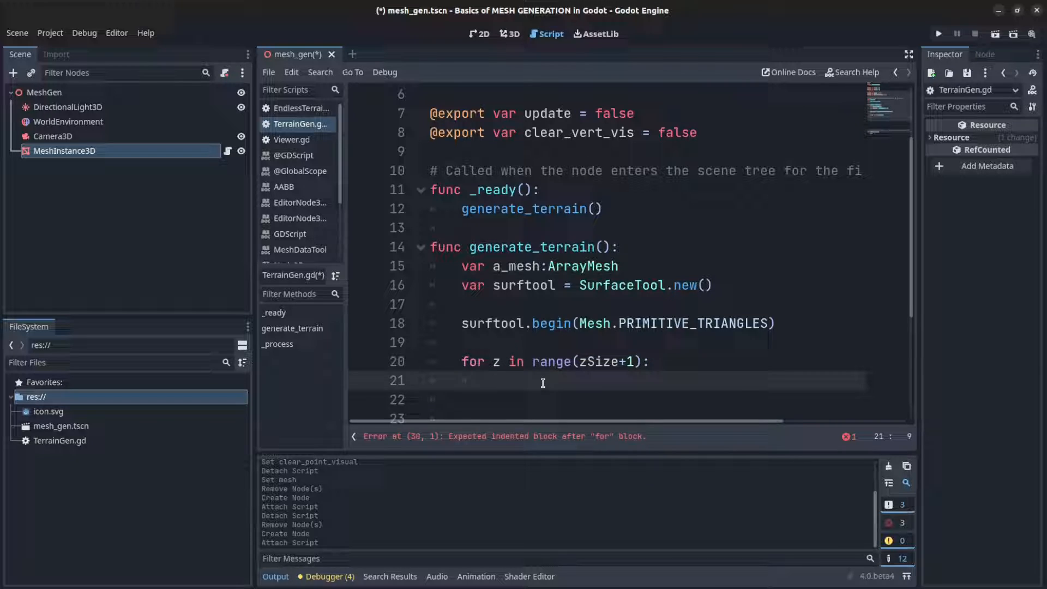
{"action": "type", "text": "for x in range(zSize+1):"}
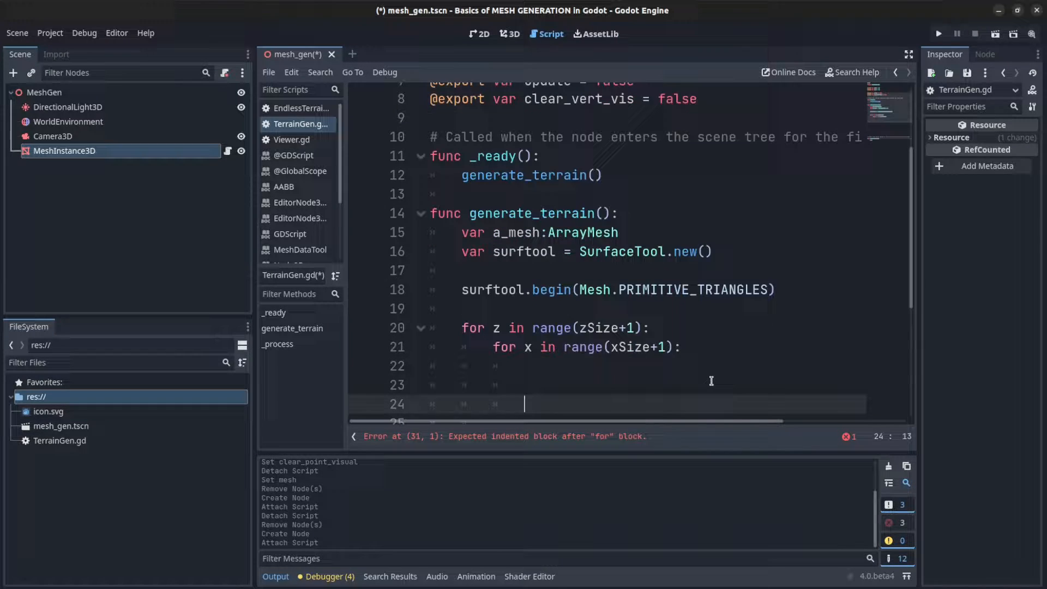
{"action": "scroll", "scroll_direction": "up", "scroll_amount": 3}
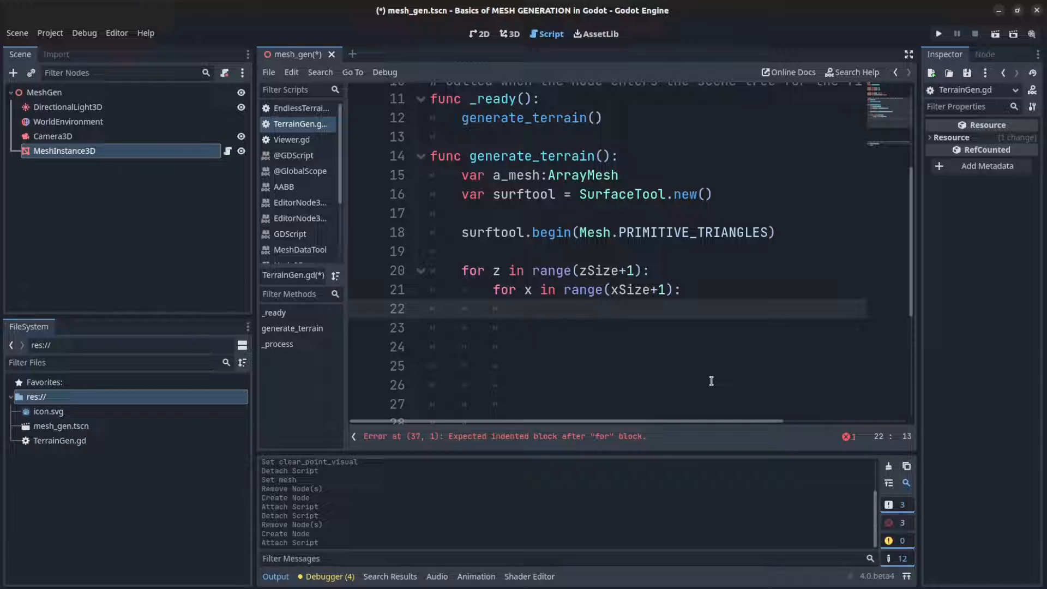
Step: Inside the inner loop set var y = 0 and call surftool.add_vertex(Vector3(x,y,z))
{"action": "type", "text": "var"}
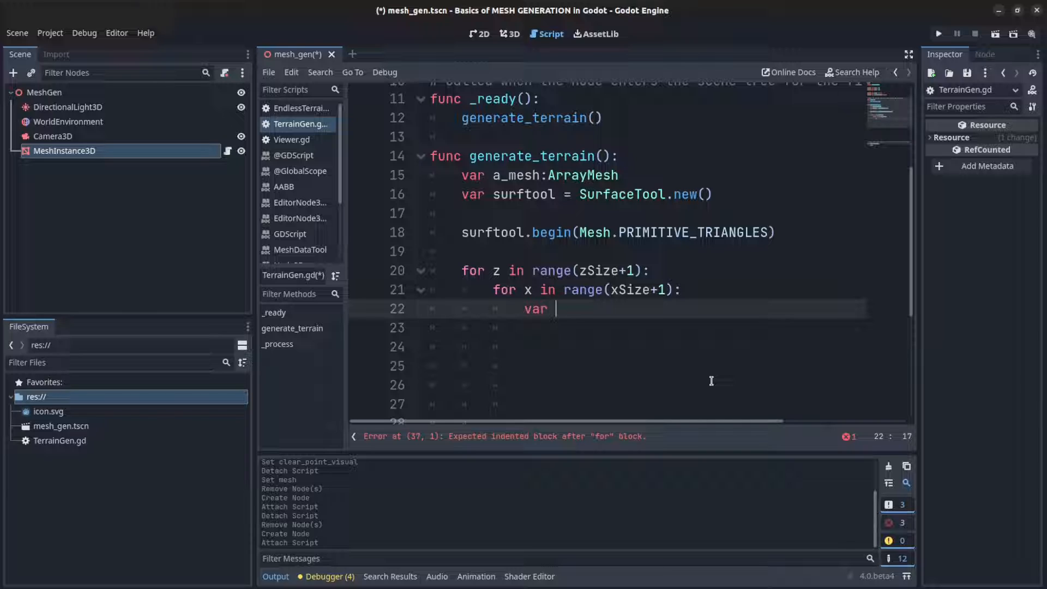
{"action": "type", "text": "y"}
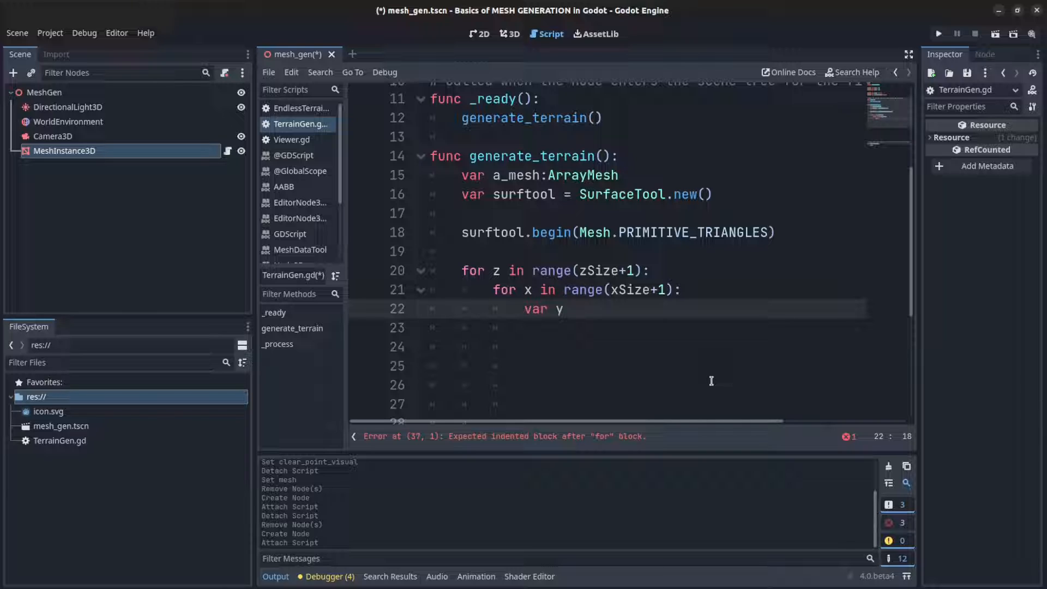
{"action": "type", "text": "= 0"}
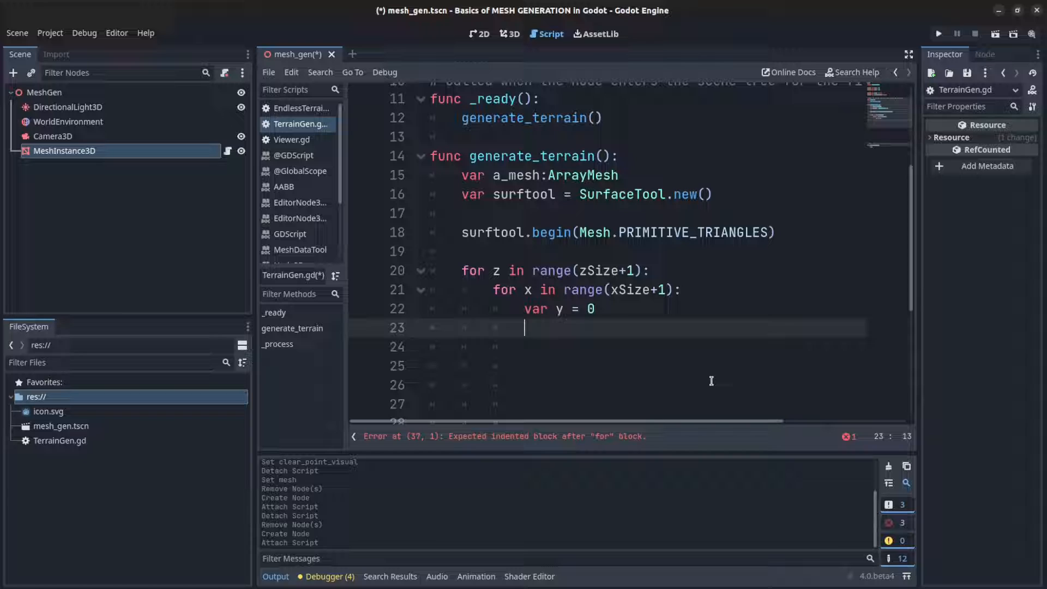
{"action": "type", "text": "surftool"}
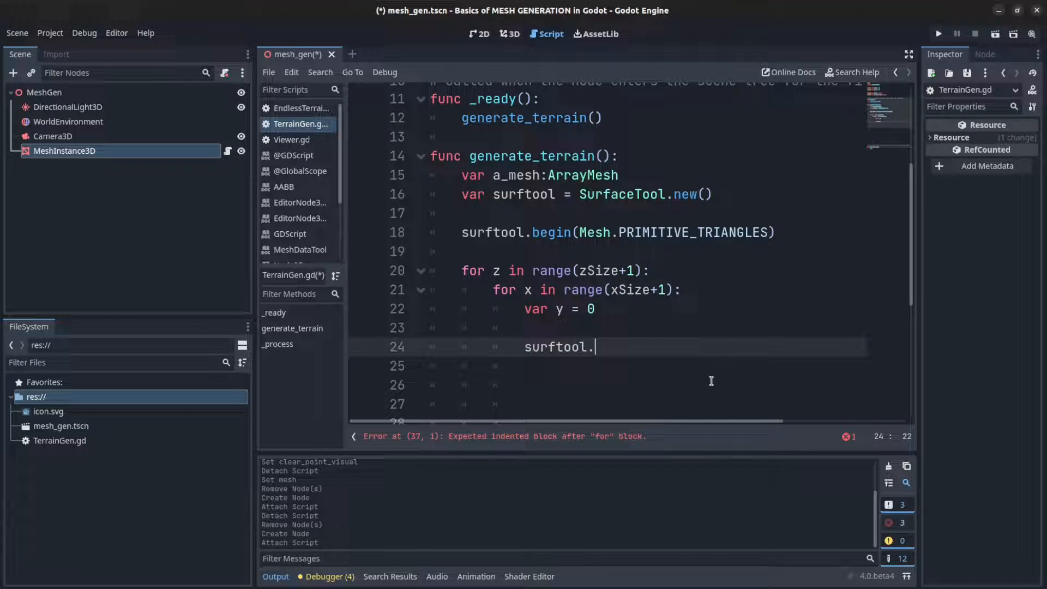
{"action": "type", "text": "."}
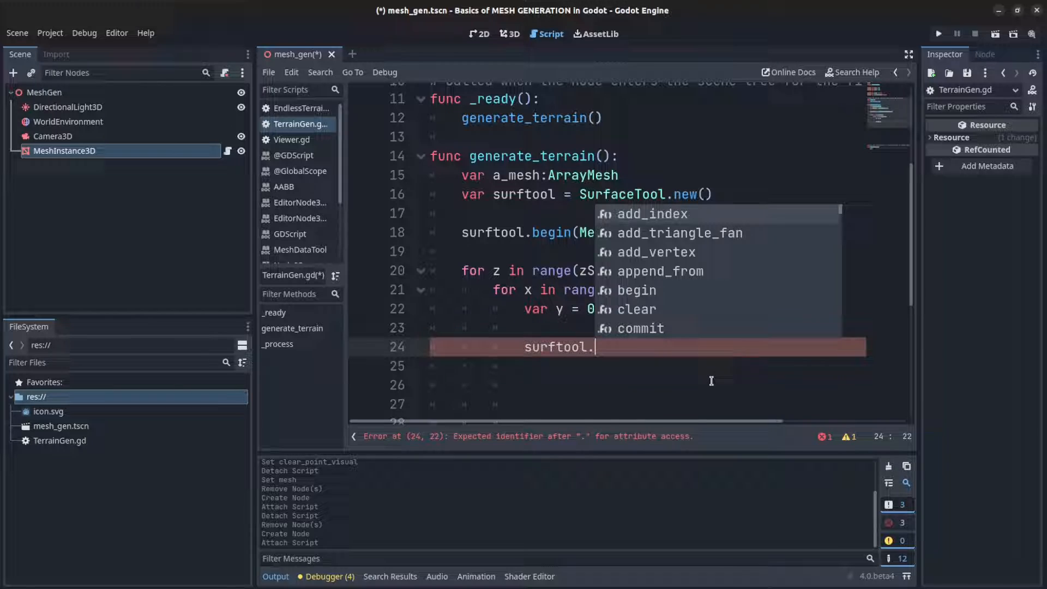
{"action": "type", "text": "add_vertex("}
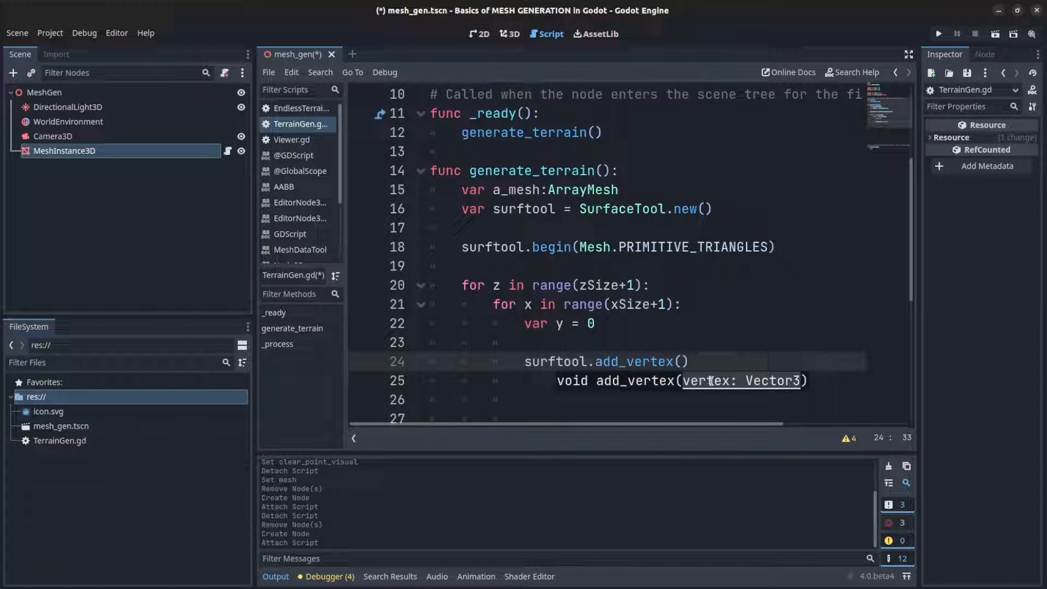
{"action": "type", "text": "Ve"}
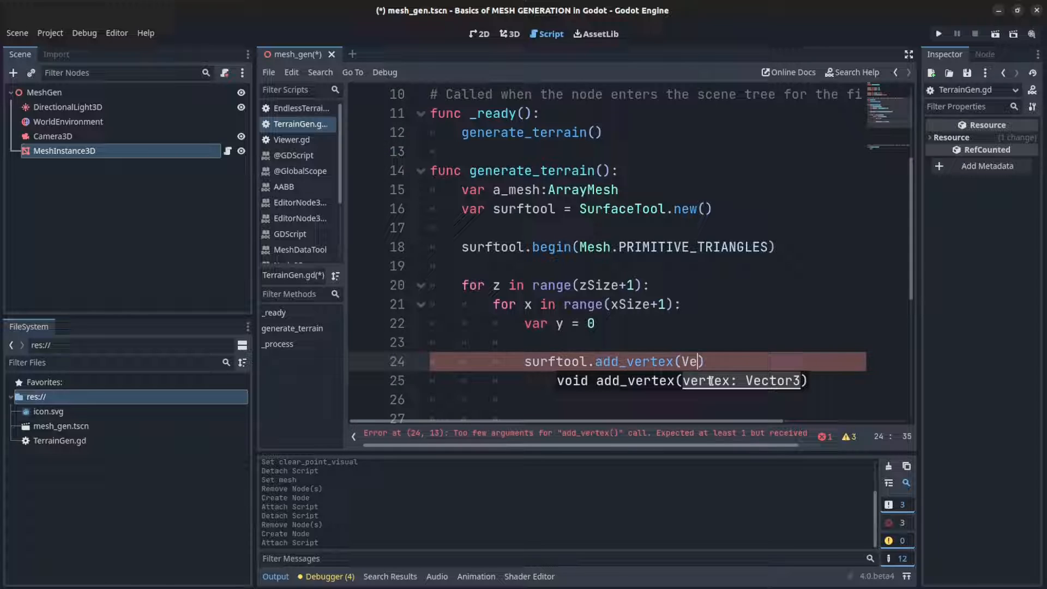
{"action": "type", "text": "c"}
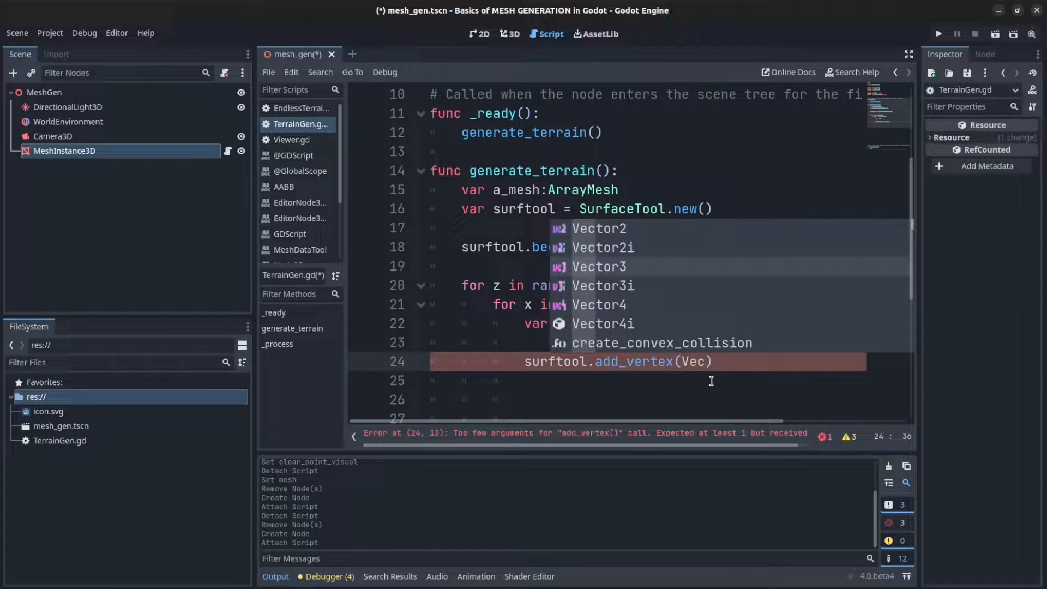
{"action": "left_click", "coordinate": [599, 266]}
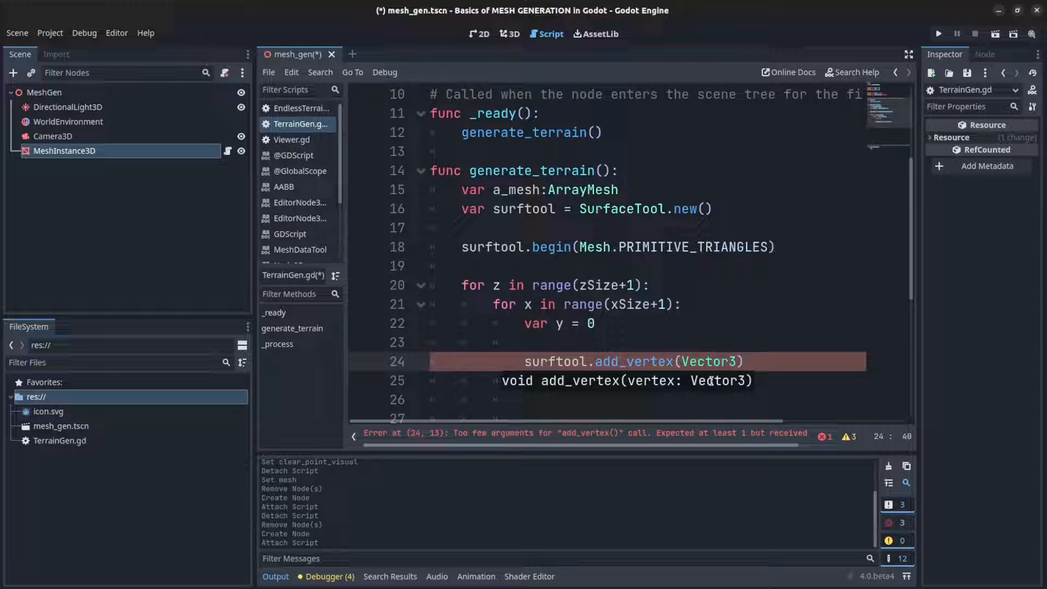
{"action": "type", "text": "("}
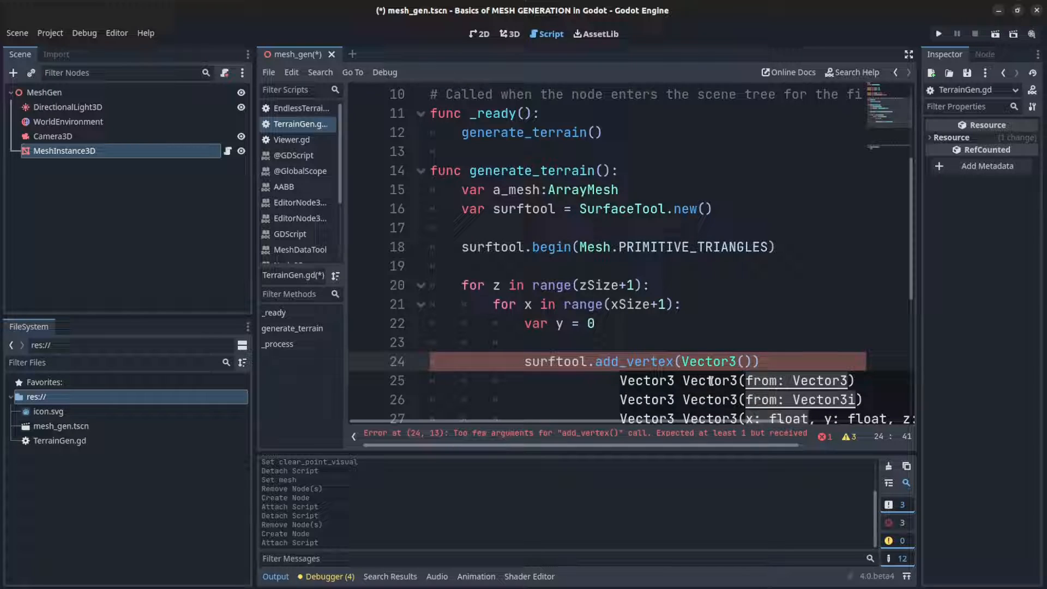
{"action": "type", "text": "x,y,z"}
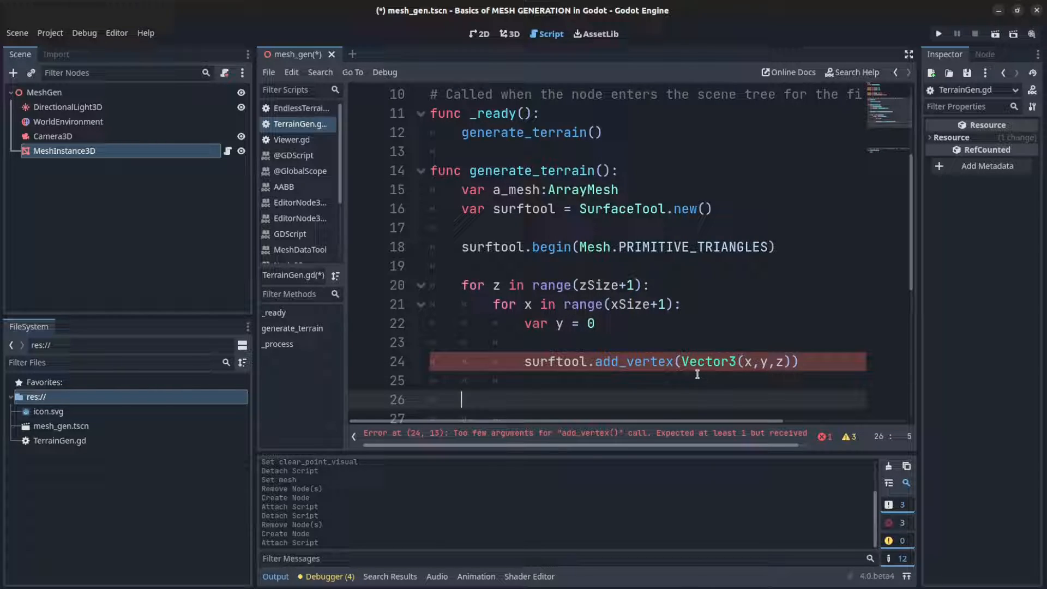
Step: After the loops commit the surface tool into a_mesh and assign it as the node's mesh
{"action": "scroll", "scroll_direction": "down", "scroll_amount": 3}
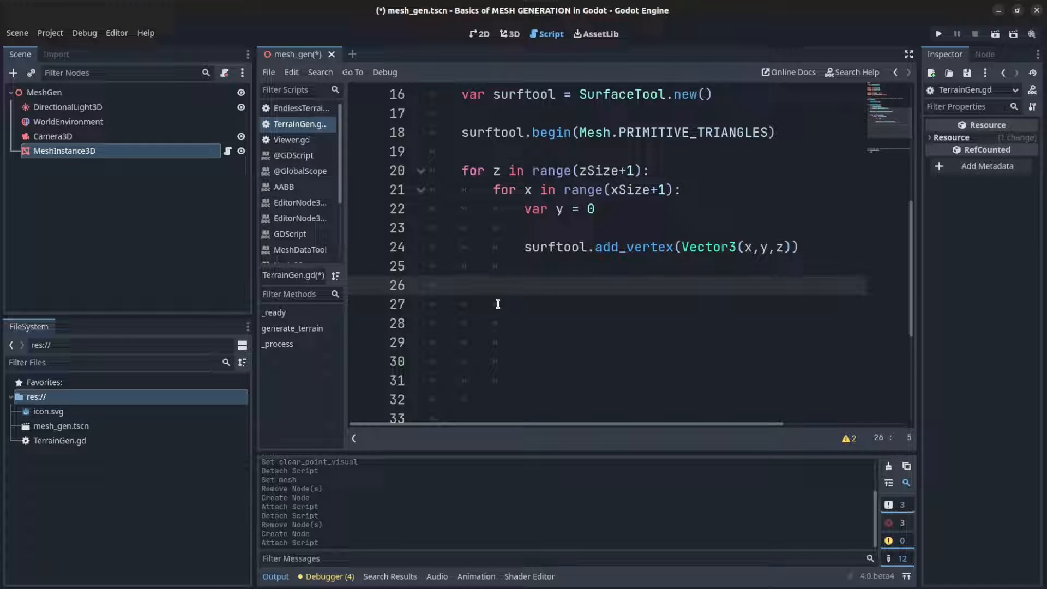
{"action": "type", "text": "surftool"}
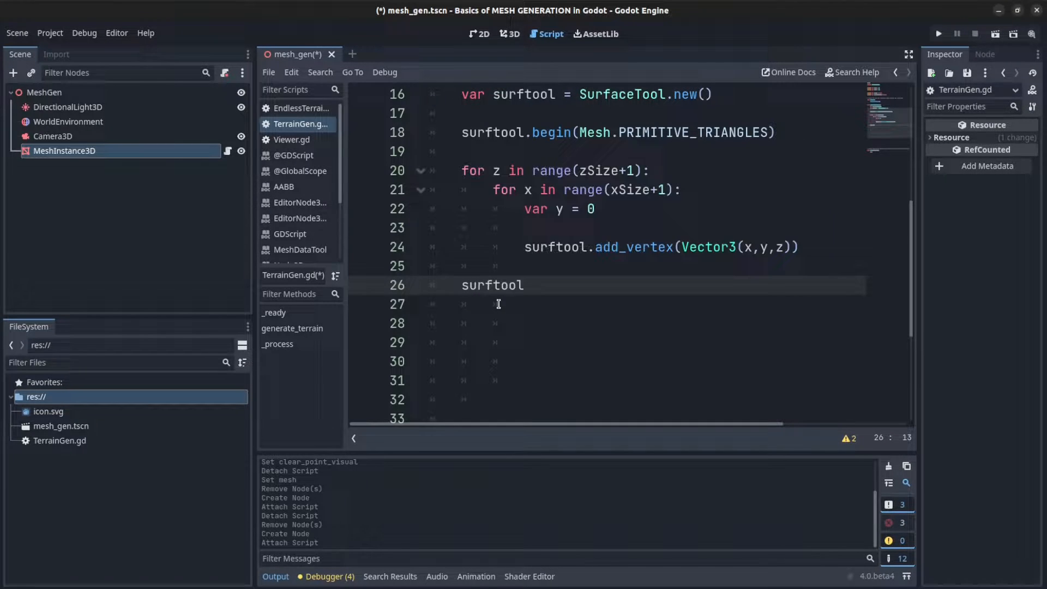
{"action": "type", "text": "."}
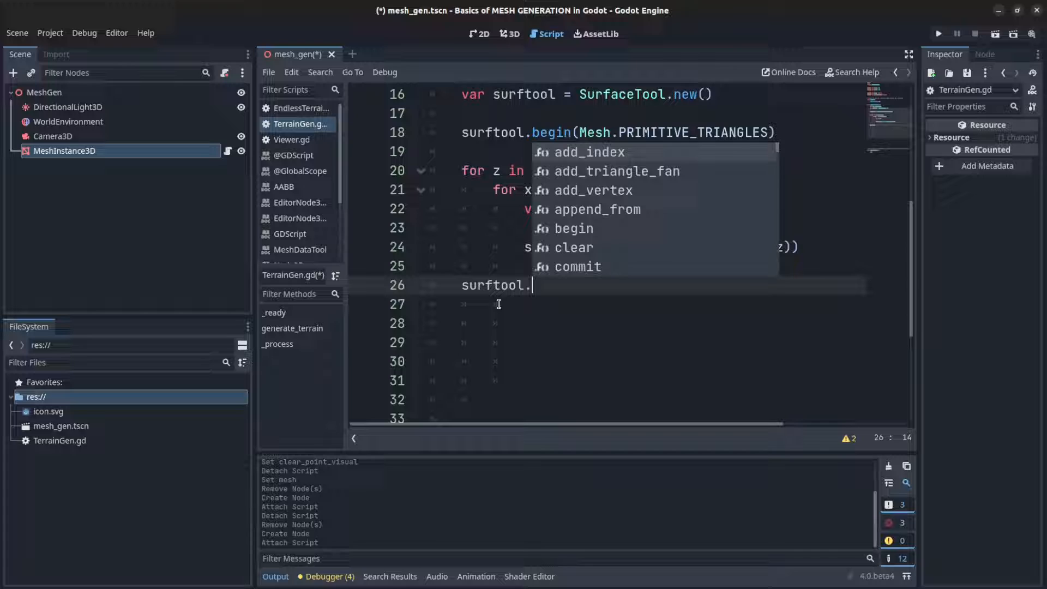
{"action": "type", "text": "commit("}
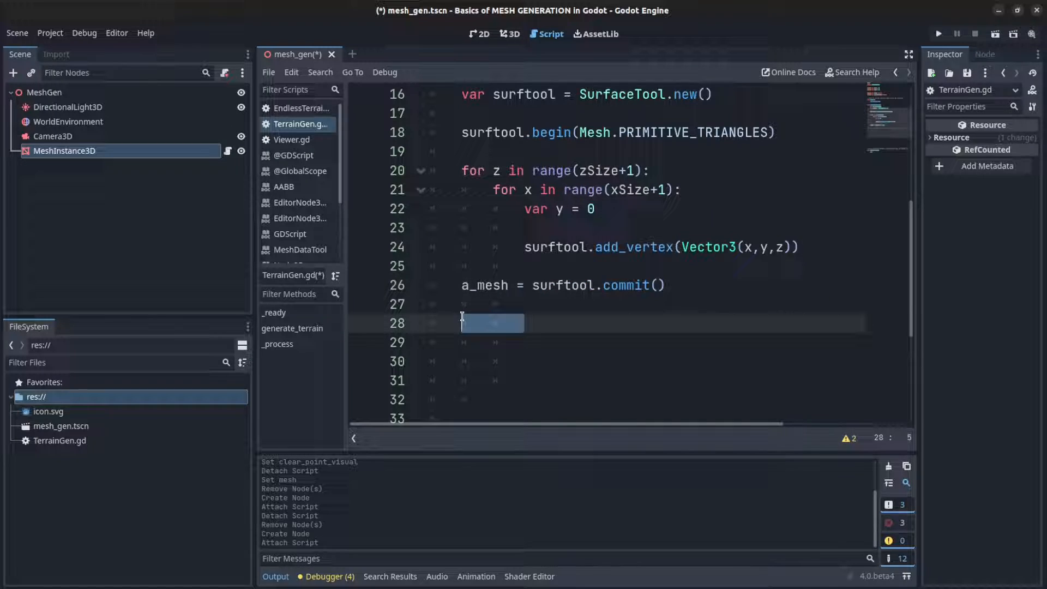
{"action": "type", "text": "mesh = a_mesh"}
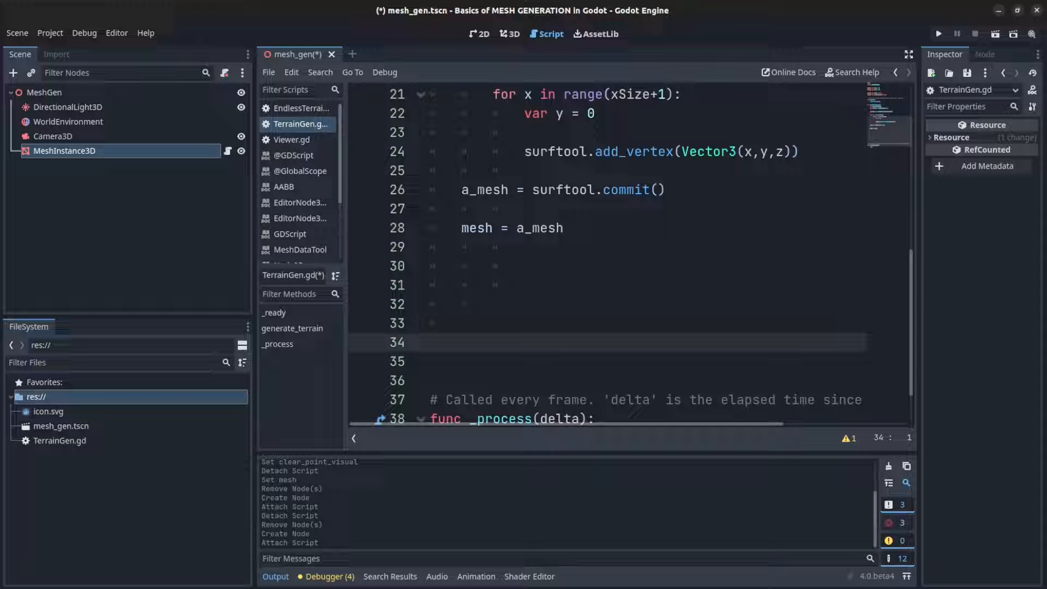
Step: Write a draw_sphere(pos:Vector3) helper spawning a small SphereMesh MeshInstance3D at pos
{"action": "left_click", "coordinate": [431, 342]}
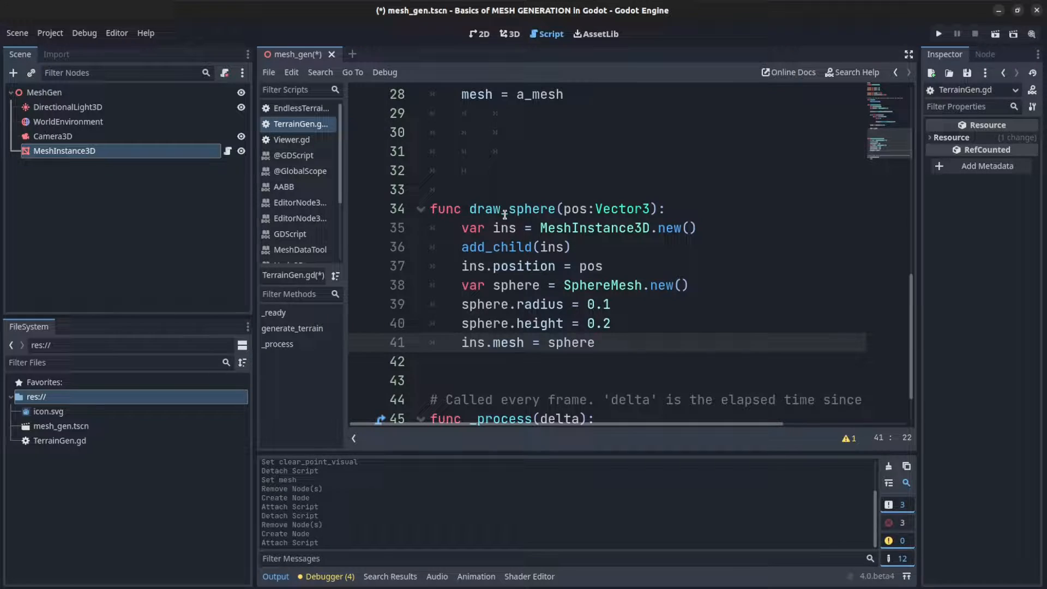
{"action": "left_click", "coordinate": [694, 209]}
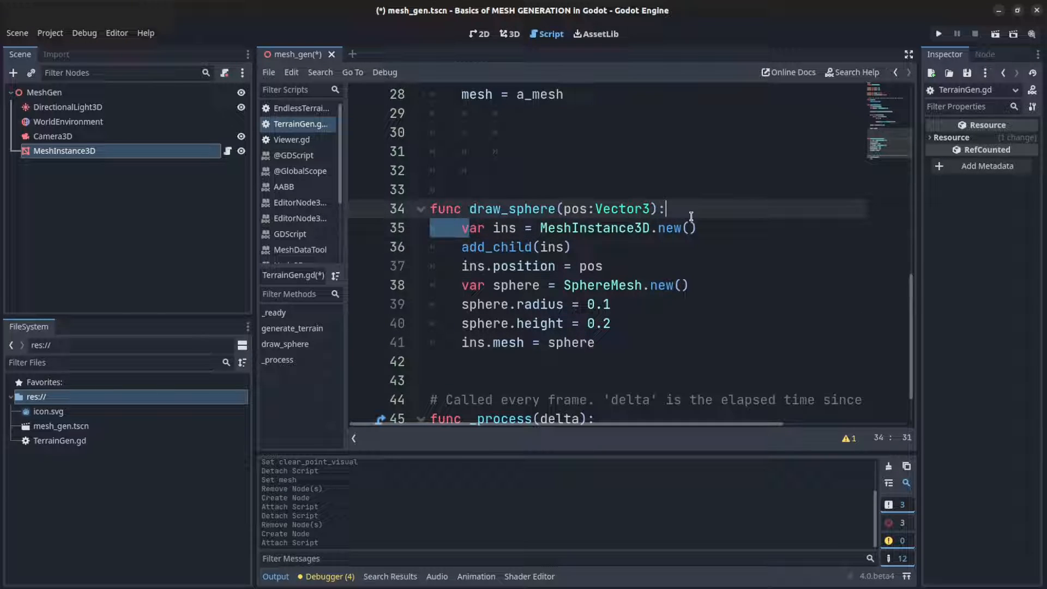
{"action": "left_click", "coordinate": [546, 247]}
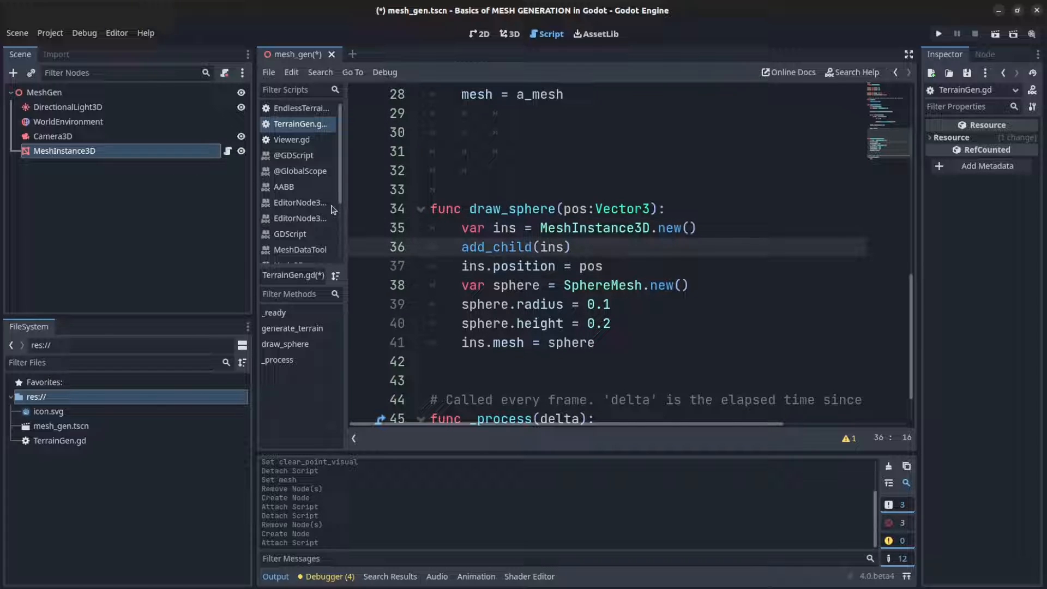
{"action": "scroll", "scroll_direction": "down", "scroll_amount": 3}
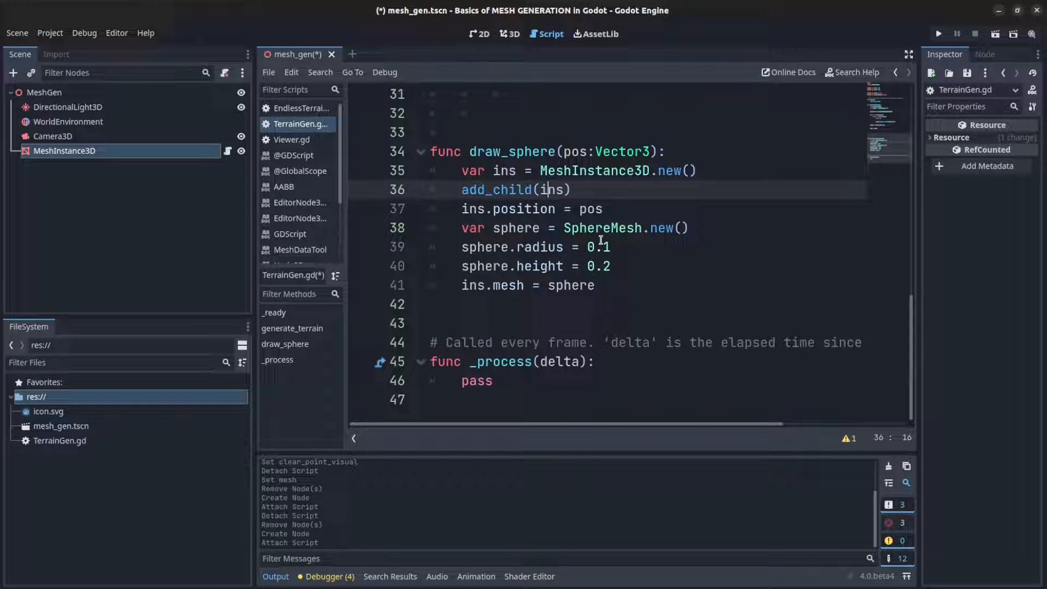
{"action": "mouse_move", "coordinate": [433, 276]}
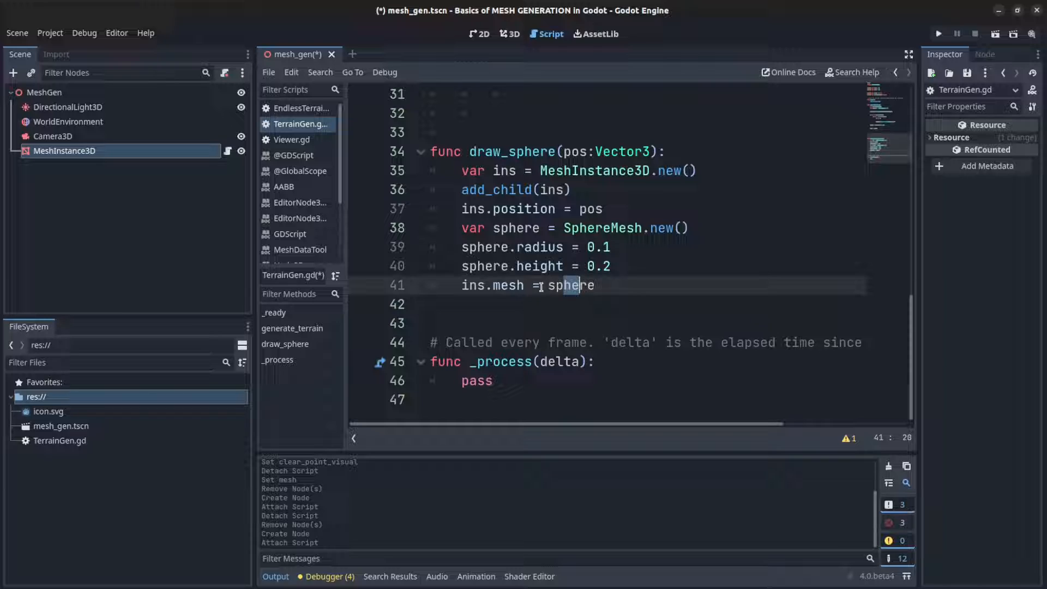
{"action": "scroll", "scroll_direction": "up", "scroll_amount": 3}
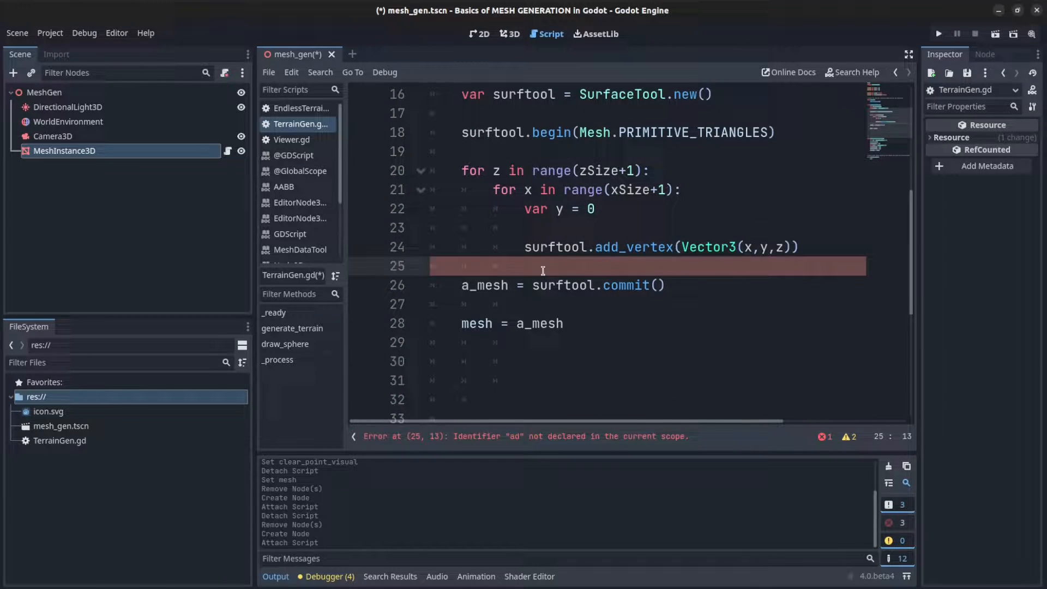
Step: Call draw_sphere(Vector3(x,y,z)) after add_vertex and view the scene in 3D
{"action": "type", "text": "draw_sphere()"}
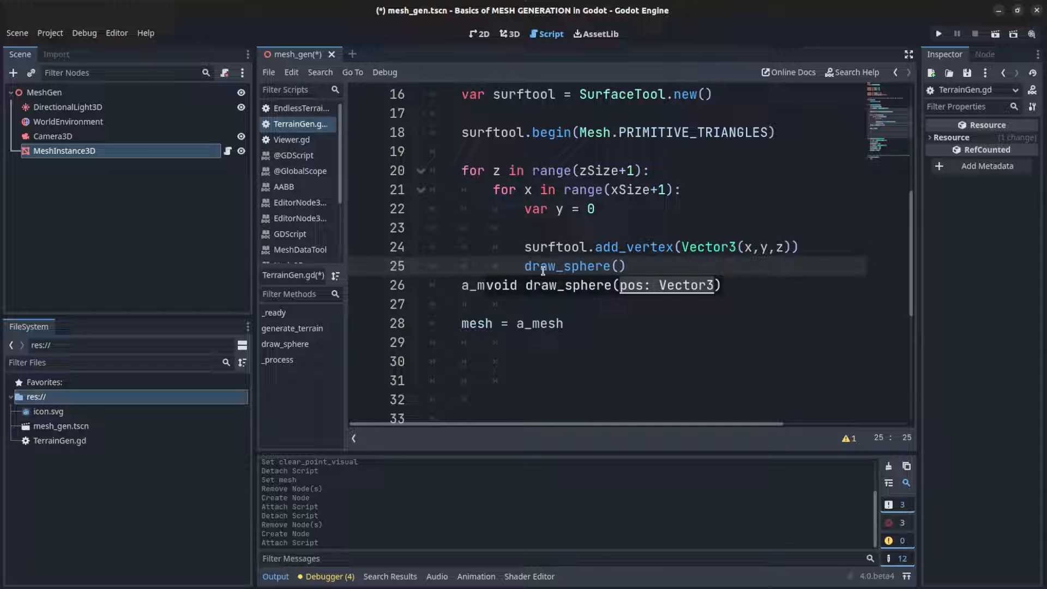
{"action": "type", "text": "Vector3(x,y,z"}
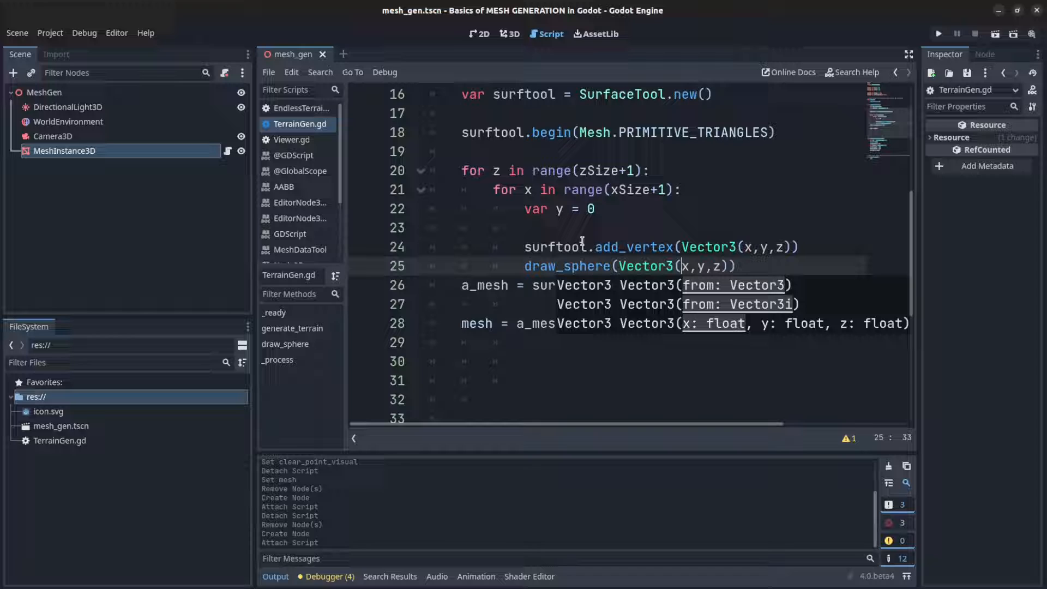
{"action": "left_click", "coordinate": [509, 34]}
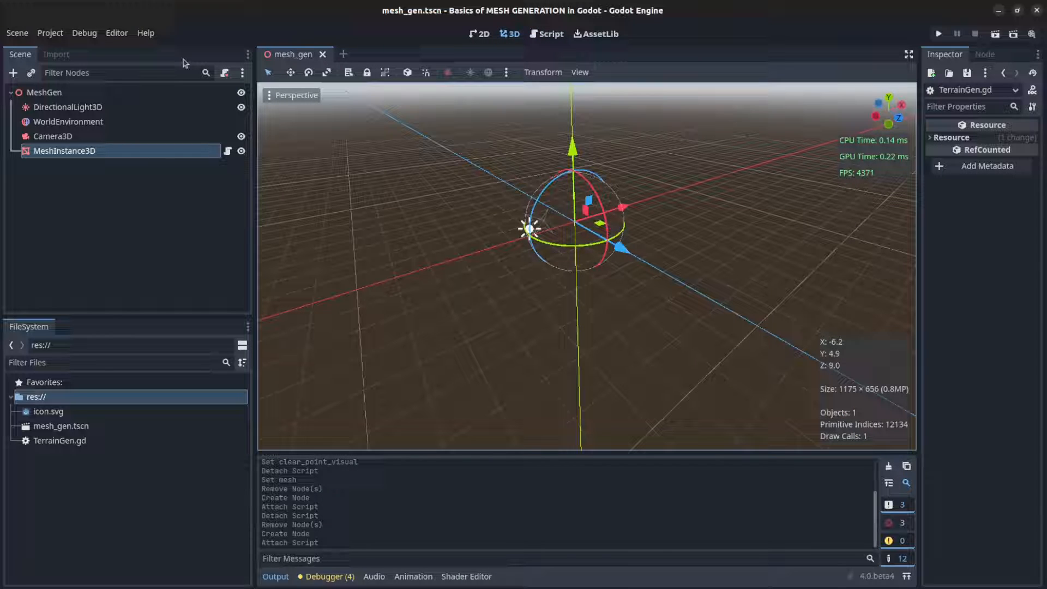
Step: Reload the saved scene to show the sphere grid, then return to the terrain script
{"action": "left_click", "coordinate": [16, 33]}
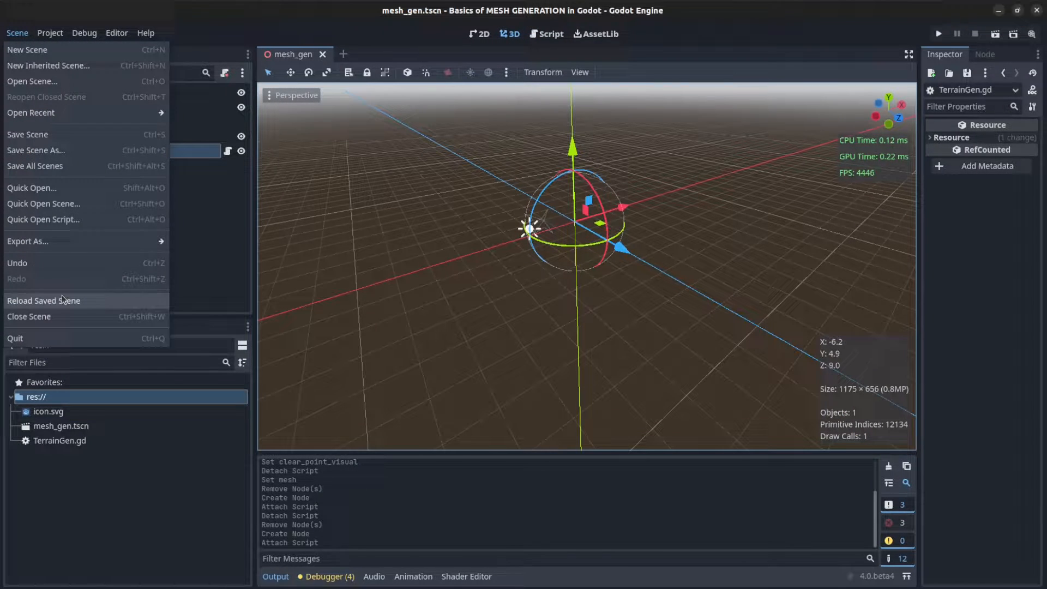
{"action": "left_click", "coordinate": [43, 300]}
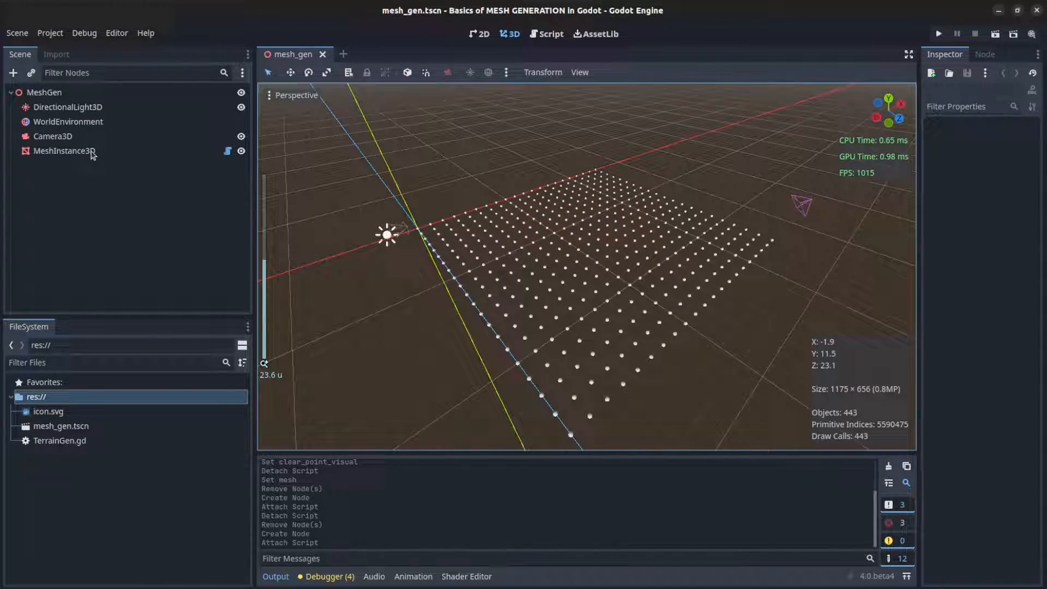
{"action": "left_click", "coordinate": [63, 151]}
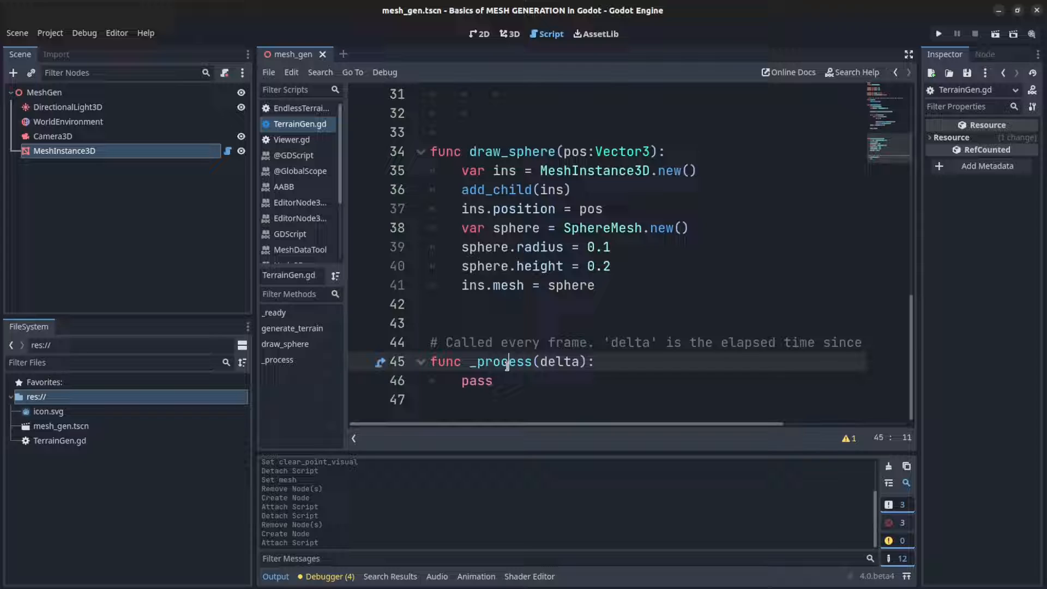
Step: In _process, regenerate terrain when update is true and reset update to false
{"action": "double_click", "coordinate": [477, 381]}
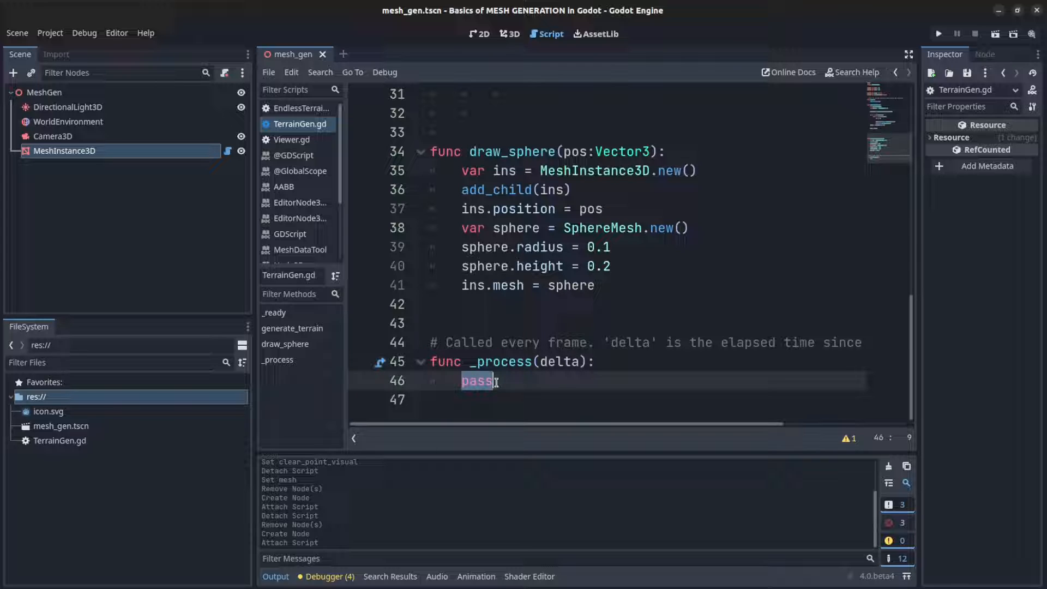
{"action": "scroll", "scroll_direction": "up", "scroll_amount": 3}
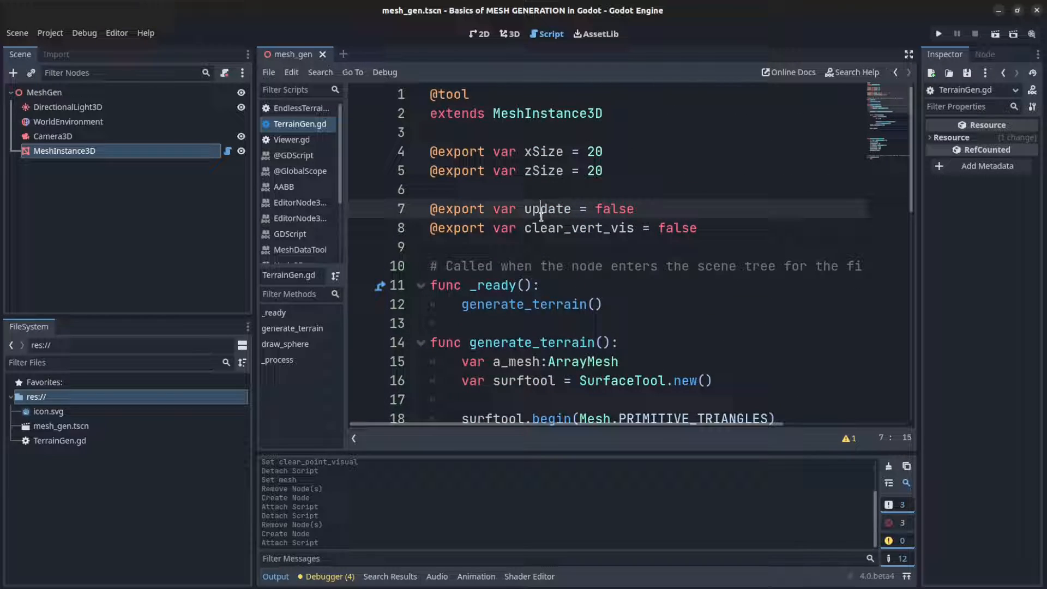
{"action": "scroll", "scroll_direction": "down", "scroll_amount": 3}
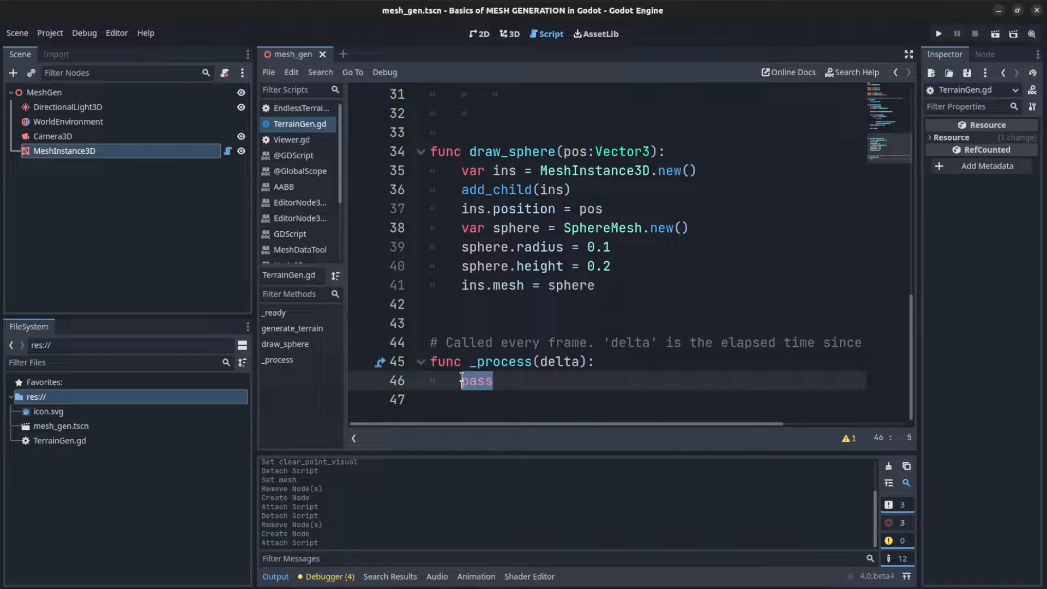
{"action": "type", "text": "if"}
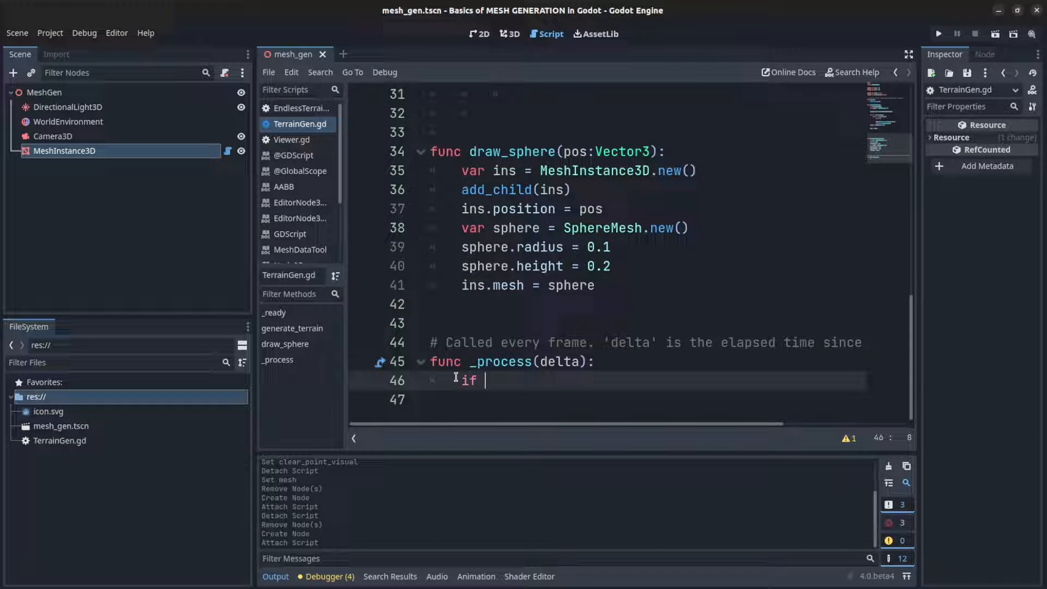
{"action": "type", "text": "update:"}
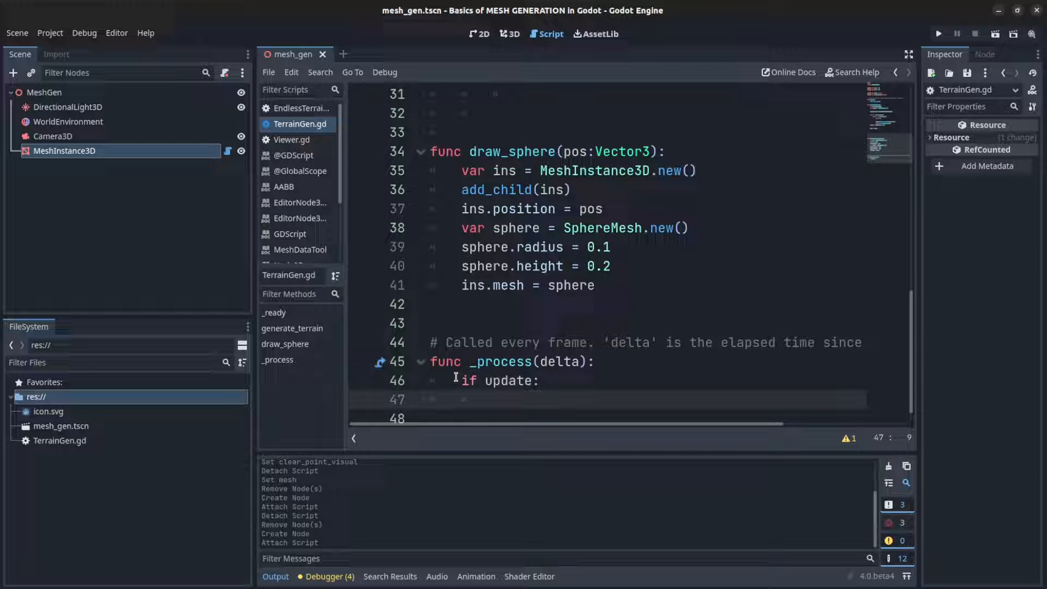
{"action": "scroll", "scroll_direction": "up", "scroll_amount": 3}
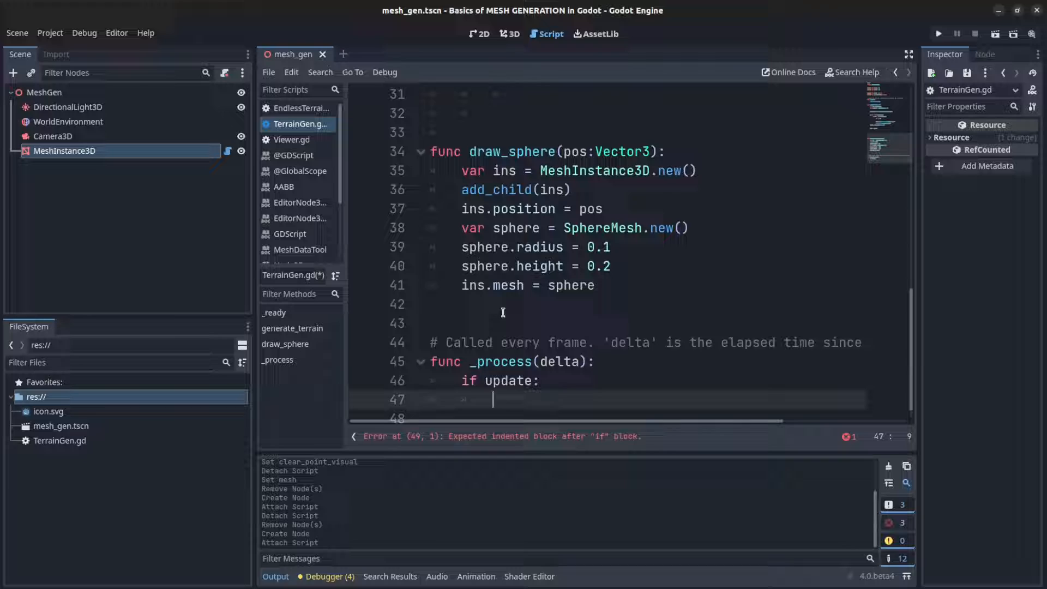
{"action": "type", "text": "generate_terrain("}
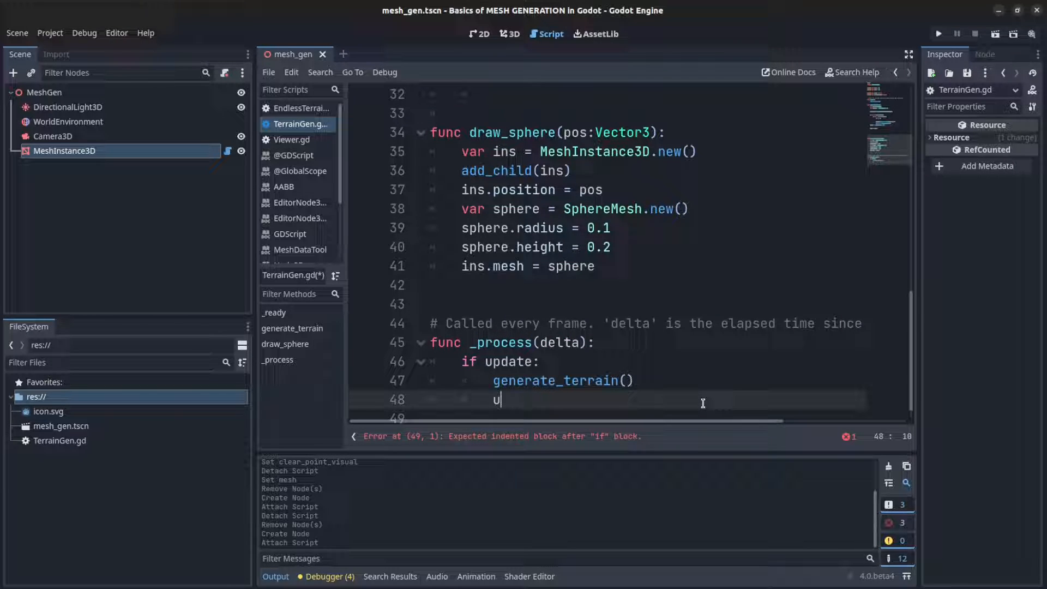
{"action": "type", "text": "pdate = false"}
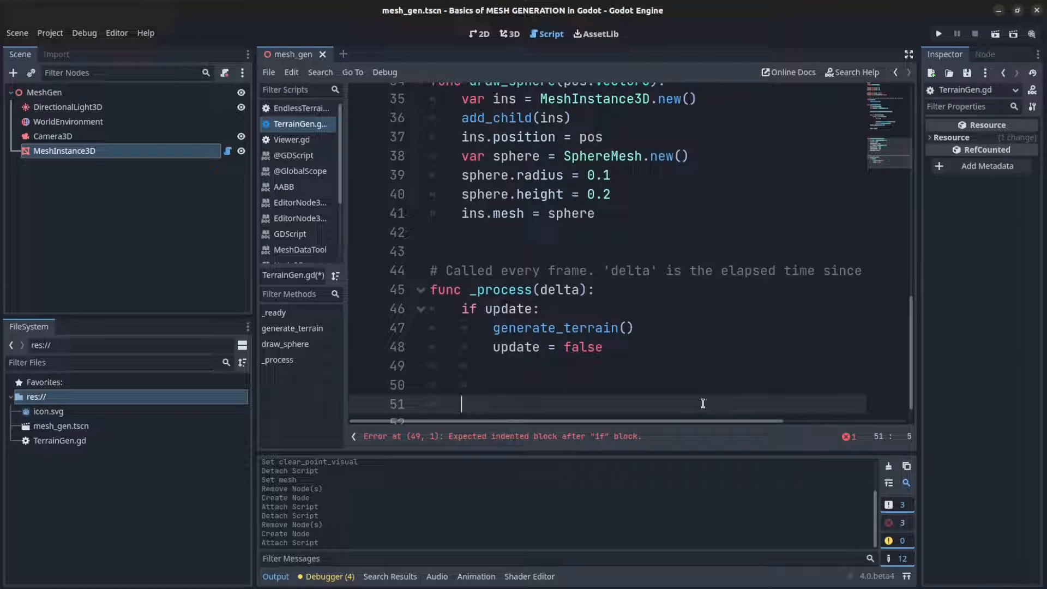
{"action": "key", "text": "Backspace"}
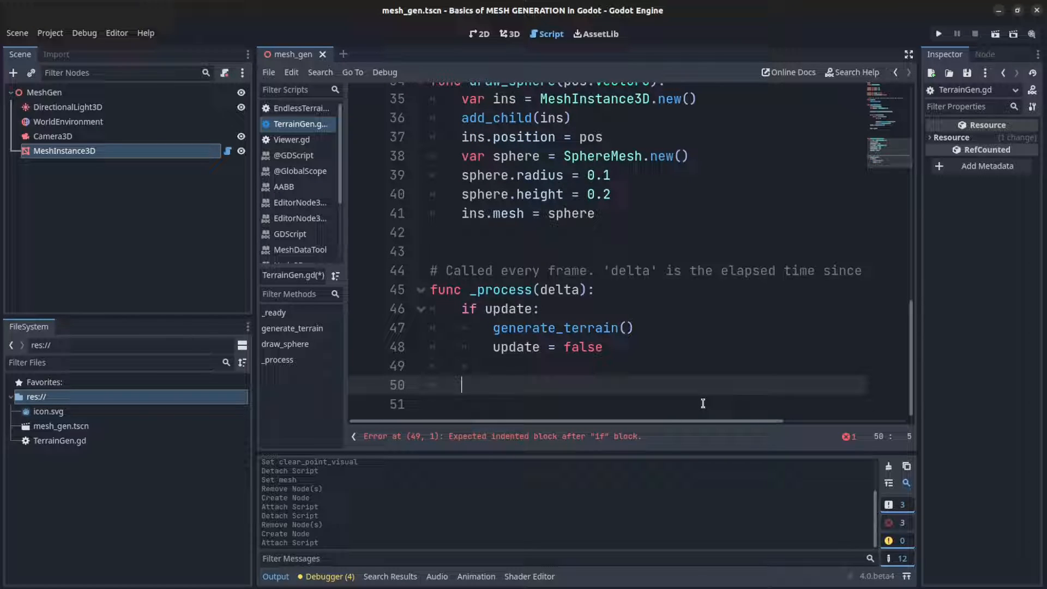
Step: Start an 'if clear_vert_vis' block looping over child nodes to free them
{"action": "type", "text": "if clear_vert_vis:"}
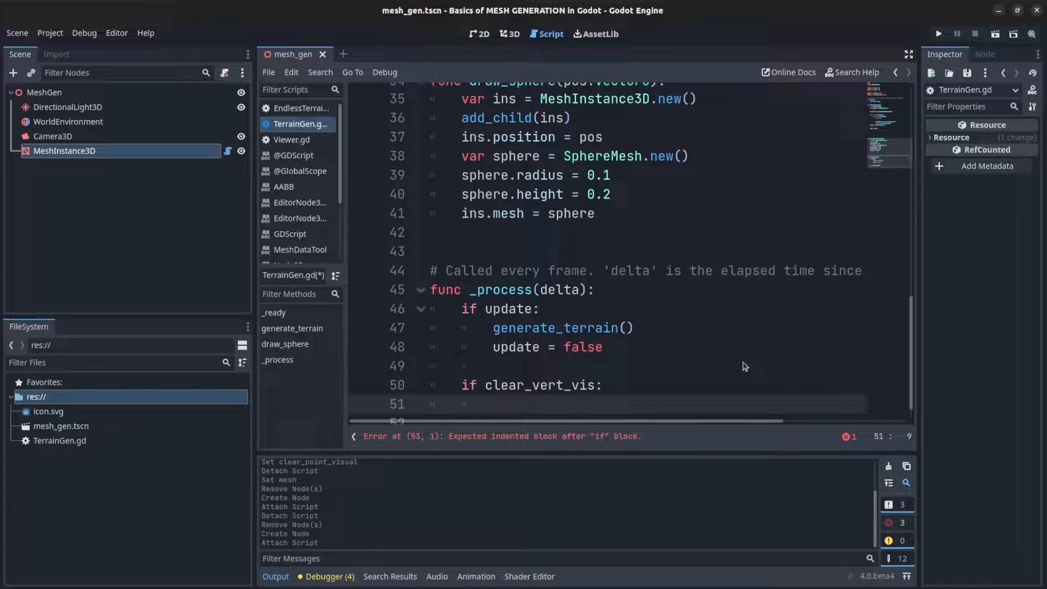
{"action": "type", "text": "for i in"}
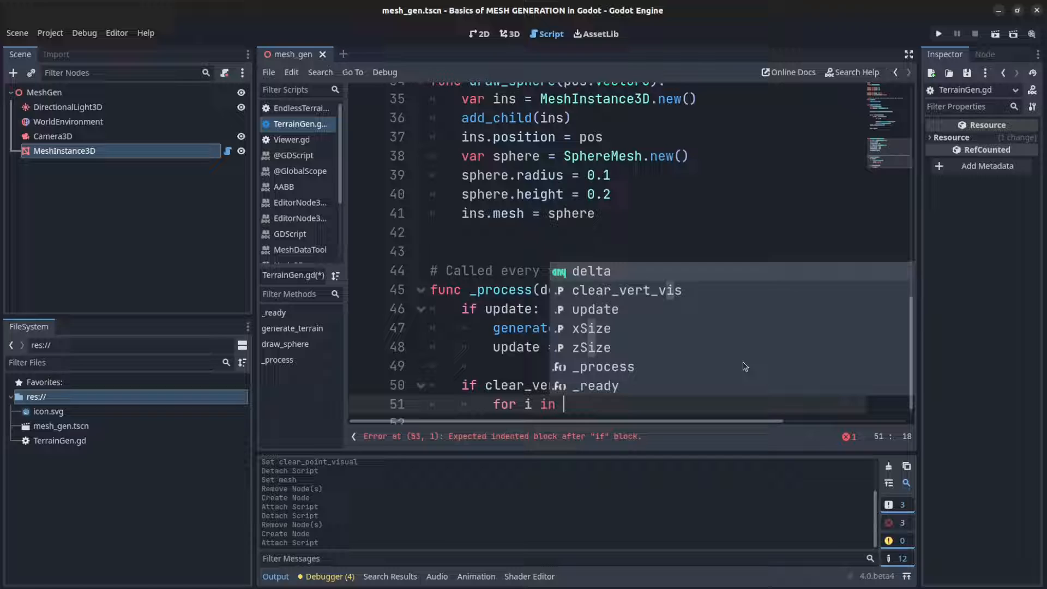
{"action": "type", "text": "get_children("}
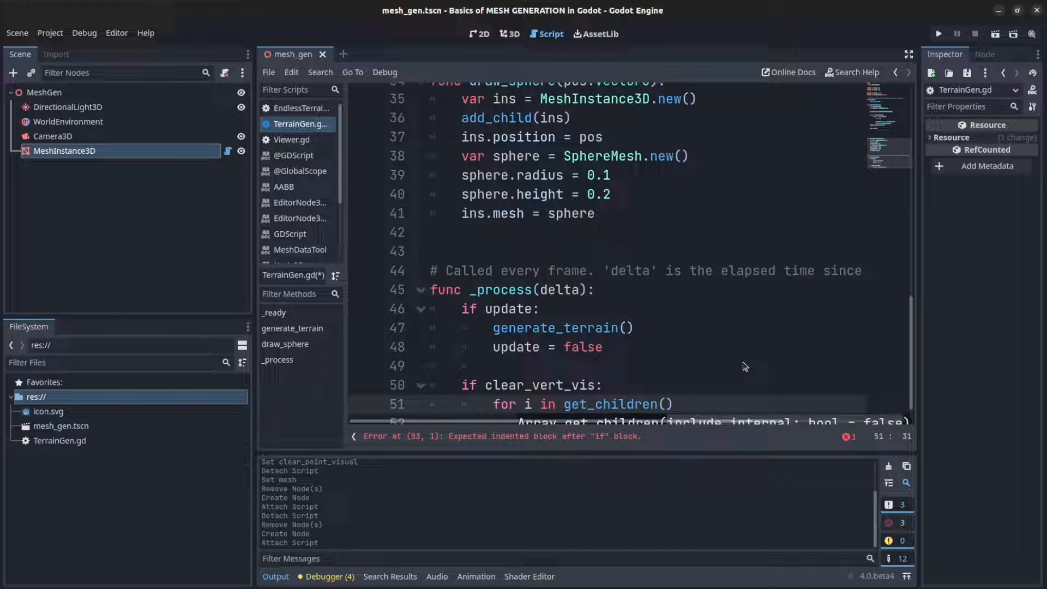
{"action": "type", "text": ":"}
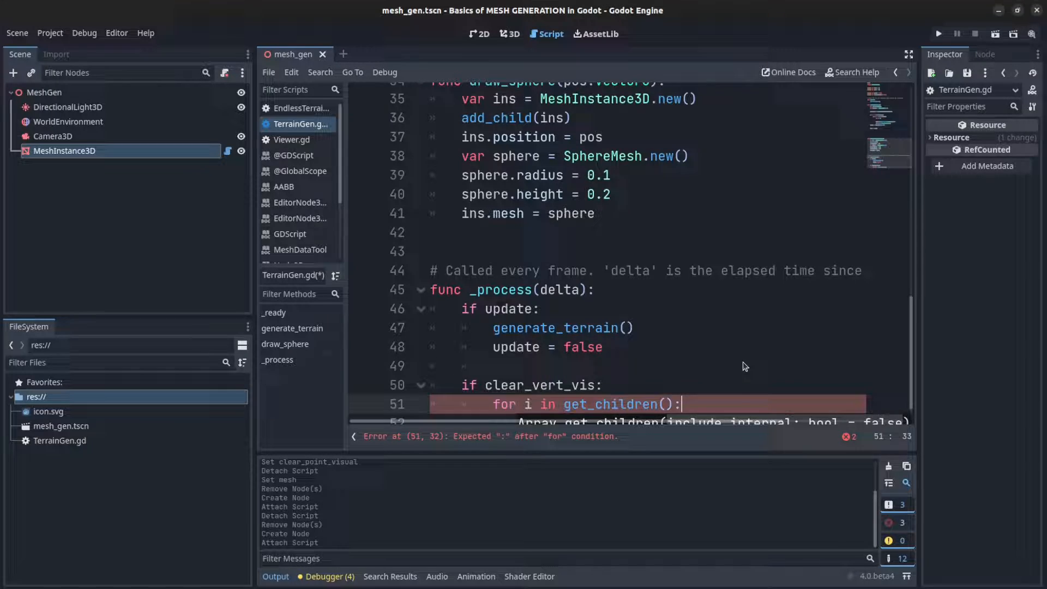
{"action": "type", "text": "i.f"}
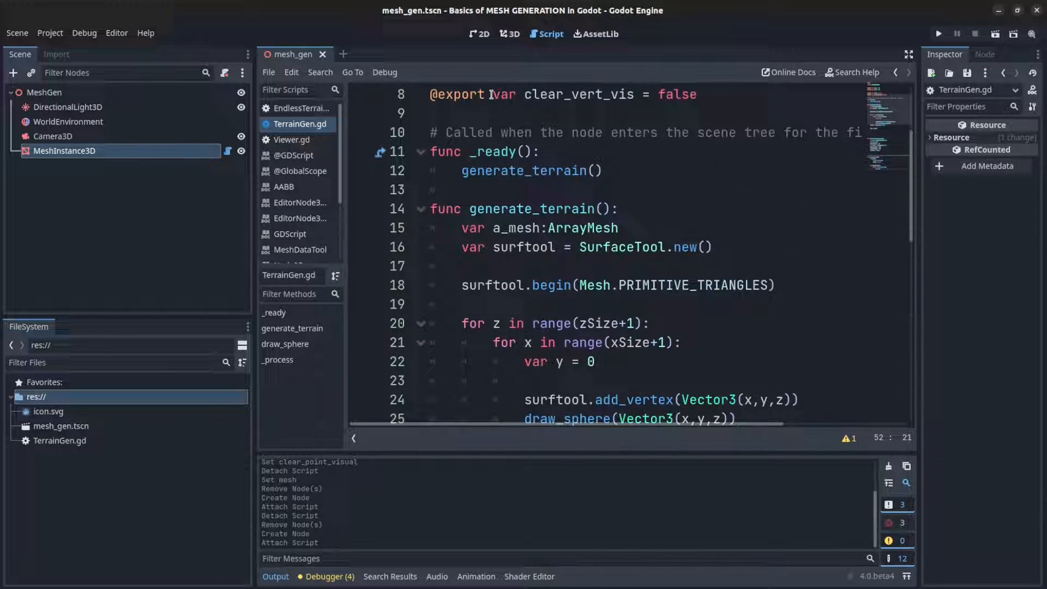
Step: Preview the 20 by 20 vertex sphere grid in 3D, then return to the script
{"action": "left_click", "coordinate": [508, 34]}
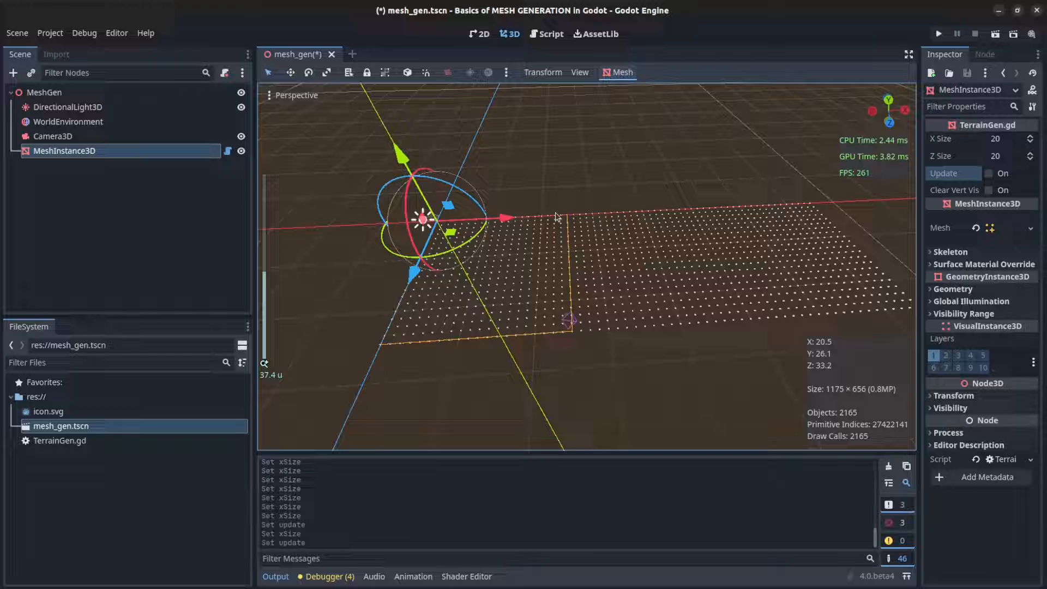
{"action": "mouse_move", "coordinate": [542, 294]}
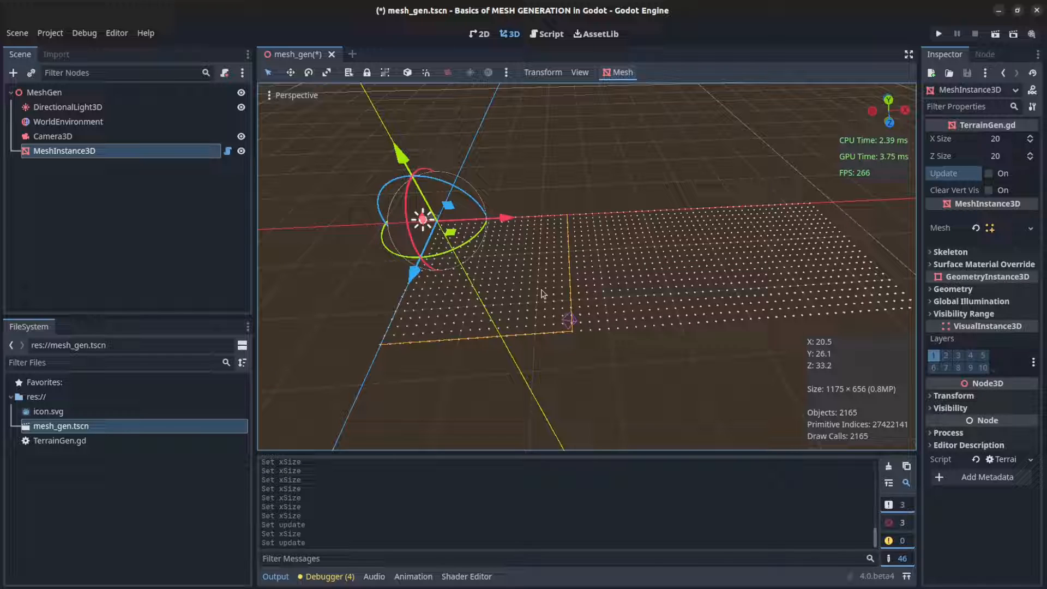
{"action": "left_click", "coordinate": [546, 34]}
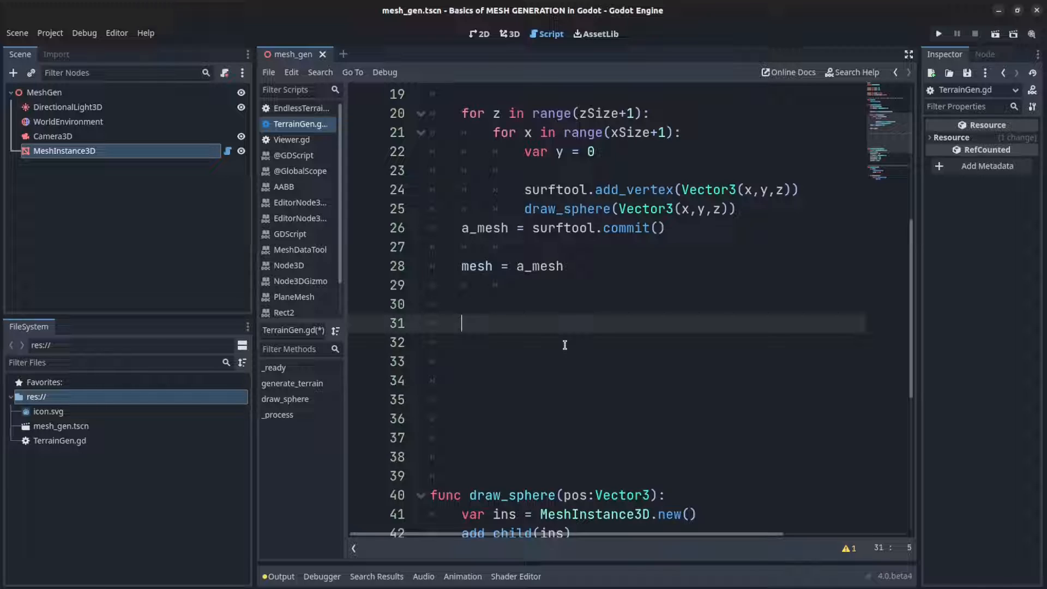
Step: Add surftool.add_index calls for indices 0 and 1 above the mesh commit
{"action": "type", "text": "suf"}
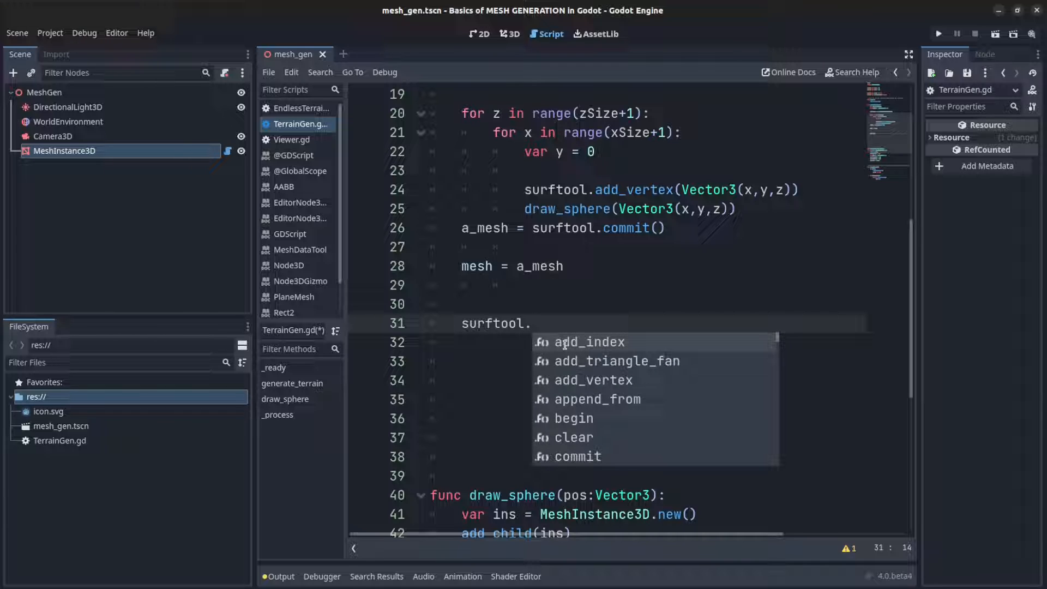
{"action": "left_click", "coordinate": [588, 342]}
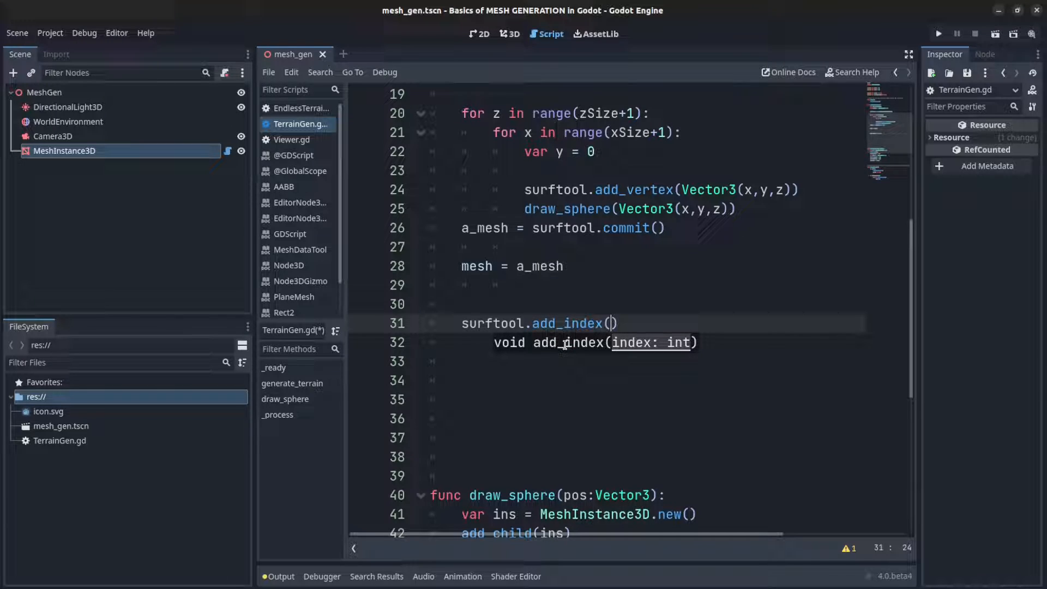
{"action": "type", "text": "0"}
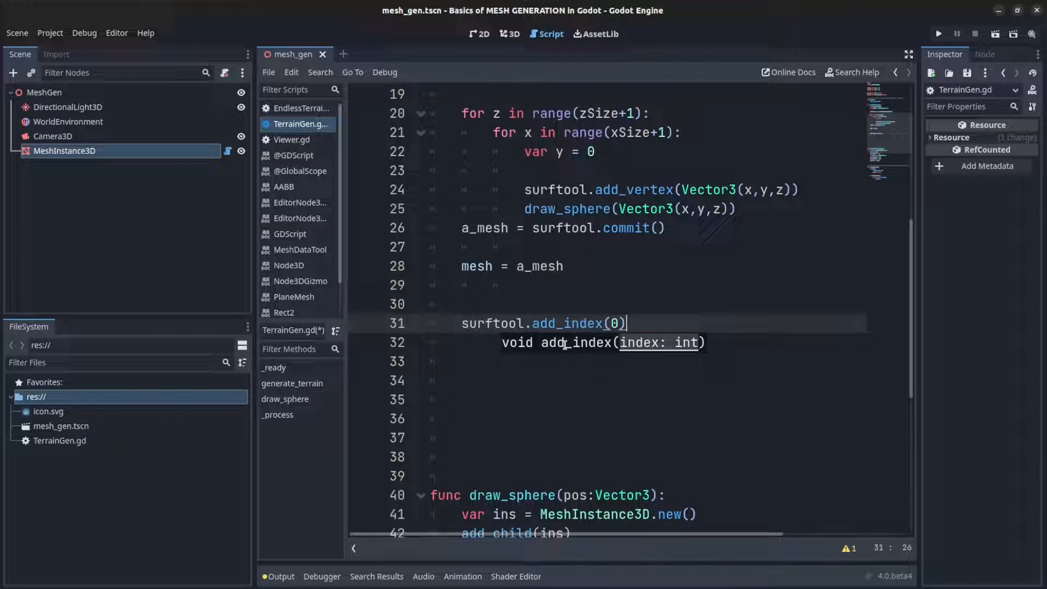
{"action": "type", "text": "surftool.add_index("}
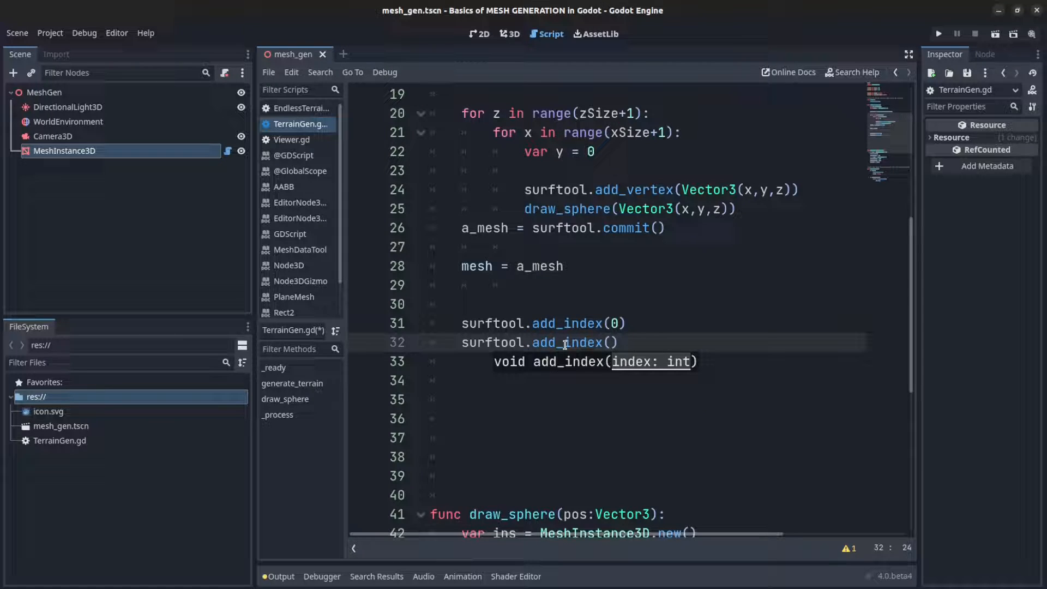
{"action": "type", "text": "1"}
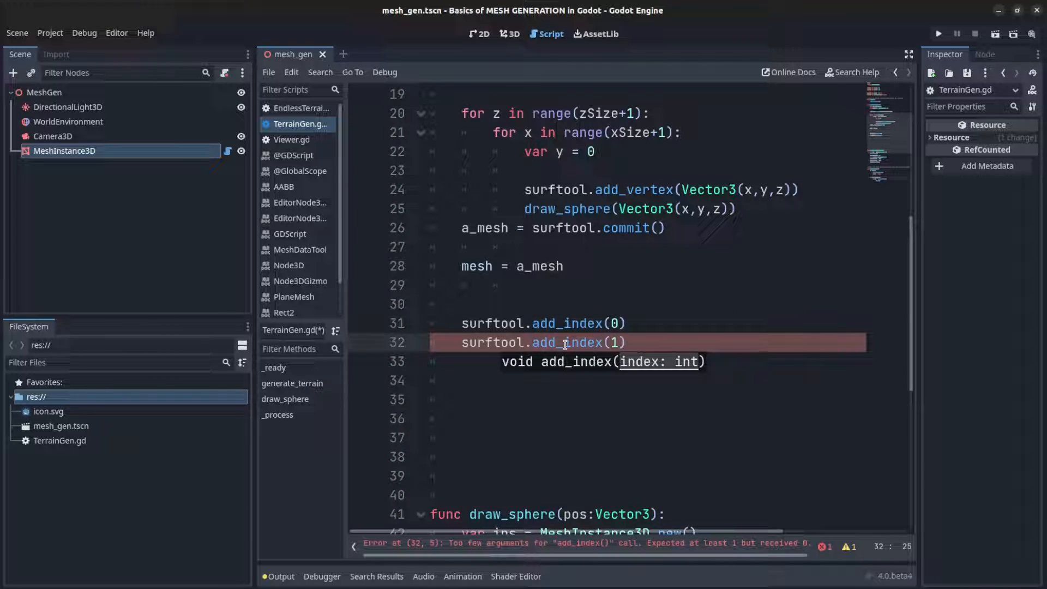
Step: Add the third index xSize+1 and view the result in the 3D scene
{"action": "type", "text": "su"}
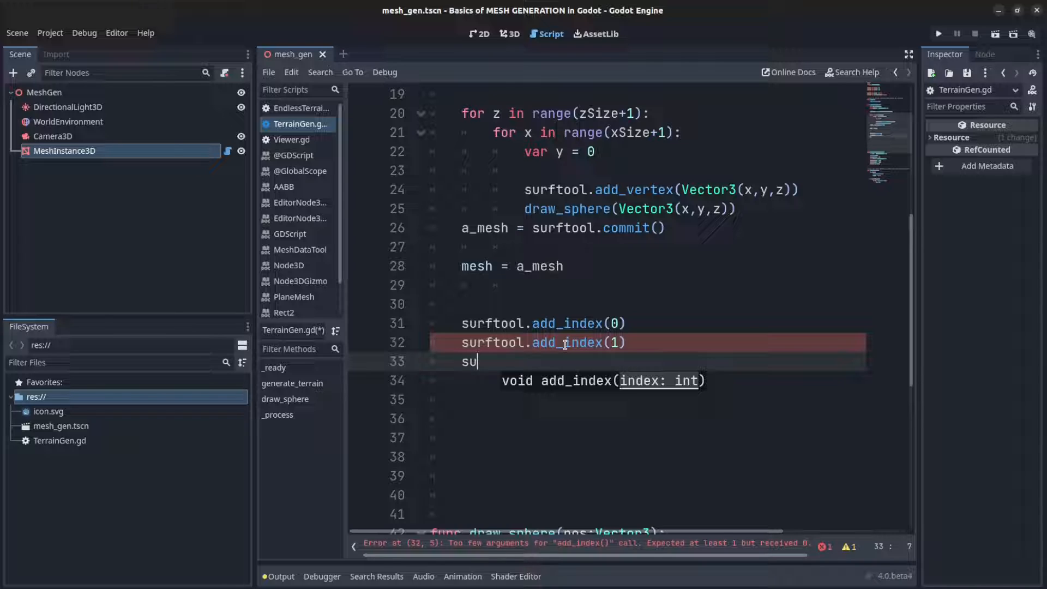
{"action": "type", "text": "rftool"}
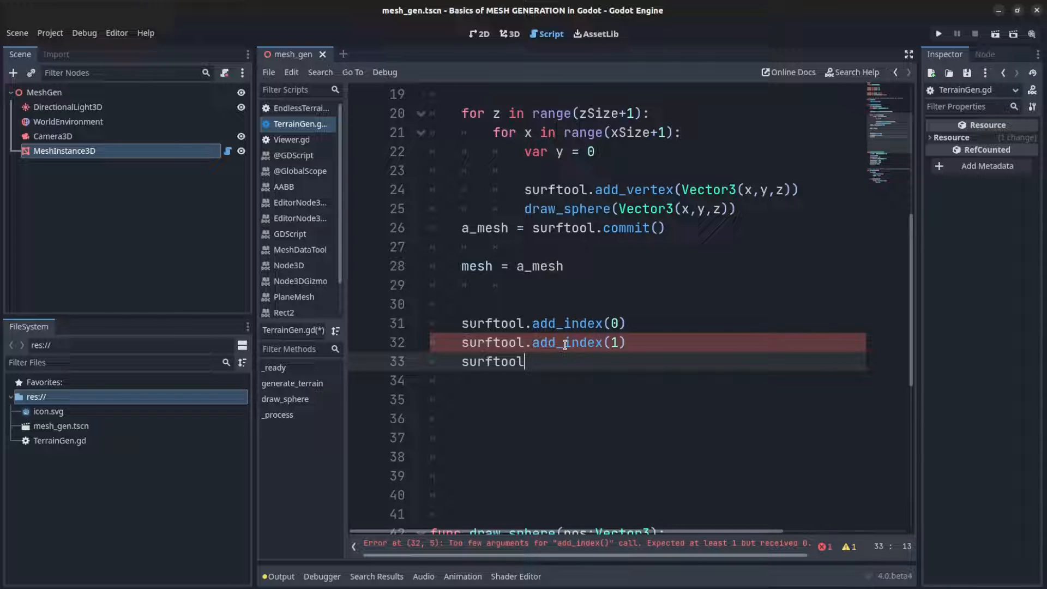
{"action": "type", "text": ".add_index("}
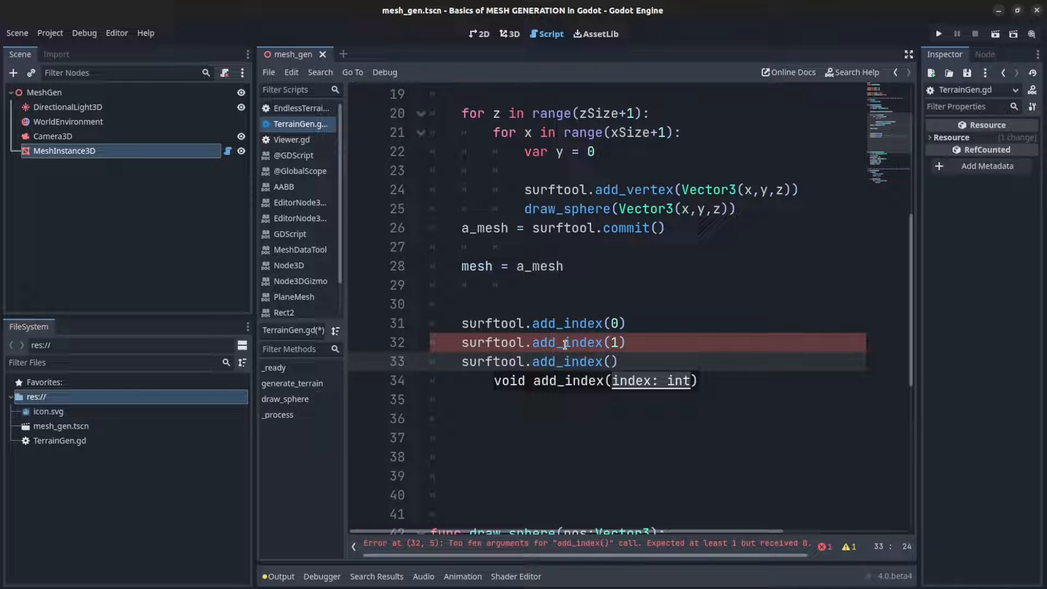
{"action": "type", "text": "xSize"}
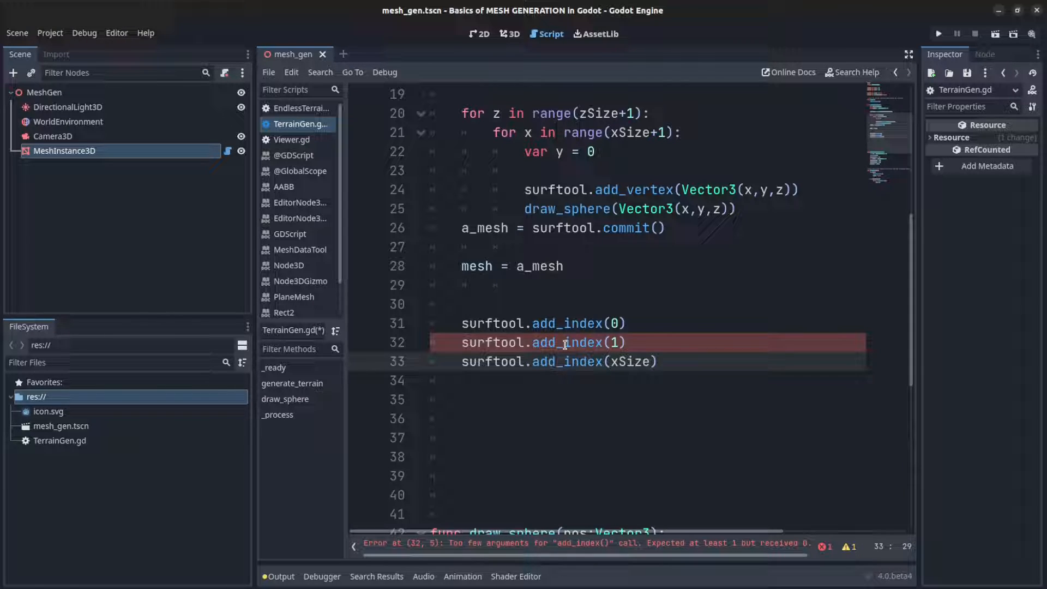
{"action": "type", "text": "+1"}
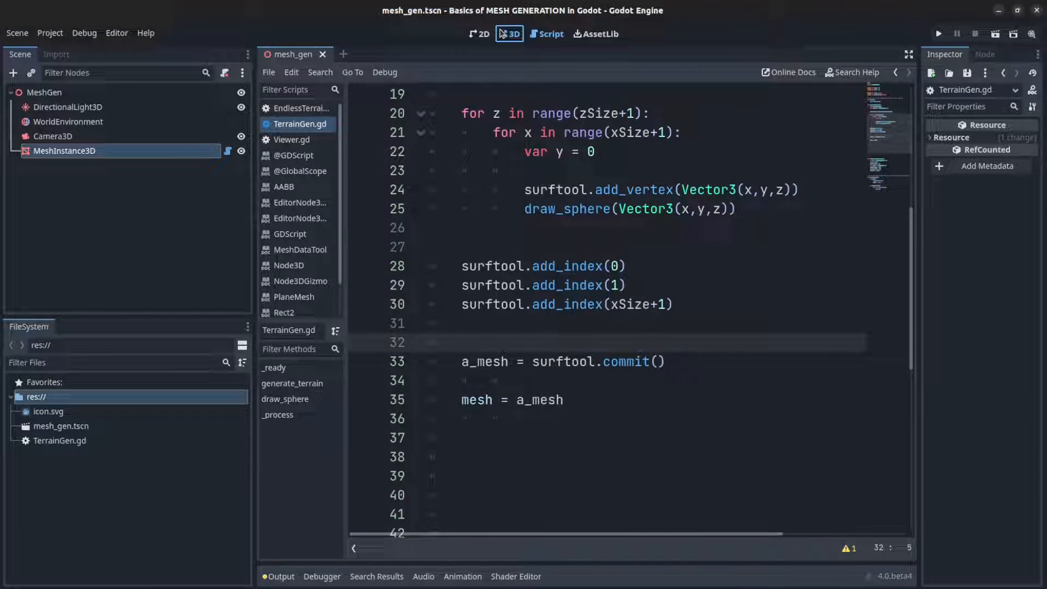
{"action": "left_click", "coordinate": [509, 34]}
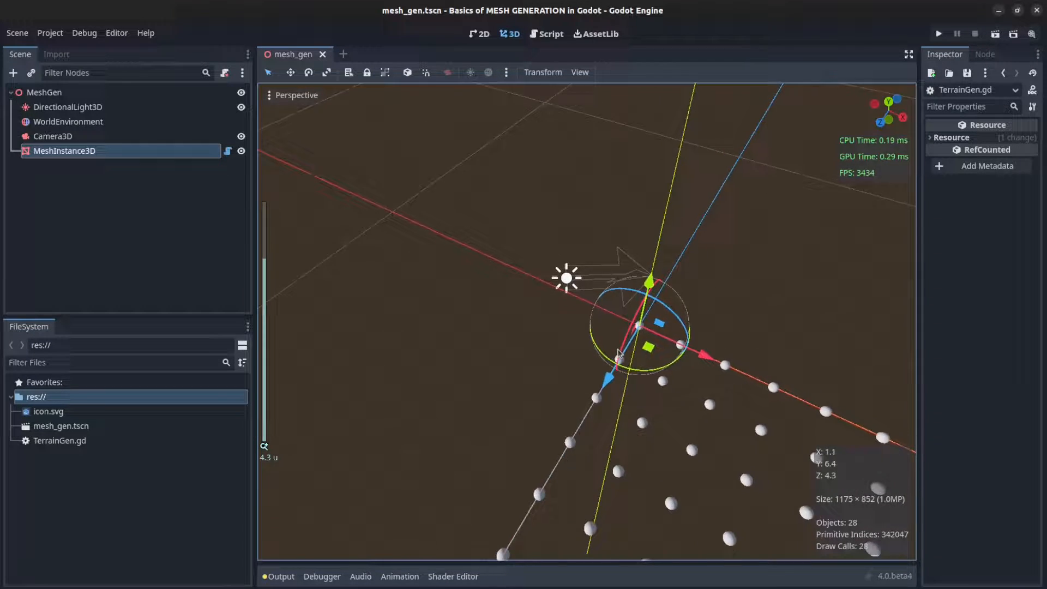
Step: Deselect to see the single triangle over the first three vertices, then return to the script
{"action": "left_click", "coordinate": [16, 32]}
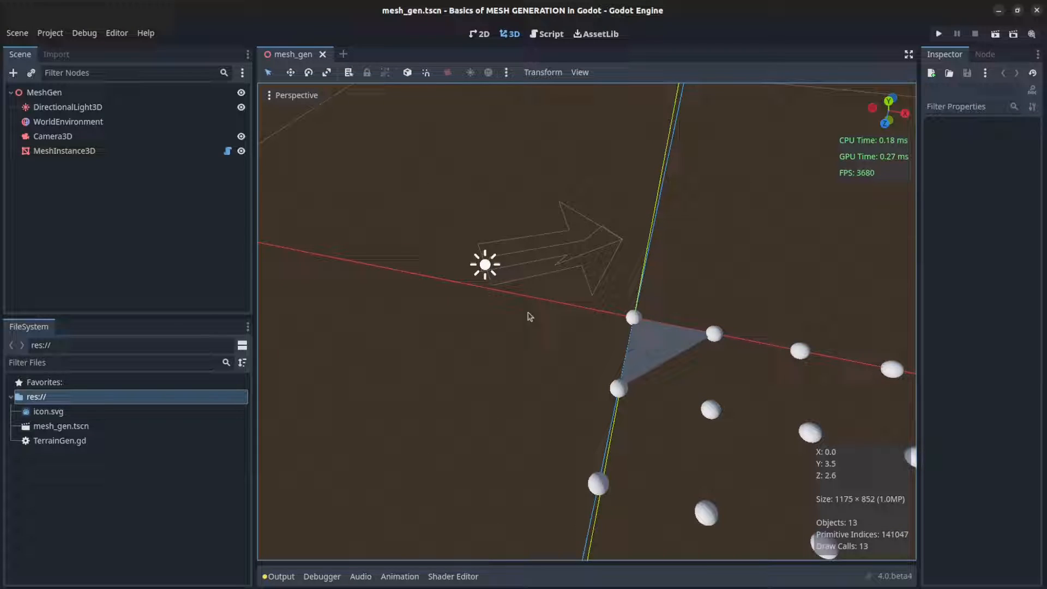
{"action": "left_click", "coordinate": [549, 33]}
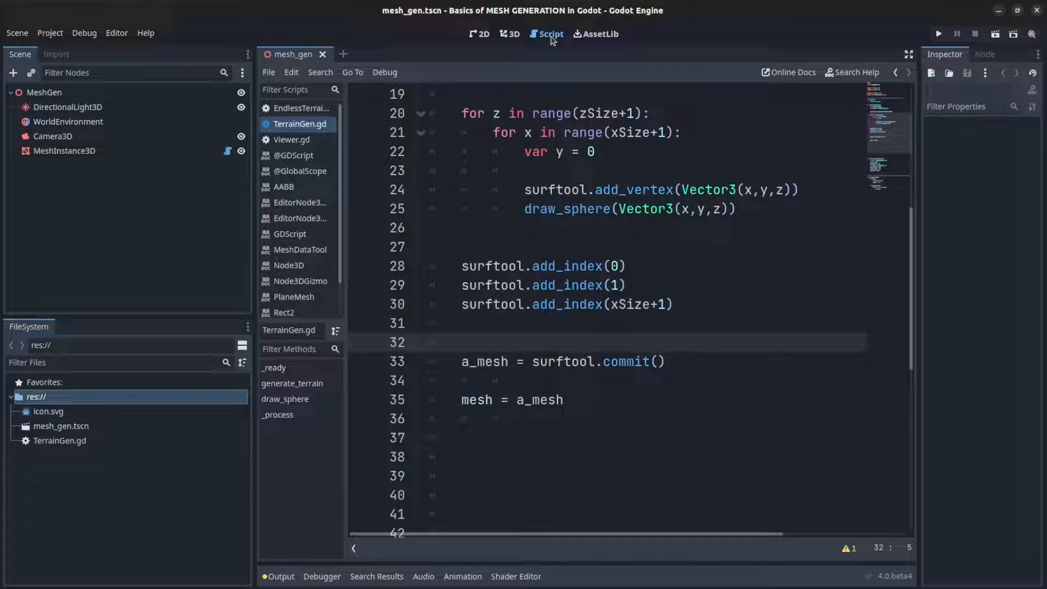
Step: Begin a fourth surftool.add_index line and check the triangle in the 3D scene
{"action": "left_click", "coordinate": [484, 323]}
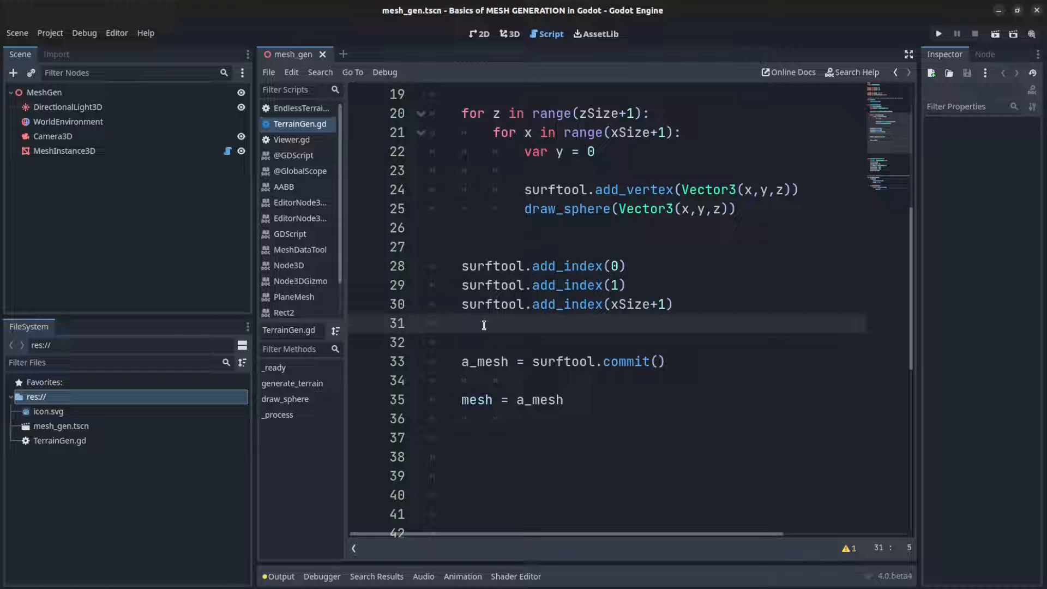
{"action": "type", "text": "surftool"}
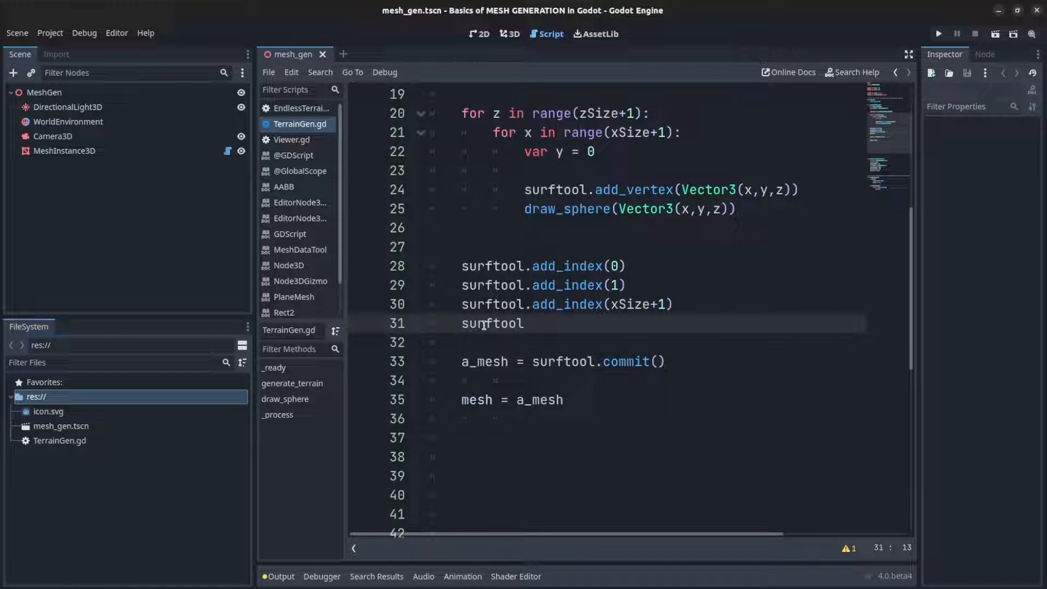
{"action": "type", "text": ".add"}
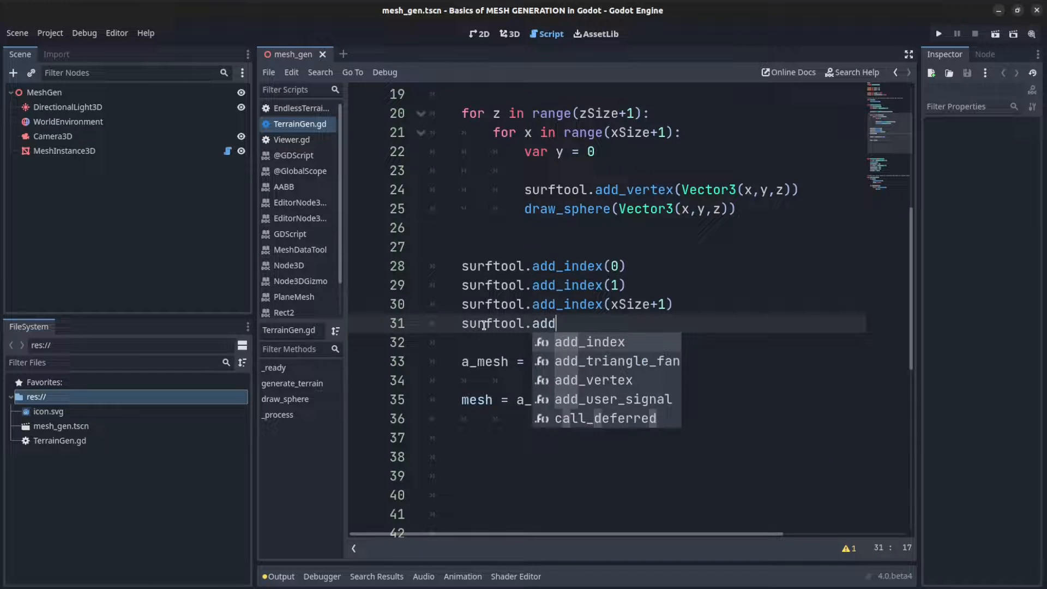
{"action": "key", "text": "Escape"}
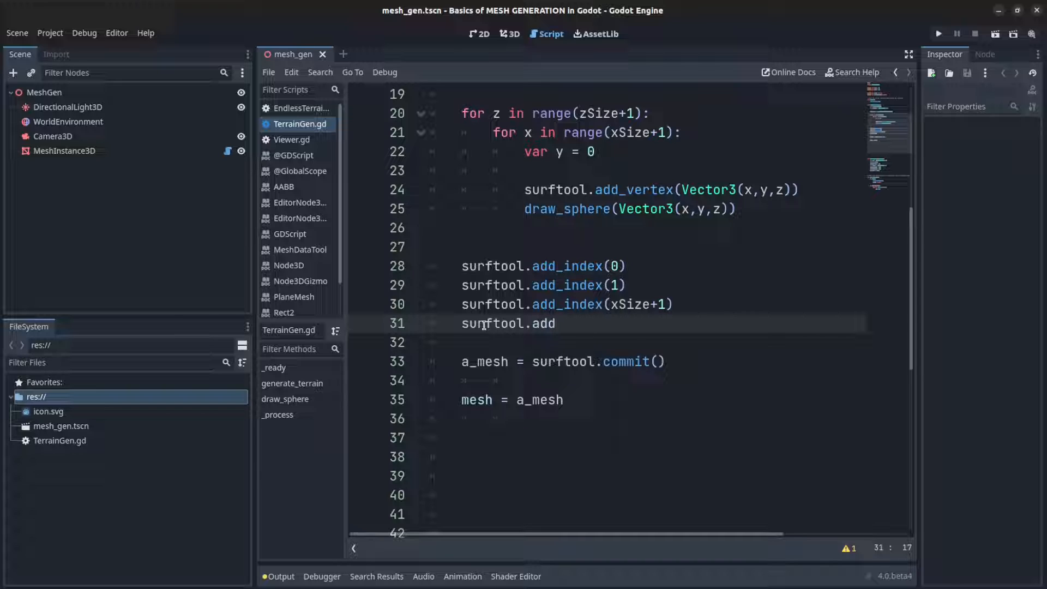
{"action": "left_click", "coordinate": [509, 33]}
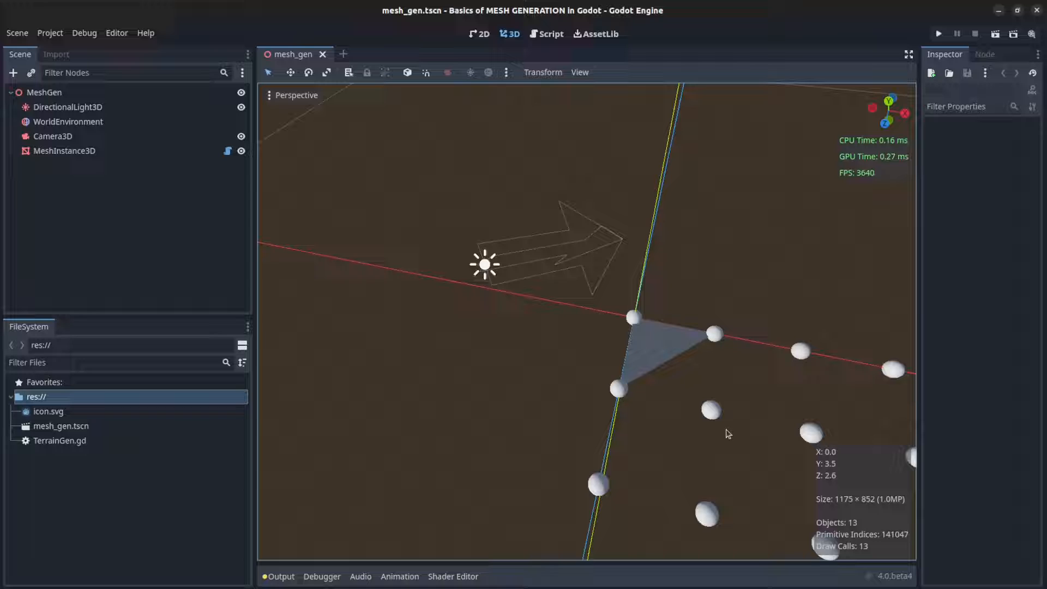
{"action": "mouse_move", "coordinate": [694, 355]}
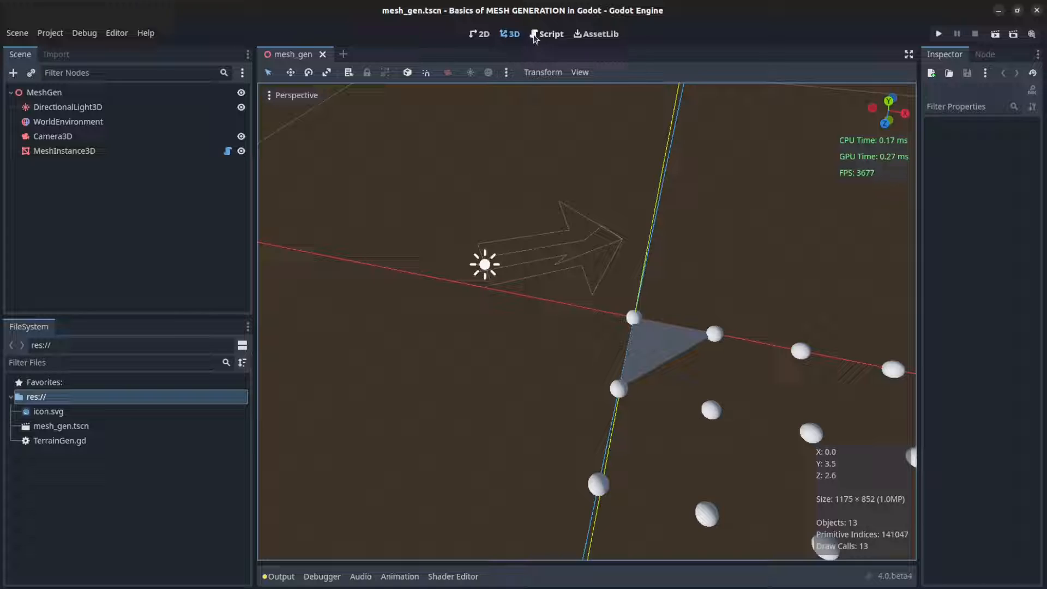
{"action": "left_click", "coordinate": [550, 33]}
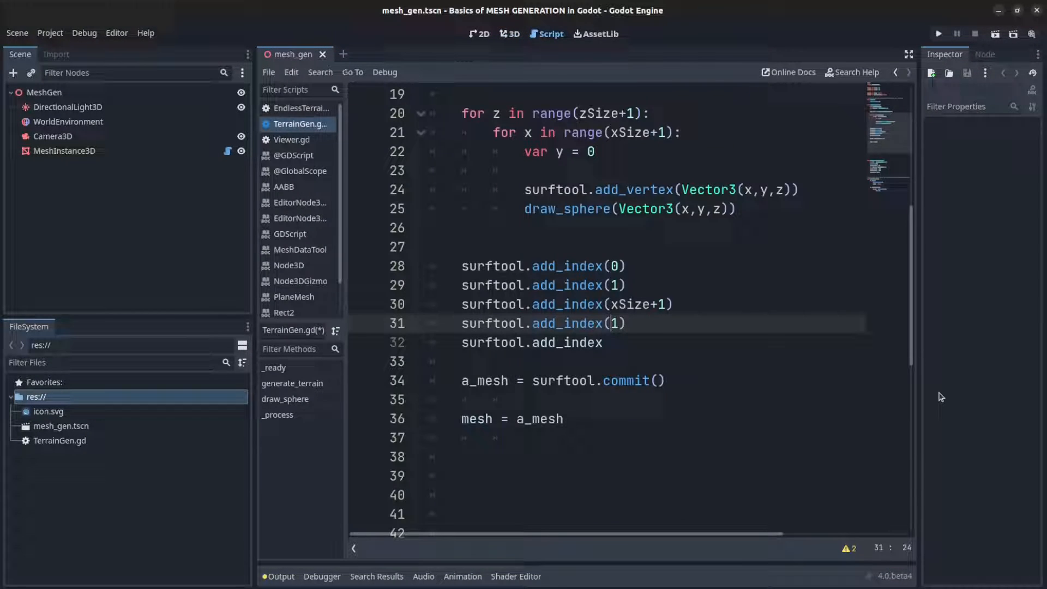
Step: Finish the second triangle's indices xSize+1, 1, xSize+2 and confirm the shaded quad in 3D
{"action": "type", "text": "xSize+"}
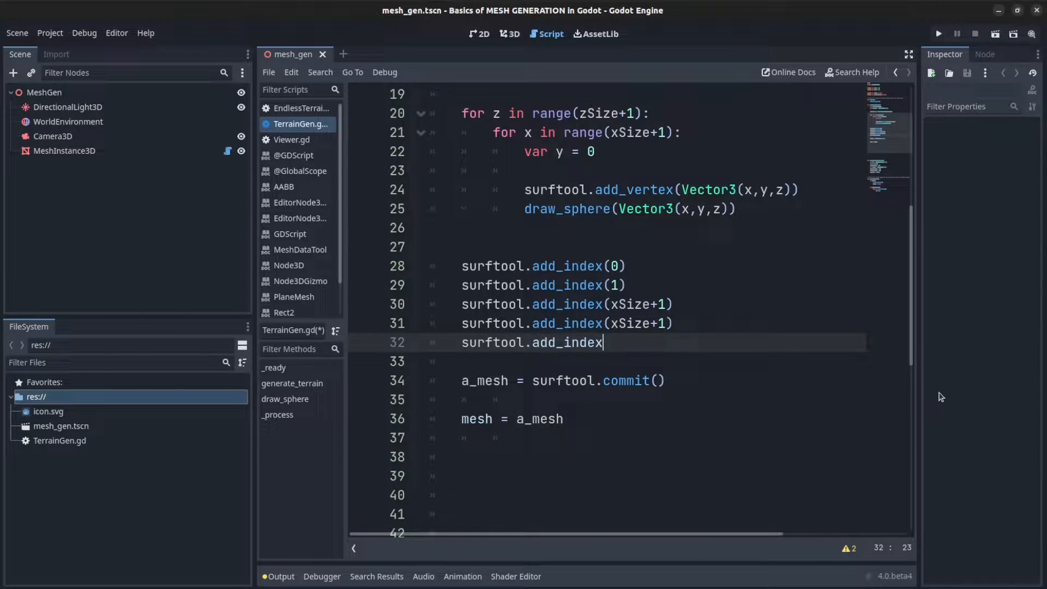
{"action": "type", "text": "(1)"}
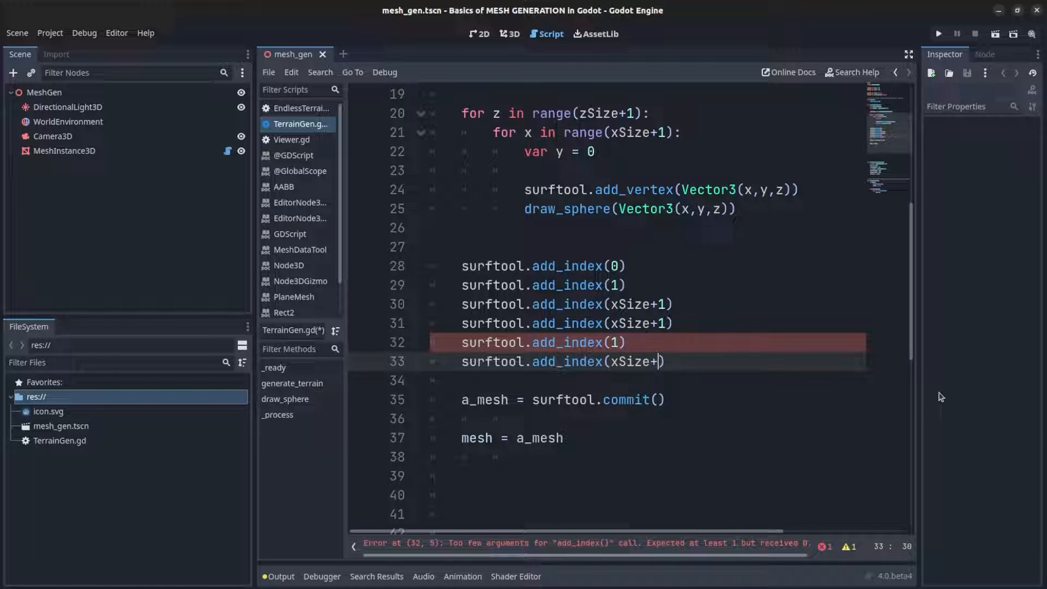
{"action": "left_click", "coordinate": [509, 33]}
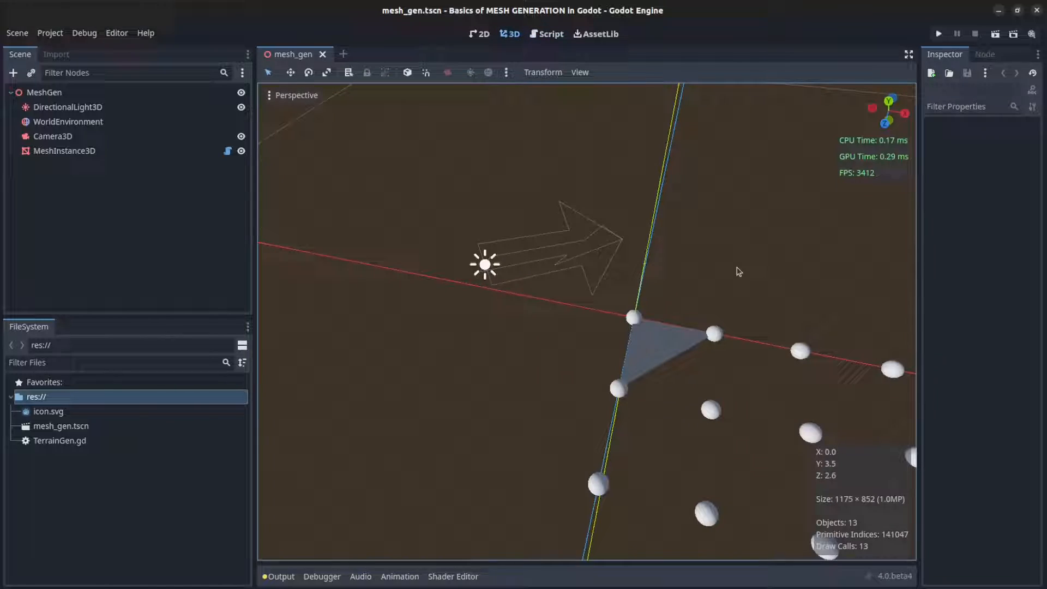
{"action": "left_click", "coordinate": [17, 31]}
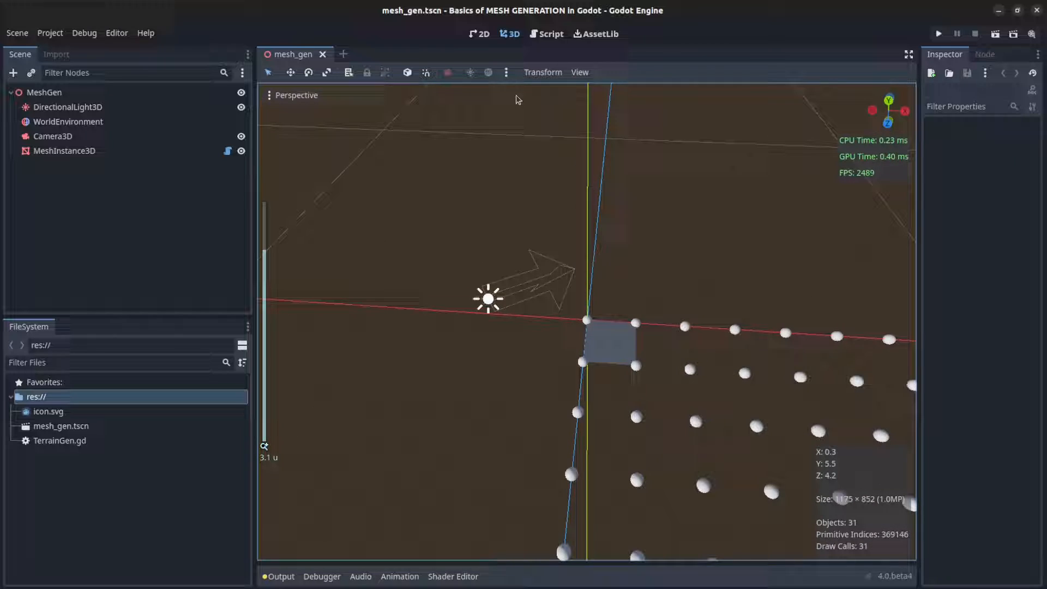
{"action": "left_click", "coordinate": [546, 34]}
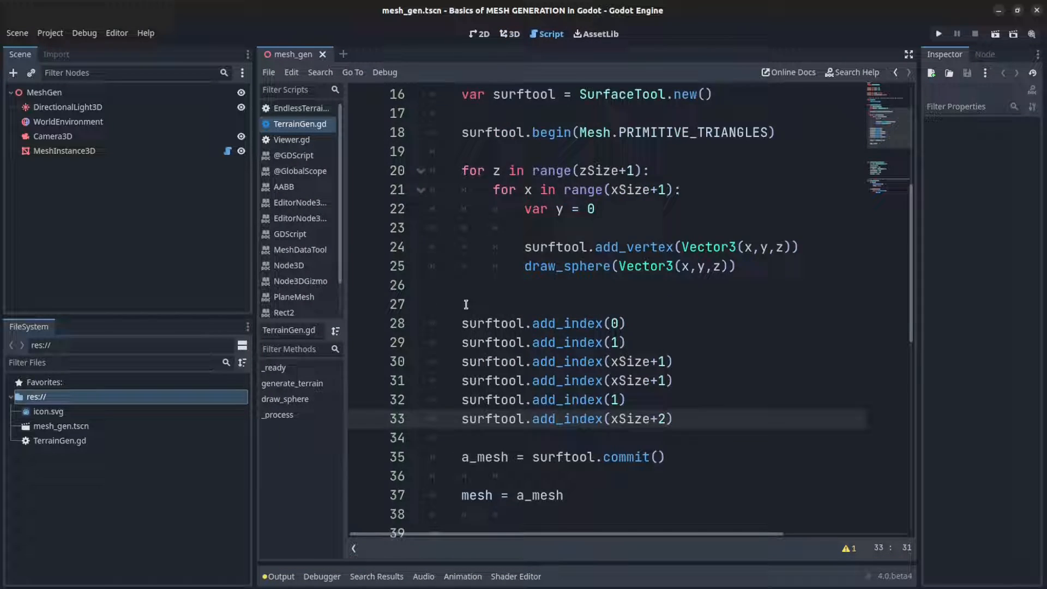
Step: Indent the six index calls into the loops and declare 'var vert = 0' with vert+ prefixes
{"action": "scroll", "scroll_direction": "down", "scroll_amount": 3}
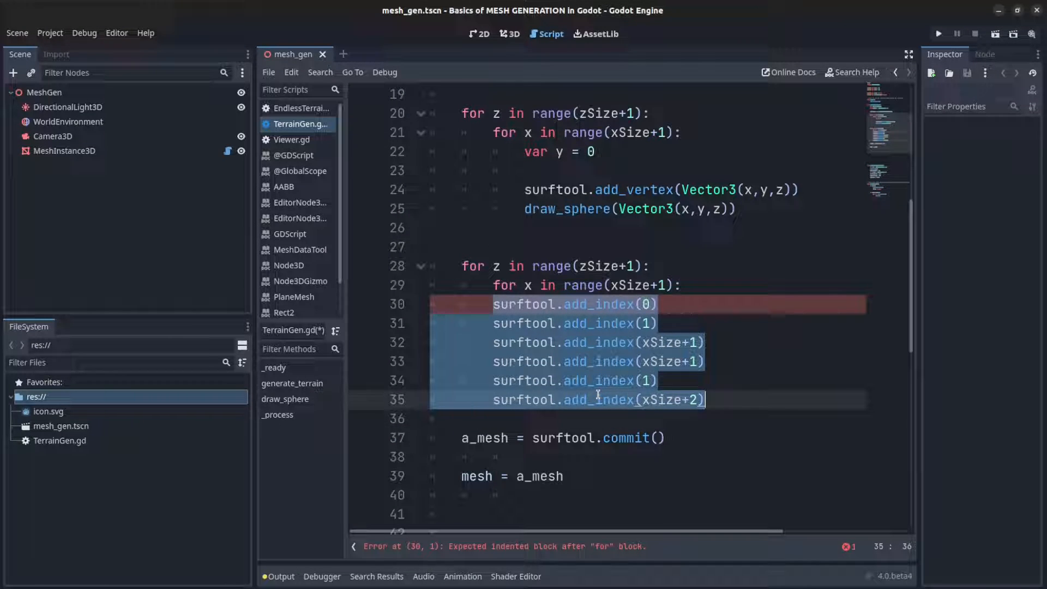
{"action": "key", "text": "Tab"}
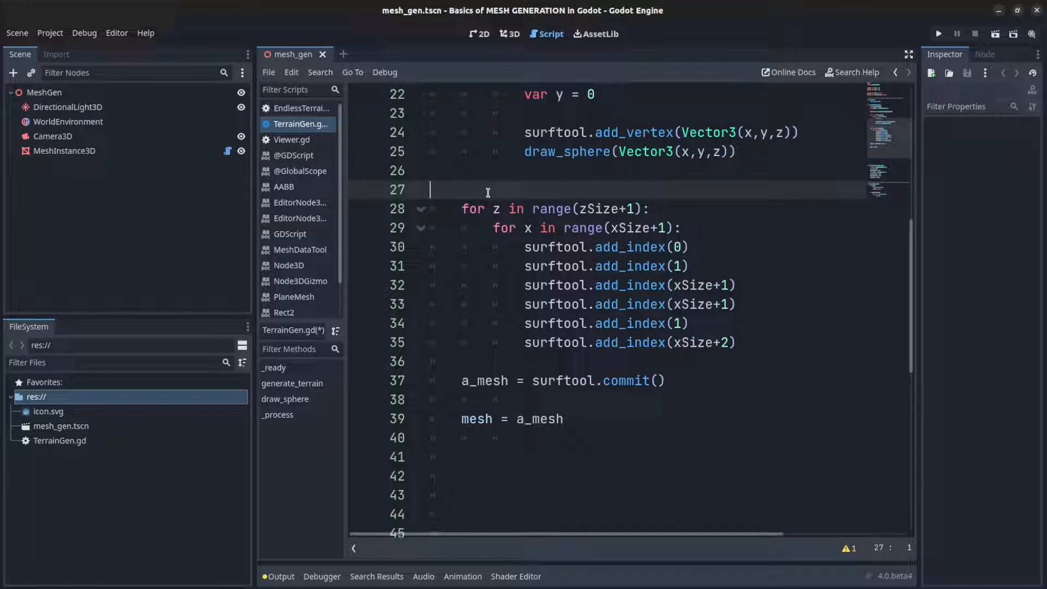
{"action": "type", "text": "vert"}
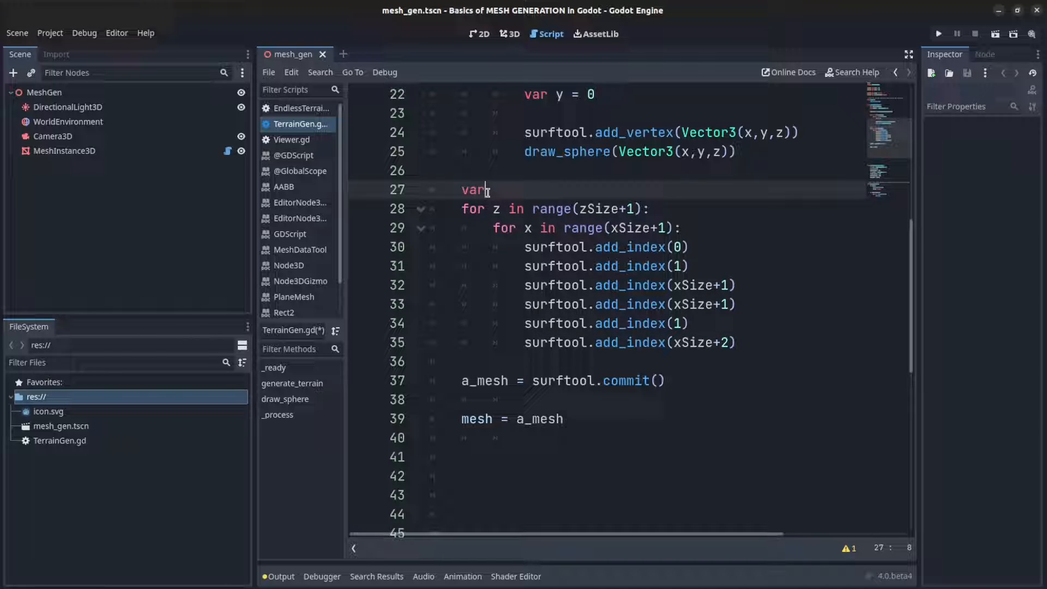
{"action": "type", "text": "vert"}
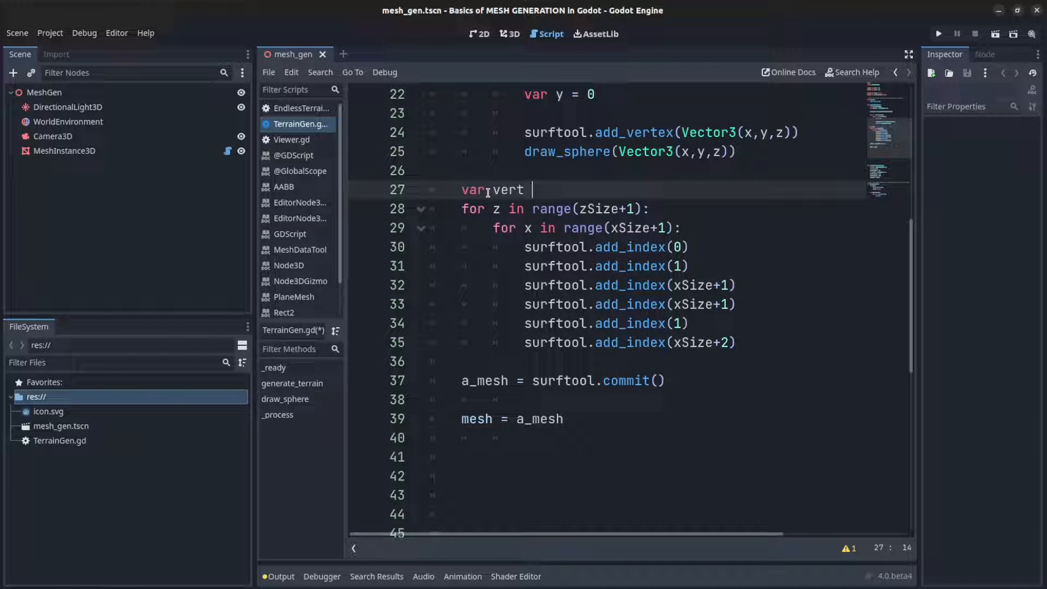
{"action": "type", "text": "= 0"}
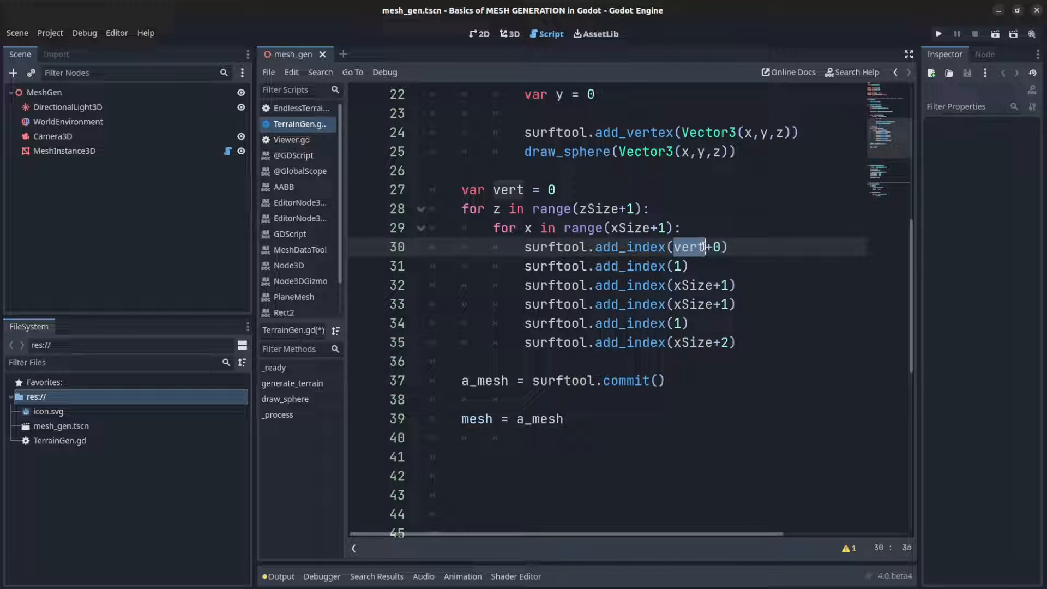
{"action": "left_click", "coordinate": [673, 266]}
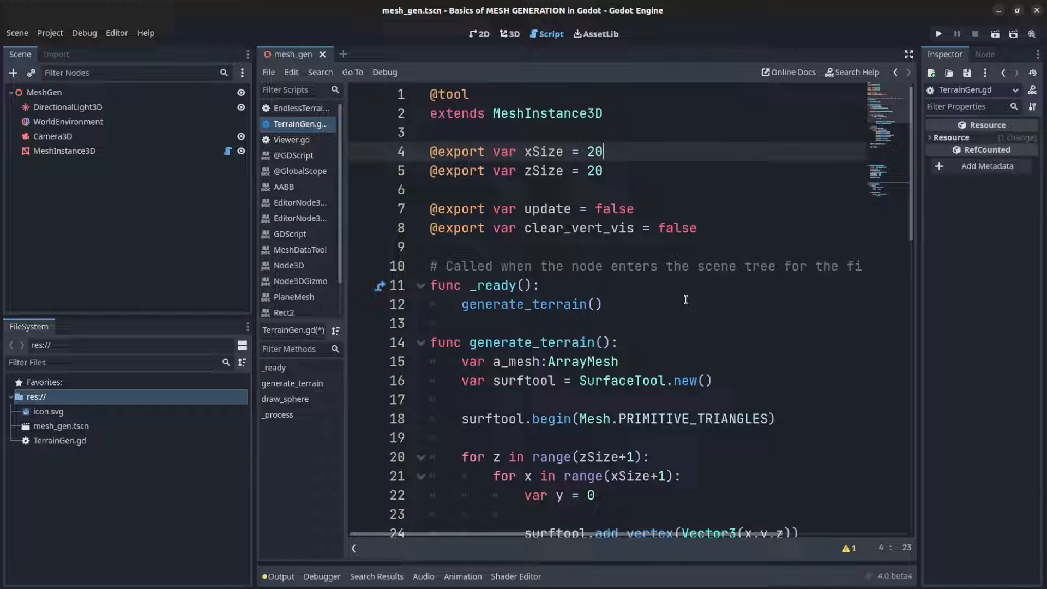
Step: Increment vert by 1 each loop iteration and view the generated grid in 3D
{"action": "scroll", "scroll_direction": "down", "scroll_amount": 3}
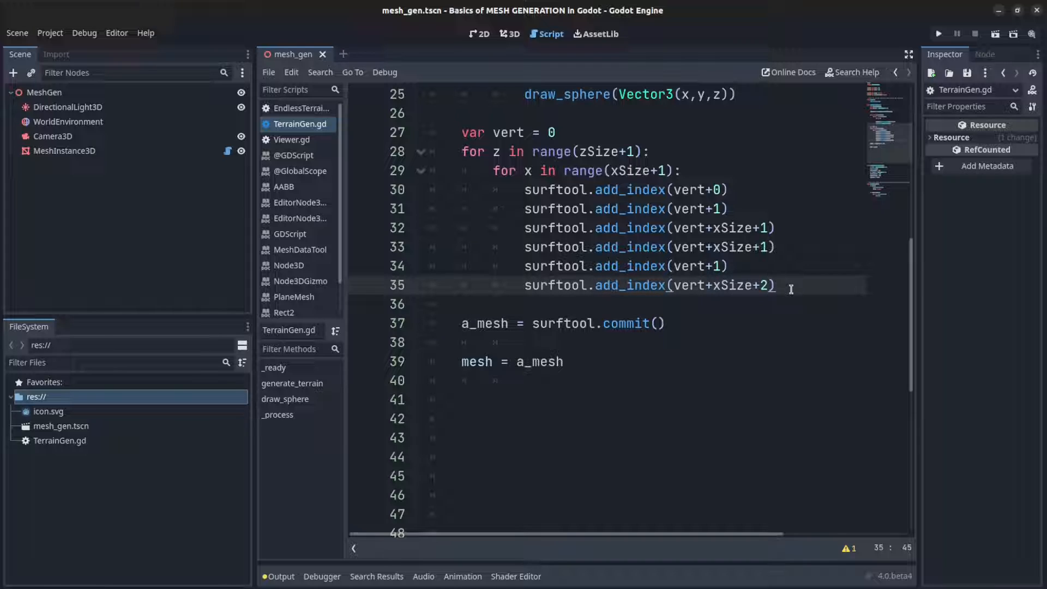
{"action": "type", "text": "vert"}
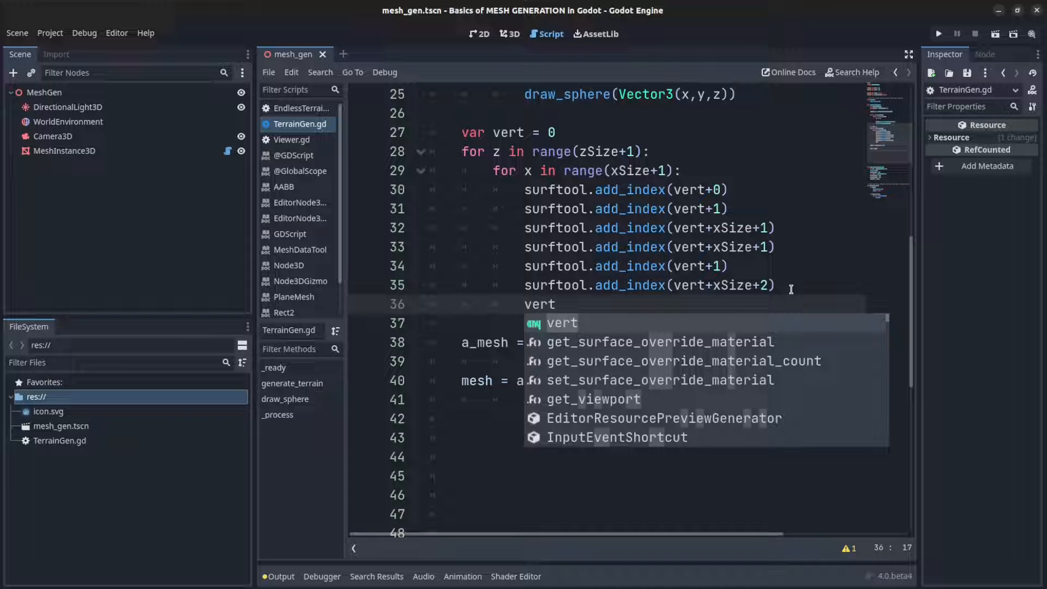
{"action": "type", "text": "+"}
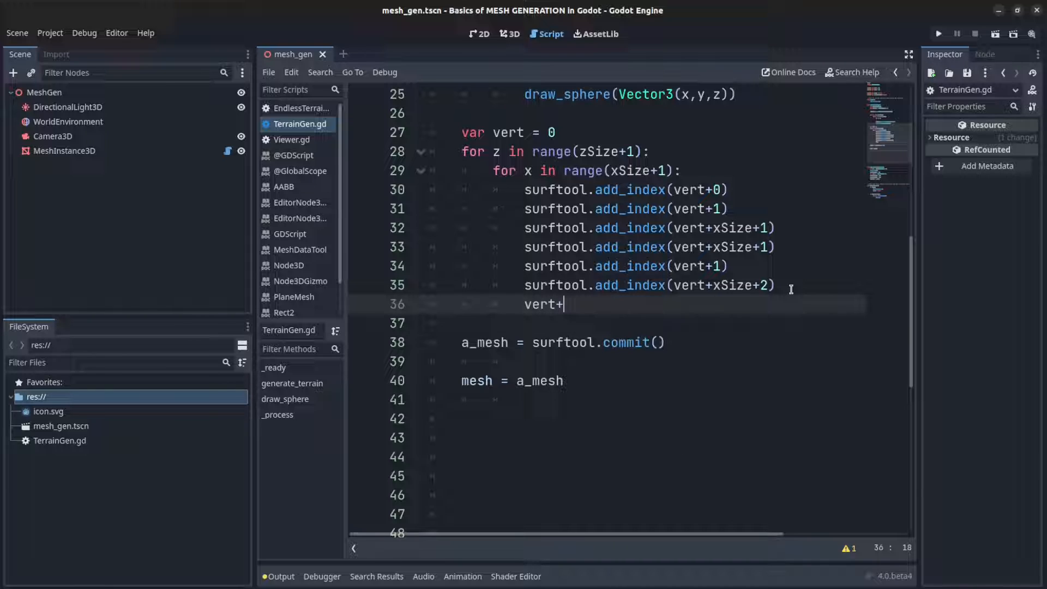
{"action": "type", "text": "=1"}
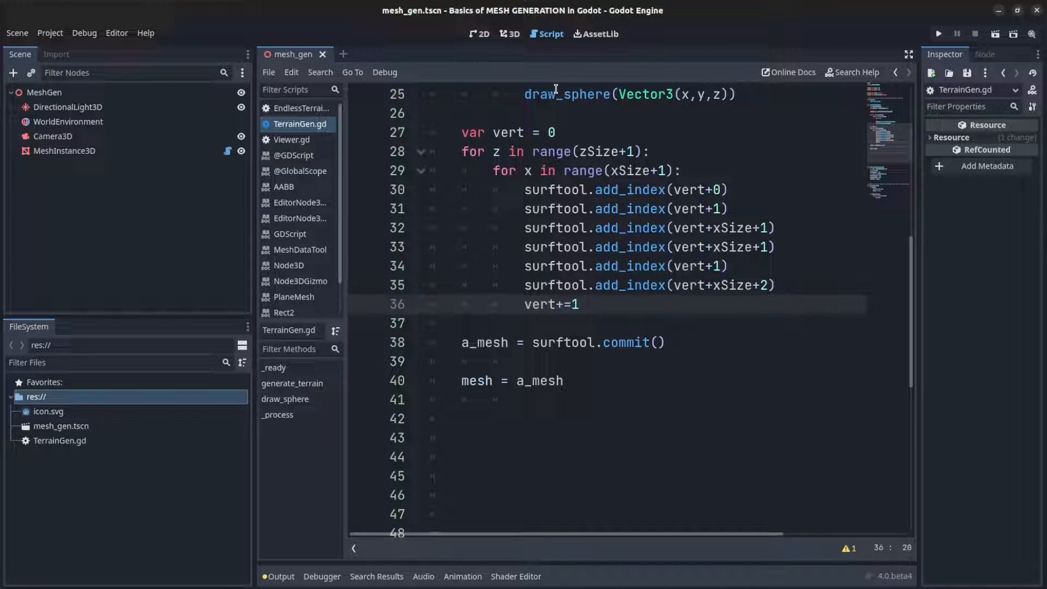
{"action": "mouse_move", "coordinate": [570, 217]}
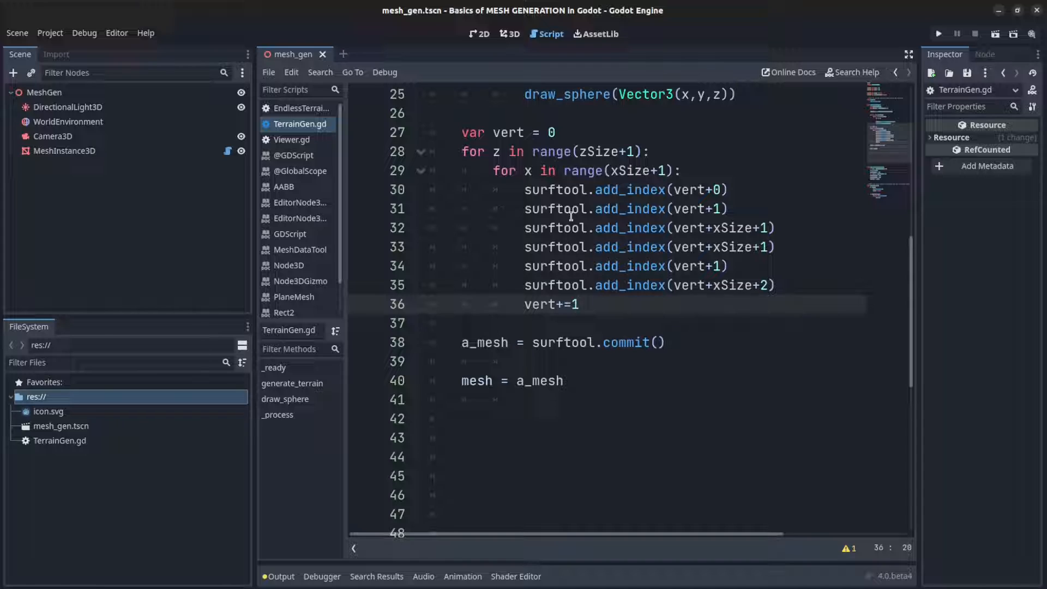
{"action": "left_click", "coordinate": [509, 34]}
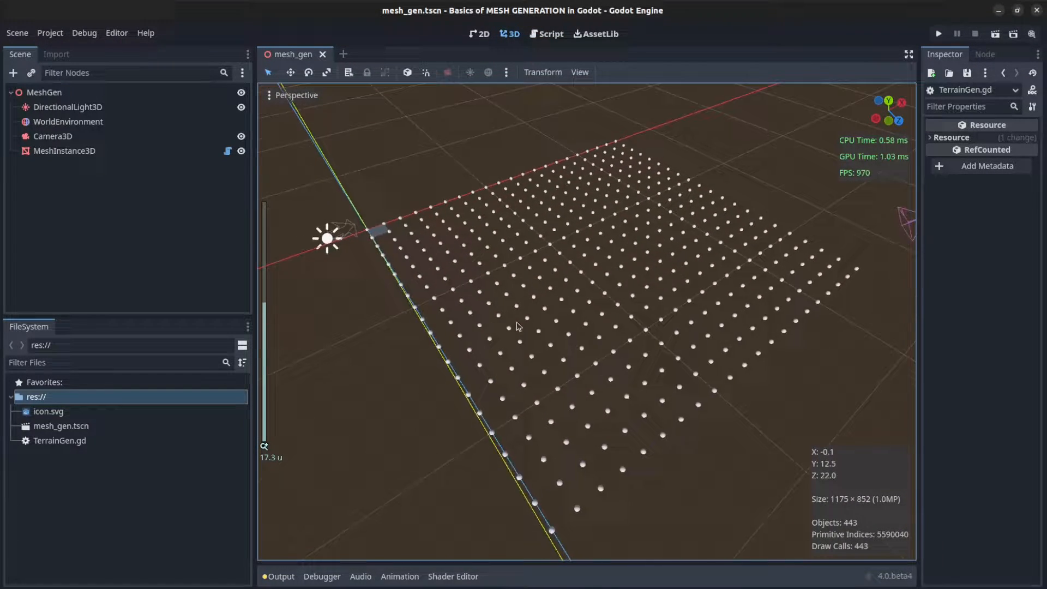
Step: Select MeshInstance3D, set X Size to 26 and regenerate the terrain
{"action": "left_click", "coordinate": [17, 33]}
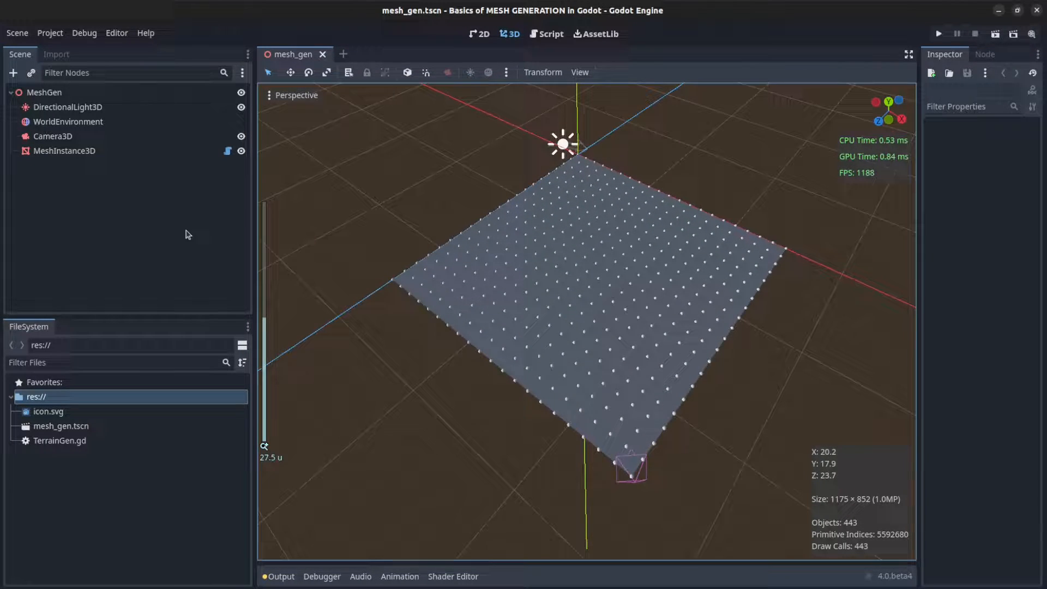
{"action": "left_click", "coordinate": [52, 136]}
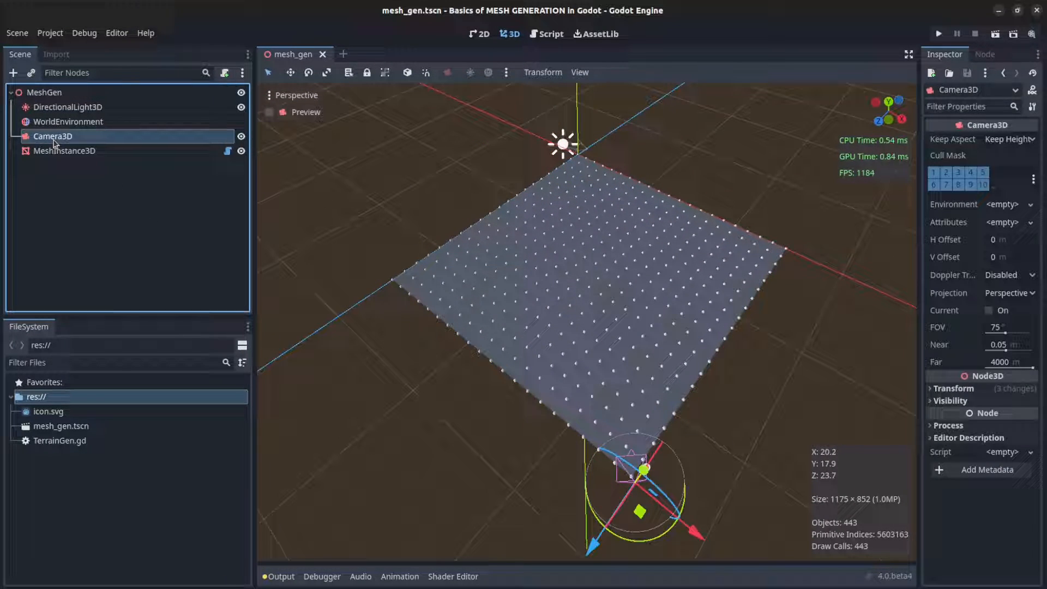
{"action": "left_click", "coordinate": [64, 151]}
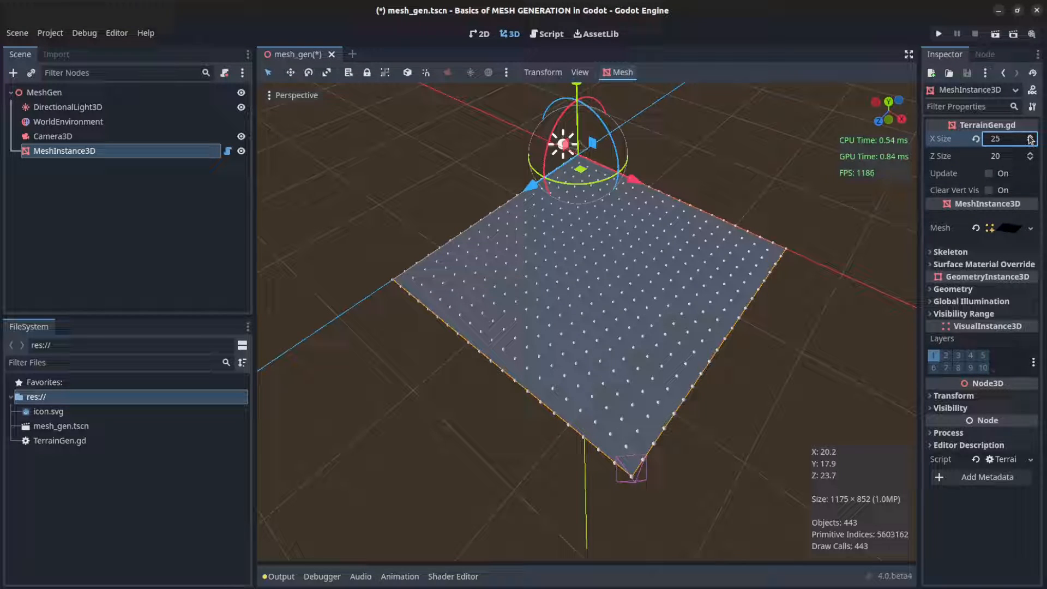
{"action": "left_click", "coordinate": [1030, 135]}
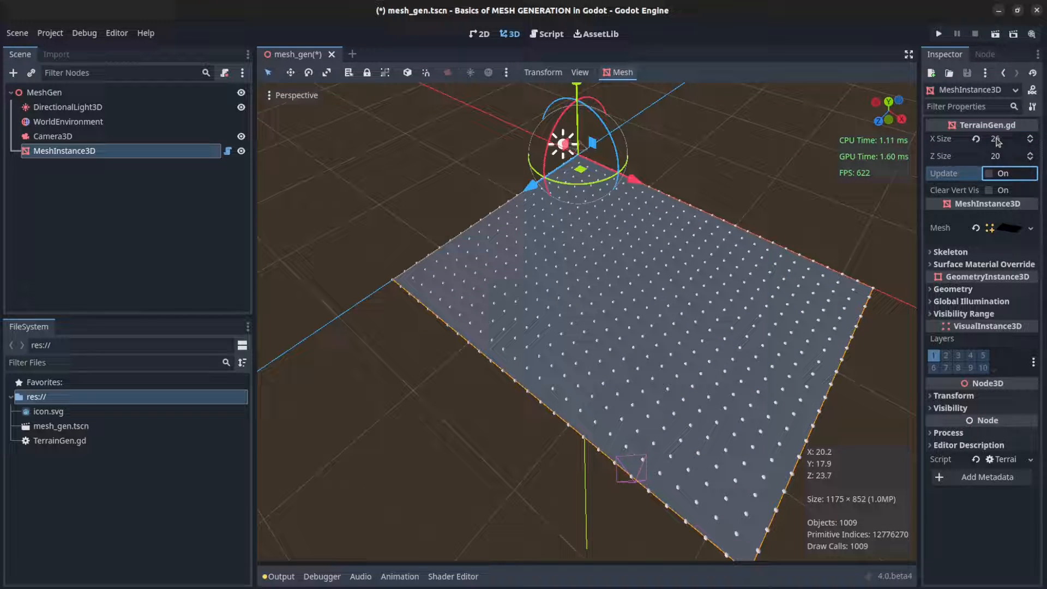
{"action": "left_click", "coordinate": [1004, 138]}
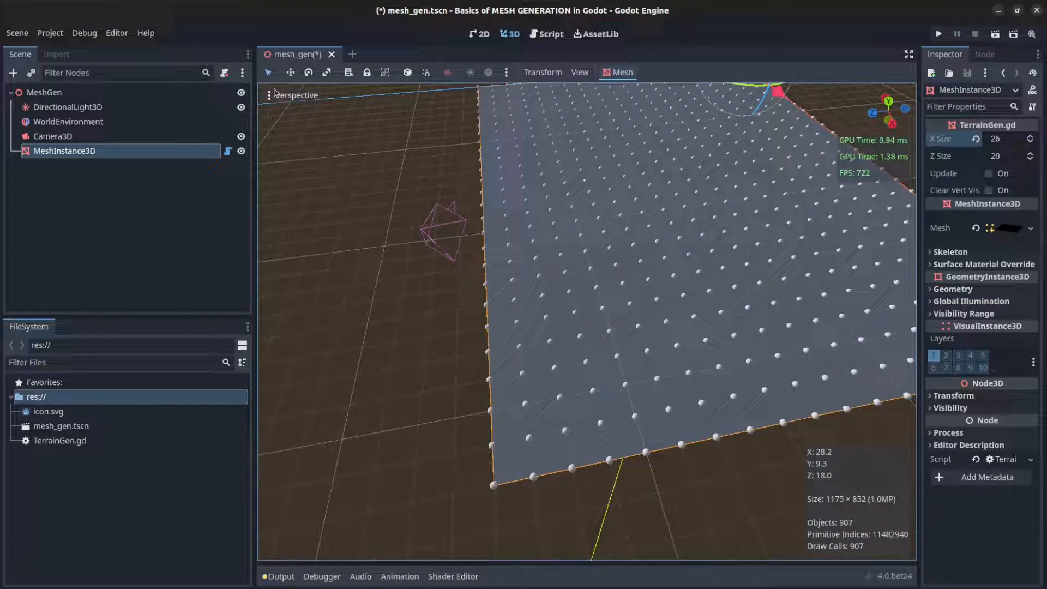
Step: Show the mesh as Display Wireframe to inspect triangles, then return to the script
{"action": "left_click", "coordinate": [292, 94]}
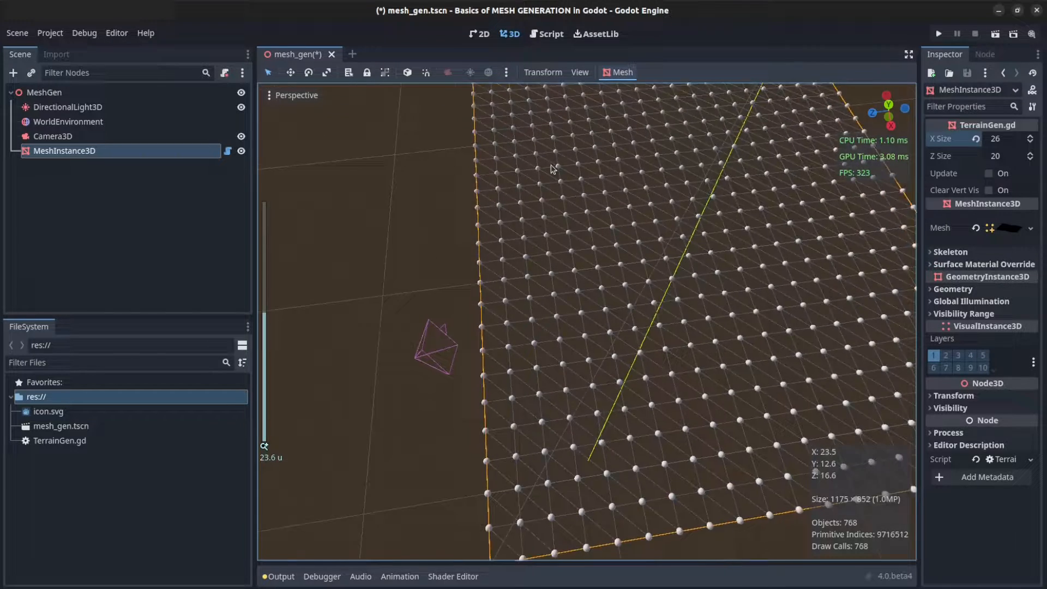
{"action": "left_click", "coordinate": [549, 34]}
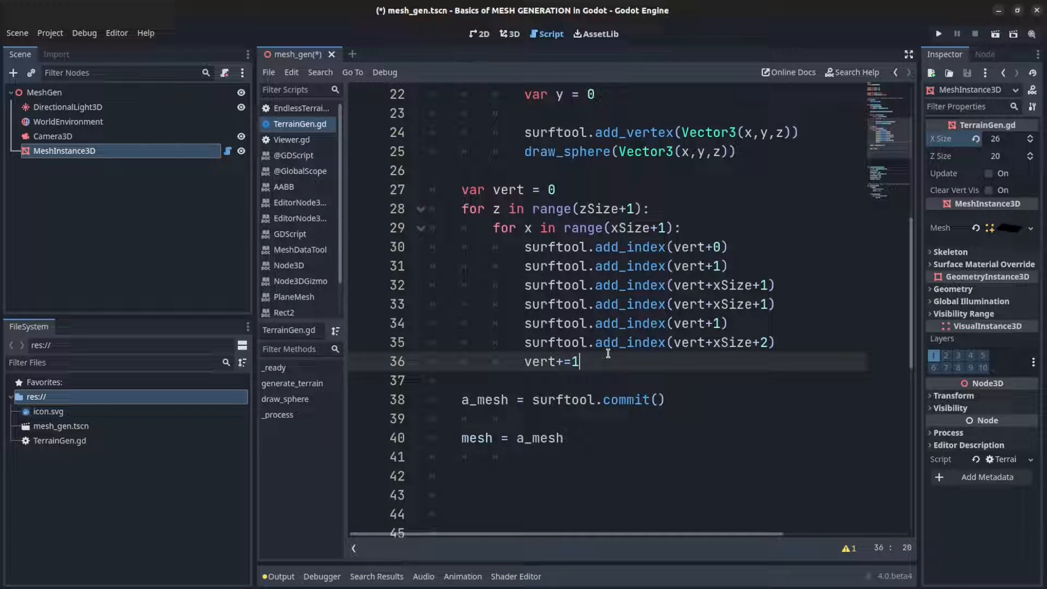
Step: Add 'vert+=1' after the inner x loop, check the wireframe, and open blank lines below SurfaceTool.new()
{"action": "key", "text": "Return"}
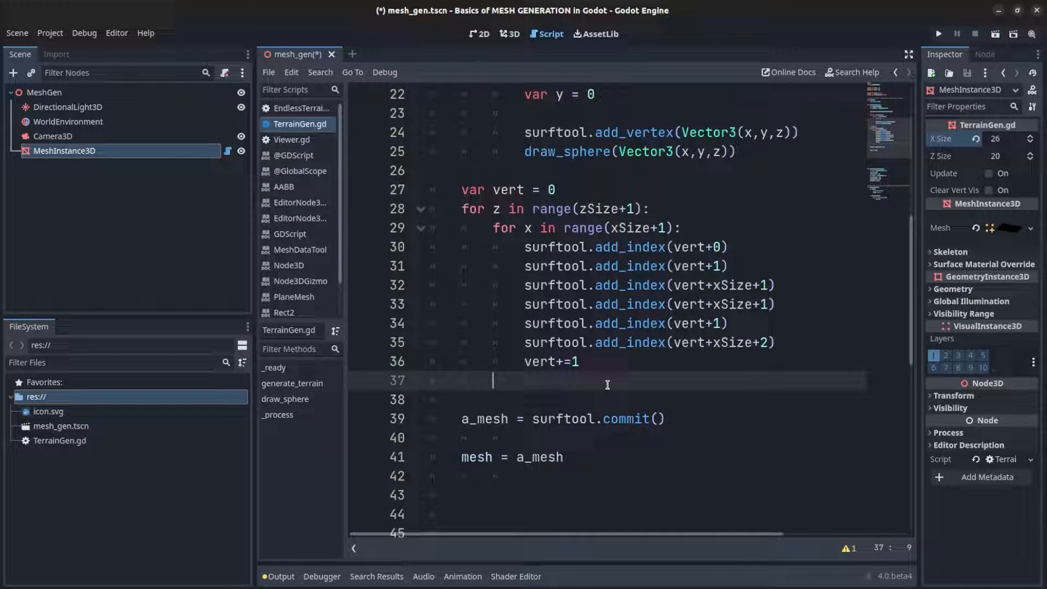
{"action": "type", "text": "vert+"}
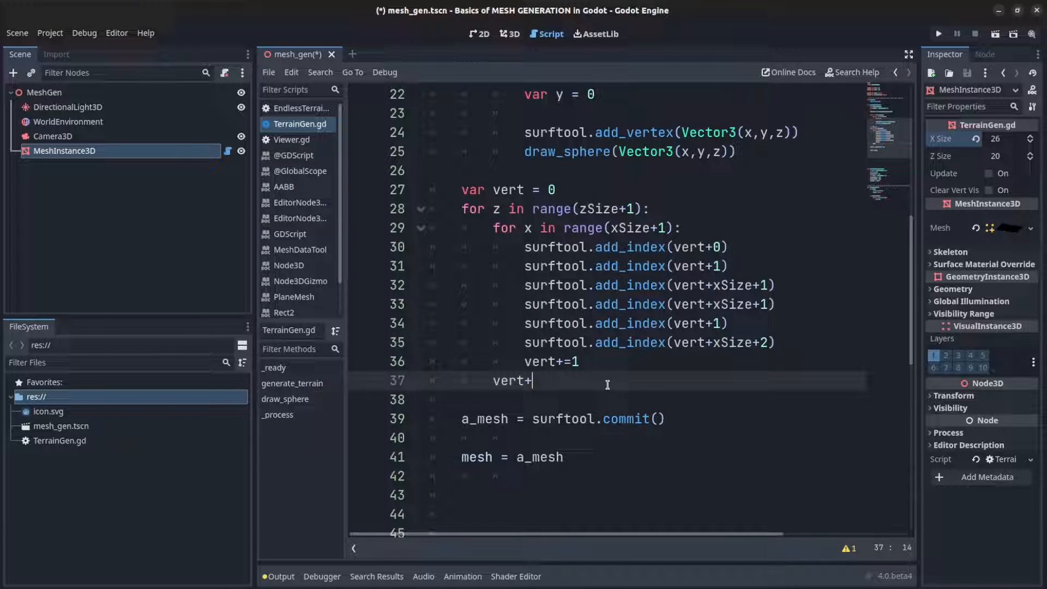
{"action": "left_click", "coordinate": [509, 34]}
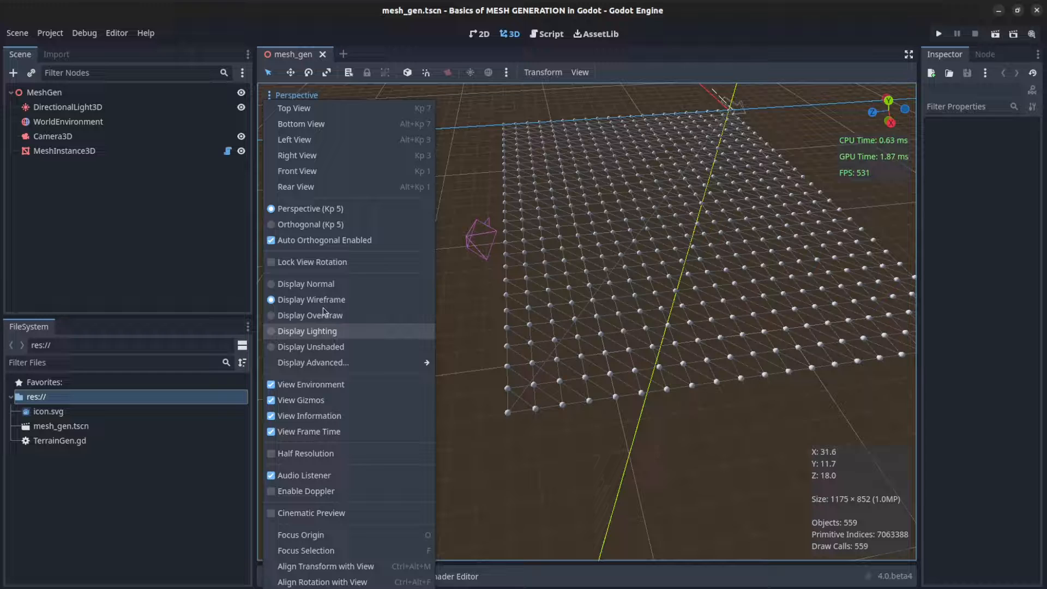
{"action": "left_click", "coordinate": [545, 33]}
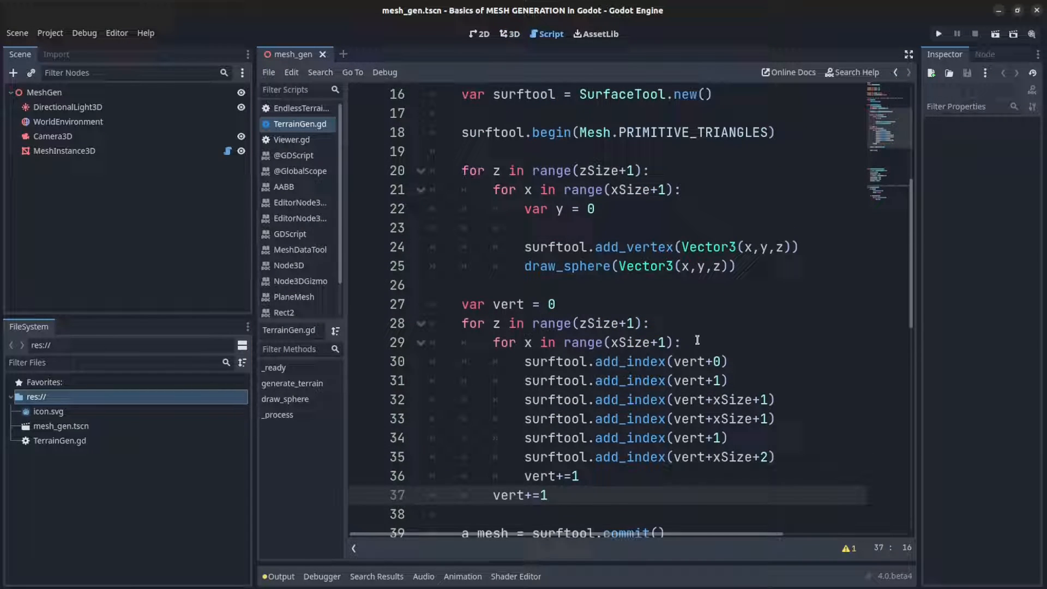
{"action": "scroll", "scroll_direction": "down", "scroll_amount": 3}
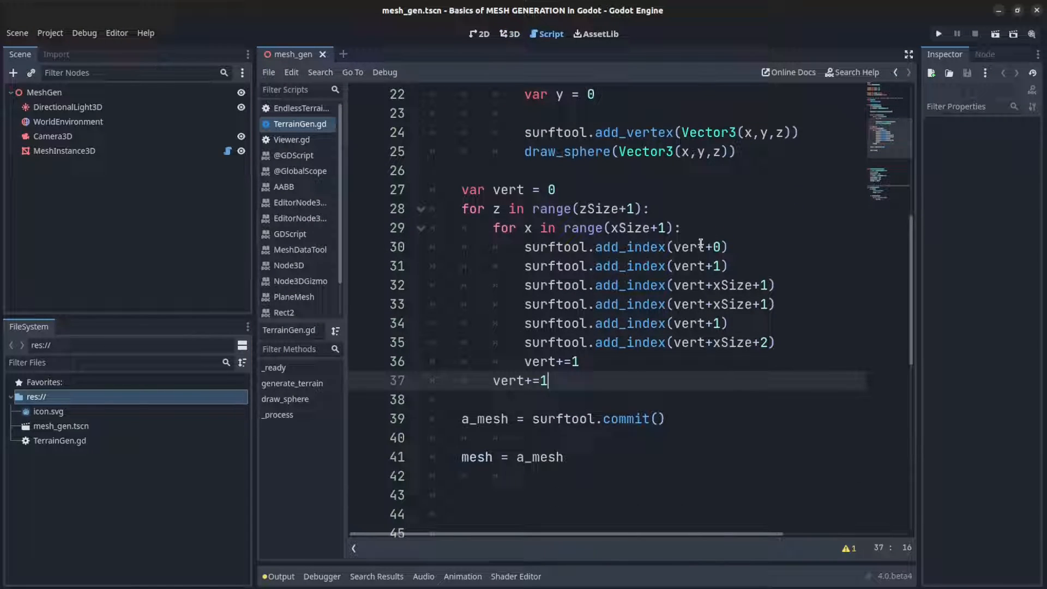
{"action": "scroll", "scroll_direction": "up", "scroll_amount": 3}
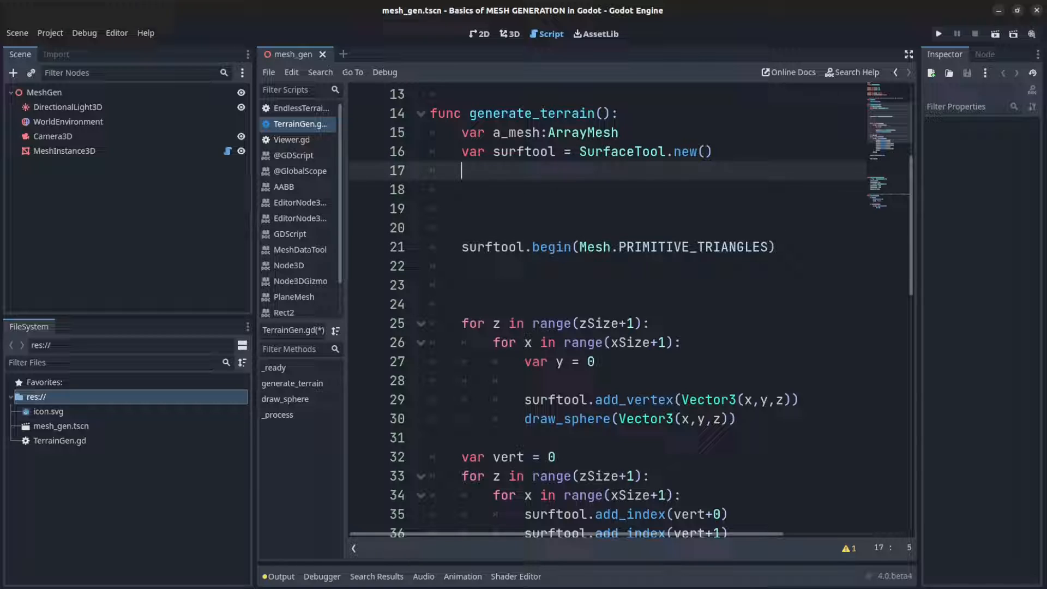
Step: Create a FastNoiseLite 'n' and set its noise_type to FastNoiseLite.TYPE_PERLIN
{"action": "type", "text": "var"}
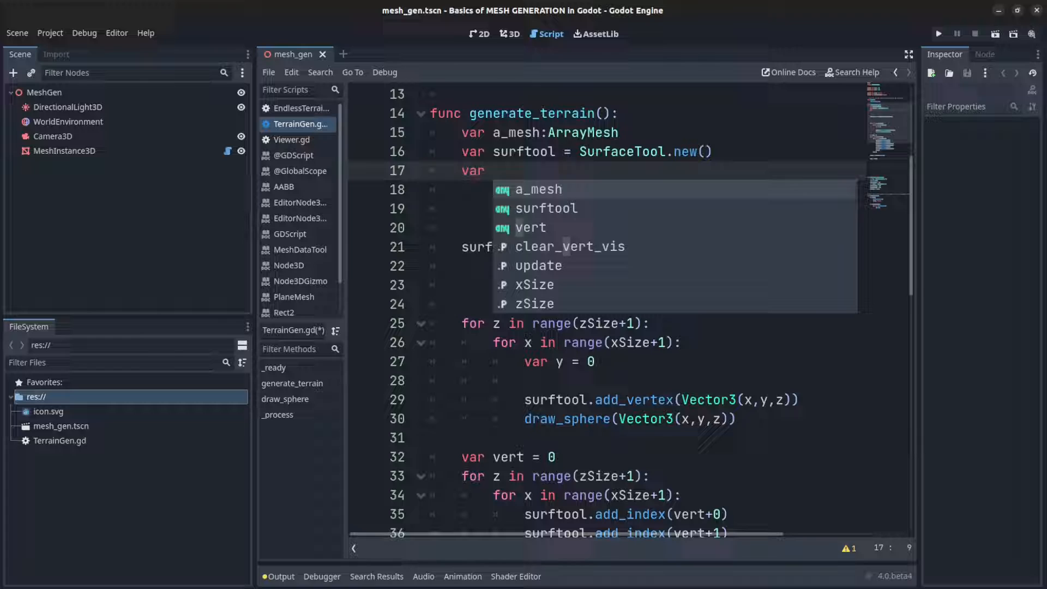
{"action": "type", "text": "n - FastNois"}
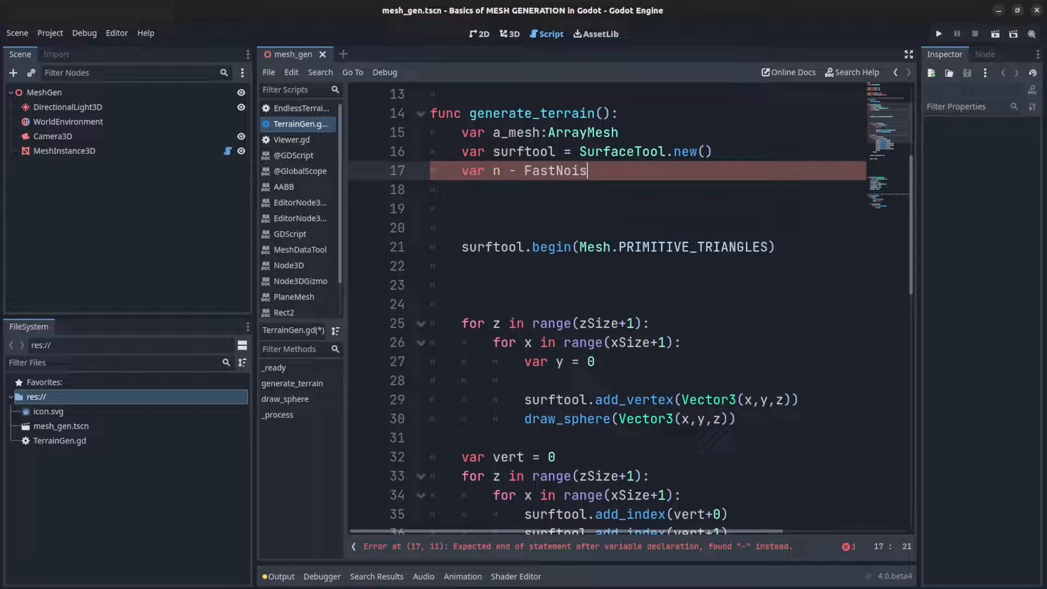
{"action": "type", "text": "eLite.new("}
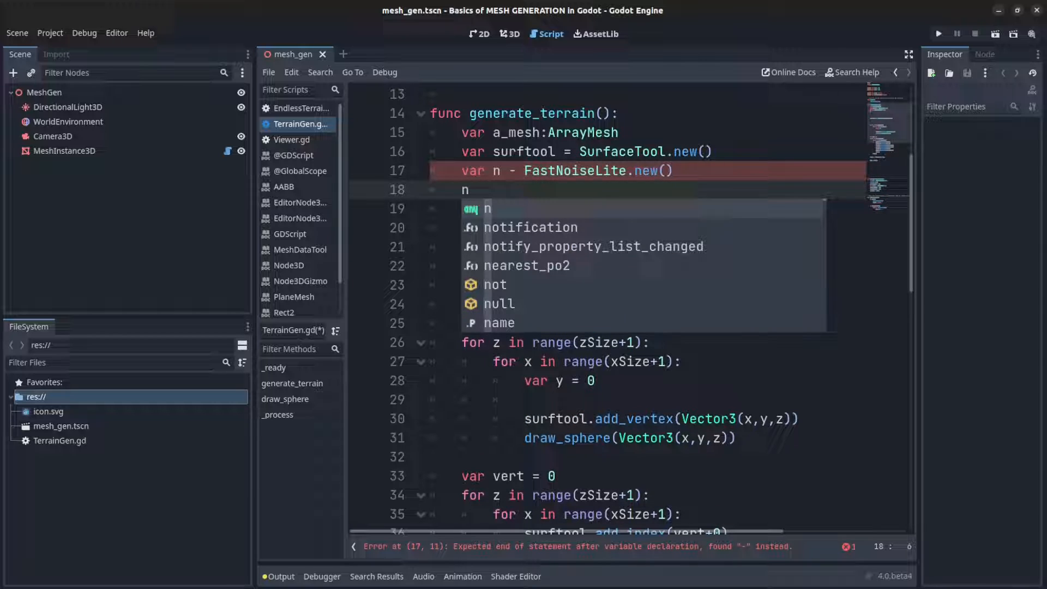
{"action": "type", "text": "."}
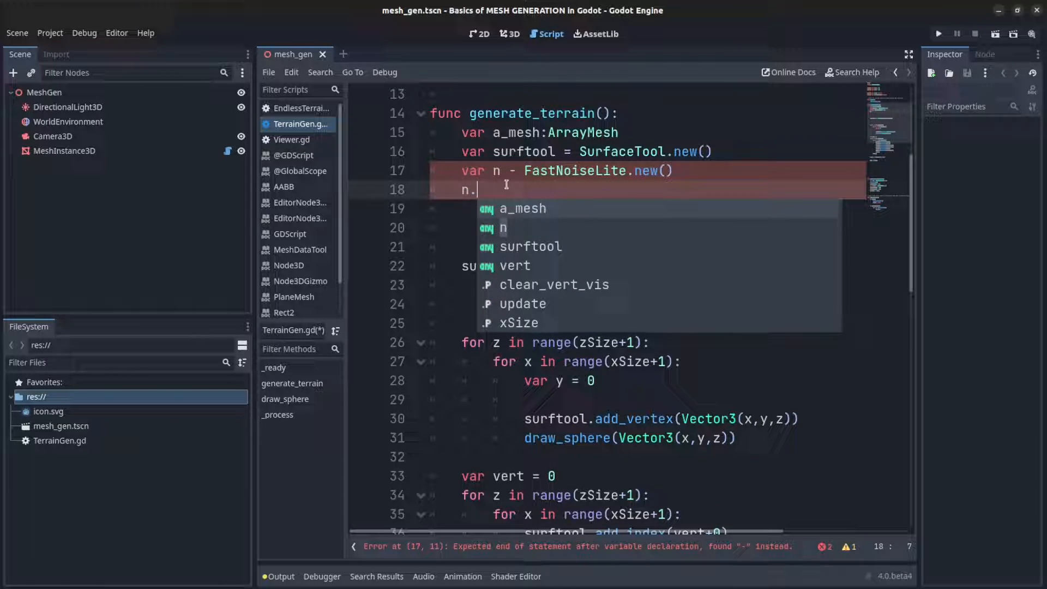
{"action": "type", "text": "="}
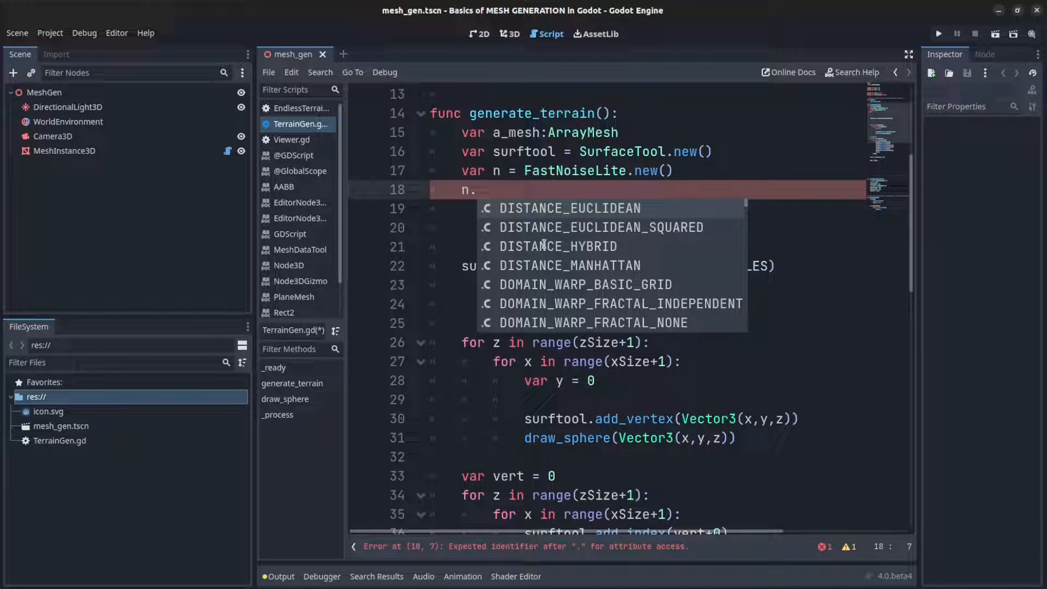
{"action": "type", "text": "noise_type"}
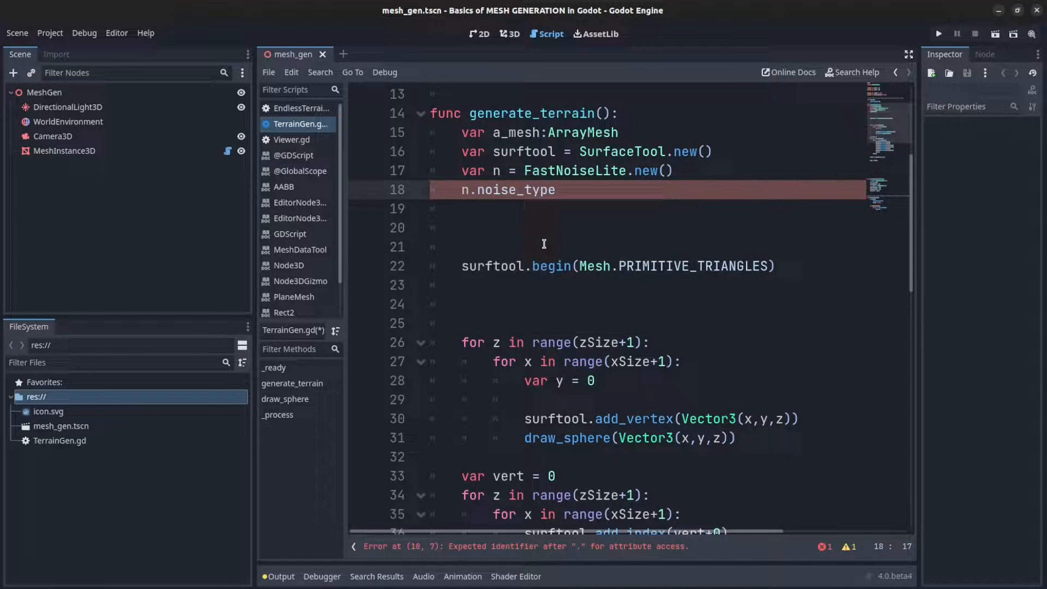
{"action": "type", "text": "="}
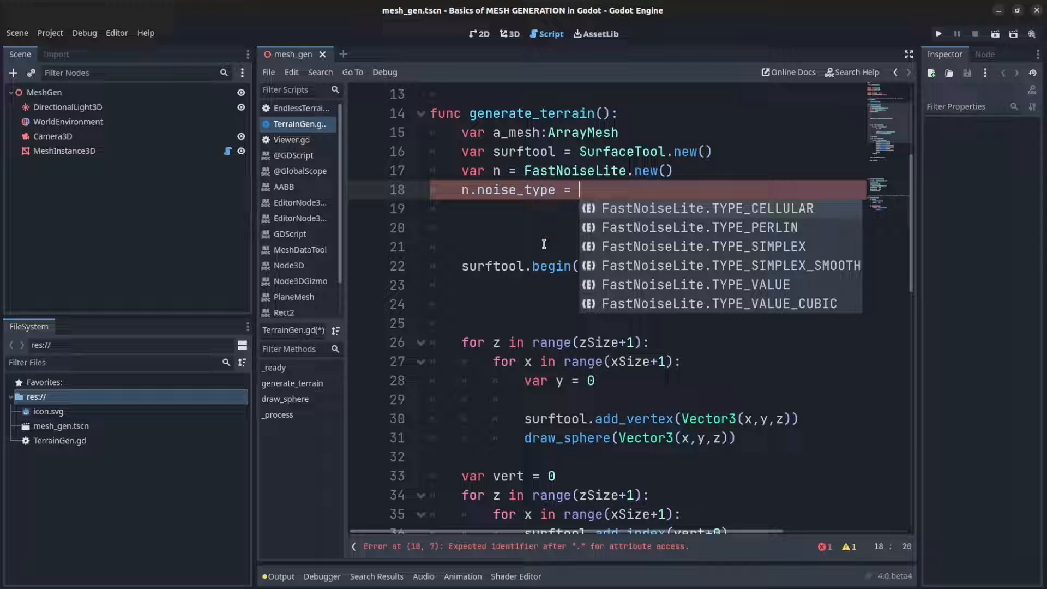
{"action": "left_click", "coordinate": [696, 227]}
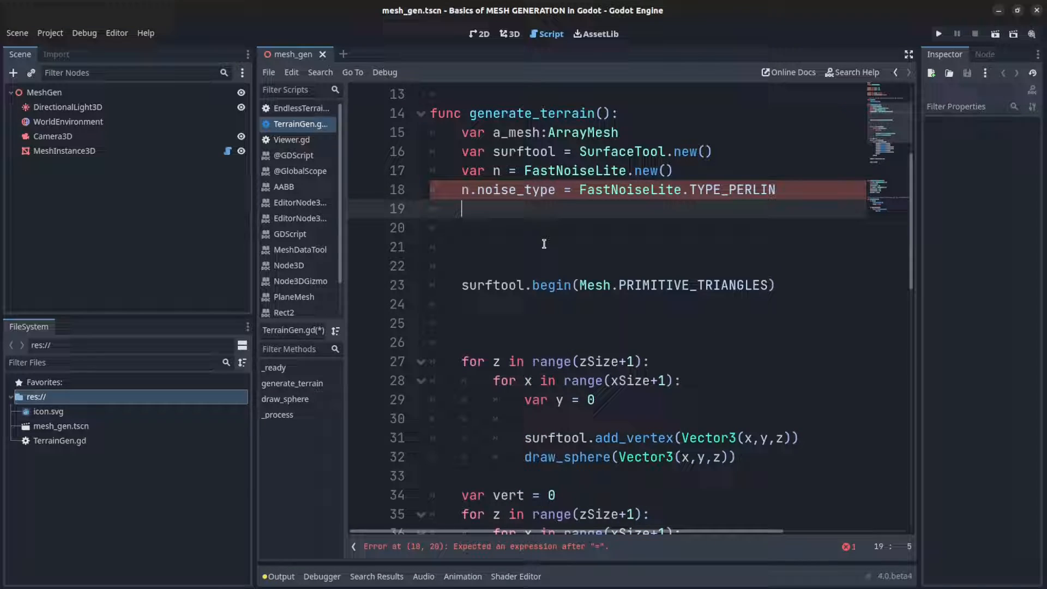
Step: Set n.frequency = 0.1 and move to the flat vertex height line
{"action": "type", "text": "n."}
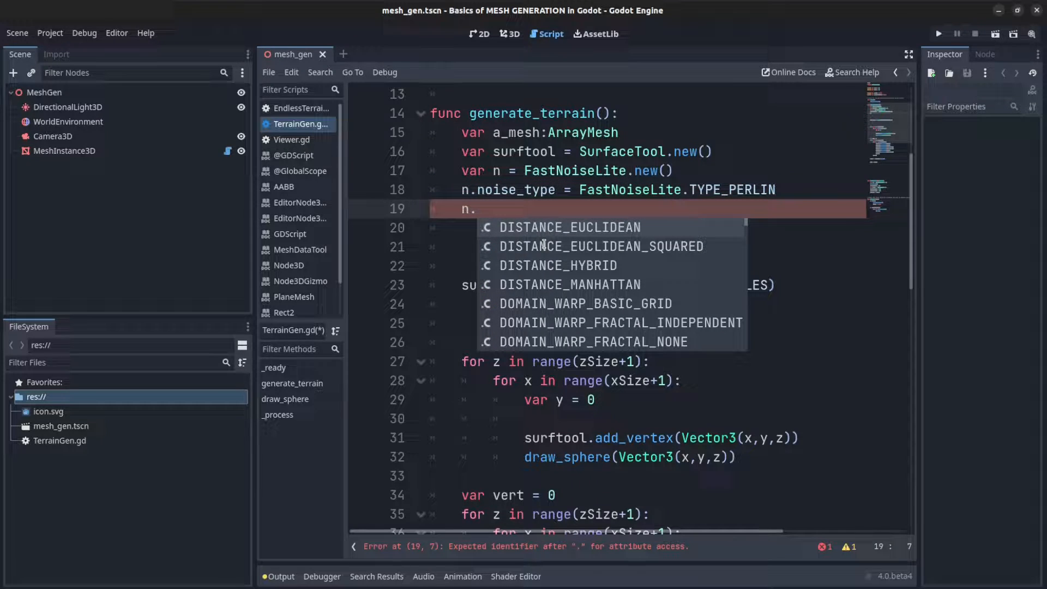
{"action": "type", "text": "frequency ="}
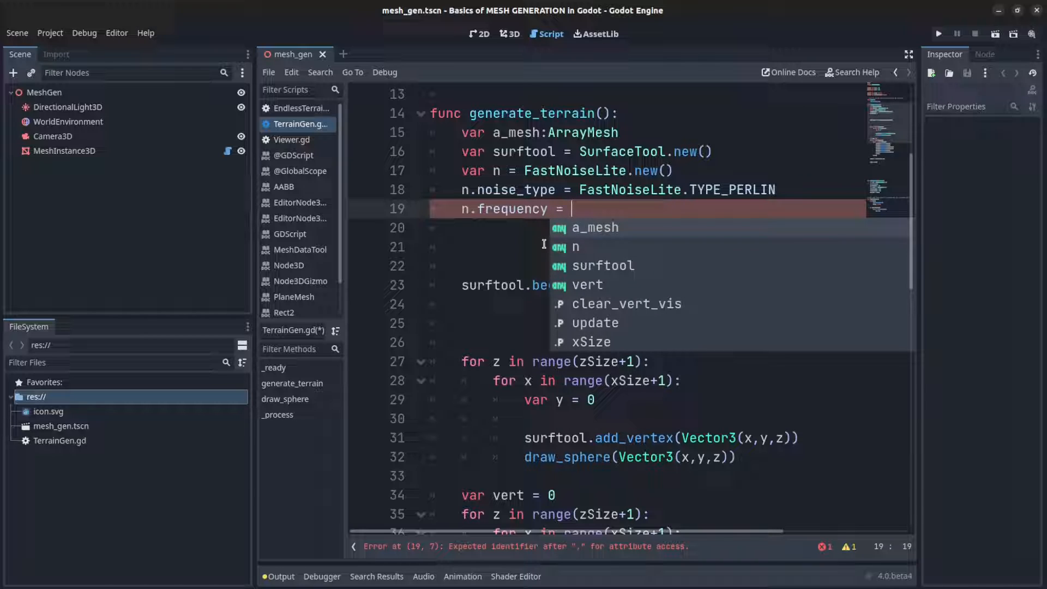
{"action": "type", "text": "0.1"}
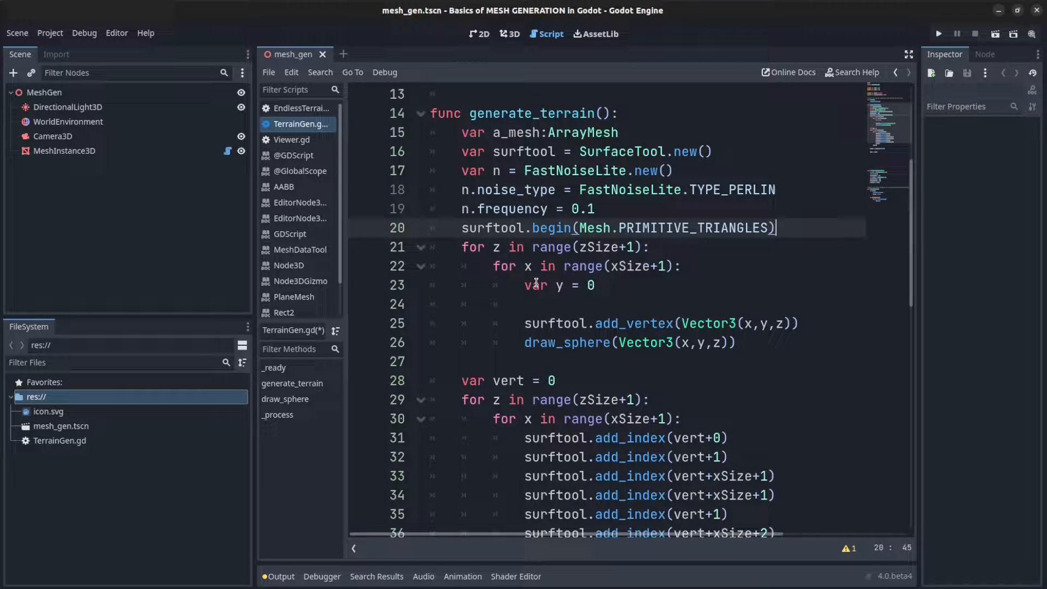
{"action": "left_click", "coordinate": [585, 284]}
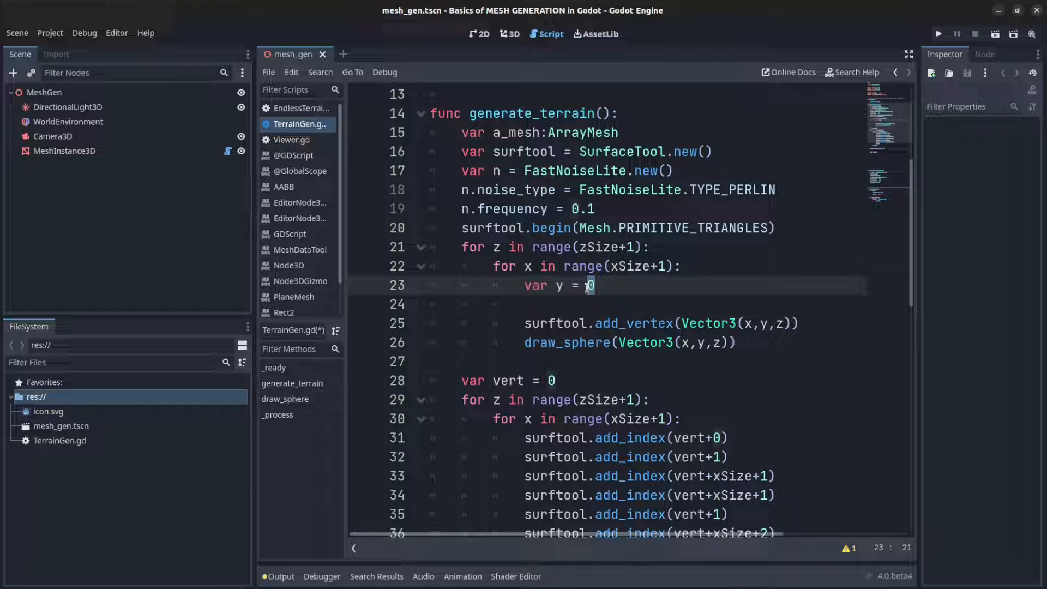
Step: Set vertex height to n.get_noise_2d(x,z) * 5 and view the bumpy terrain in 3D
{"action": "type", "text": "n.get_noise_2d("}
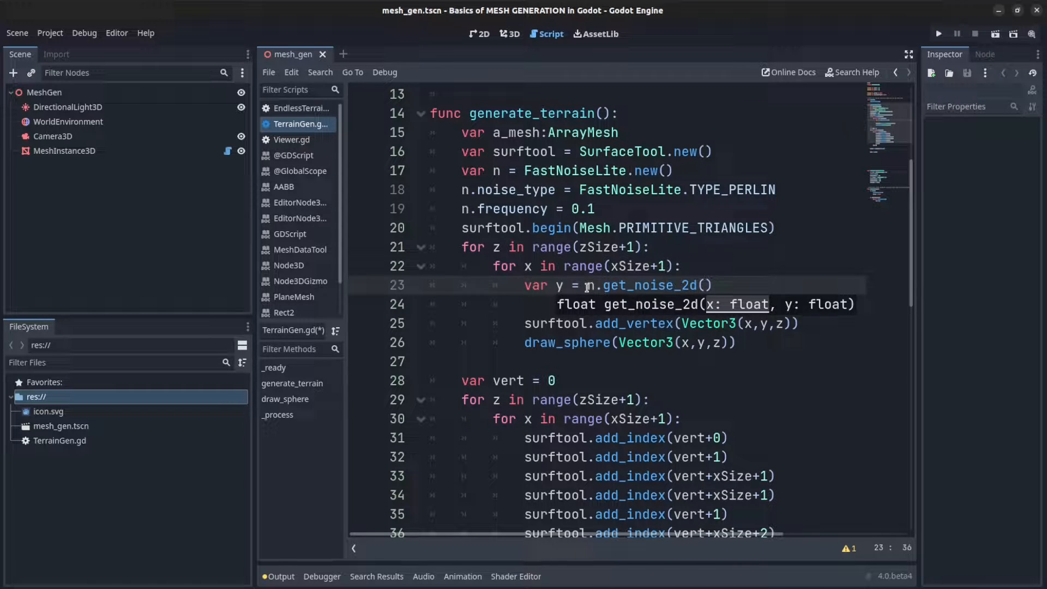
{"action": "type", "text": "x,z)"}
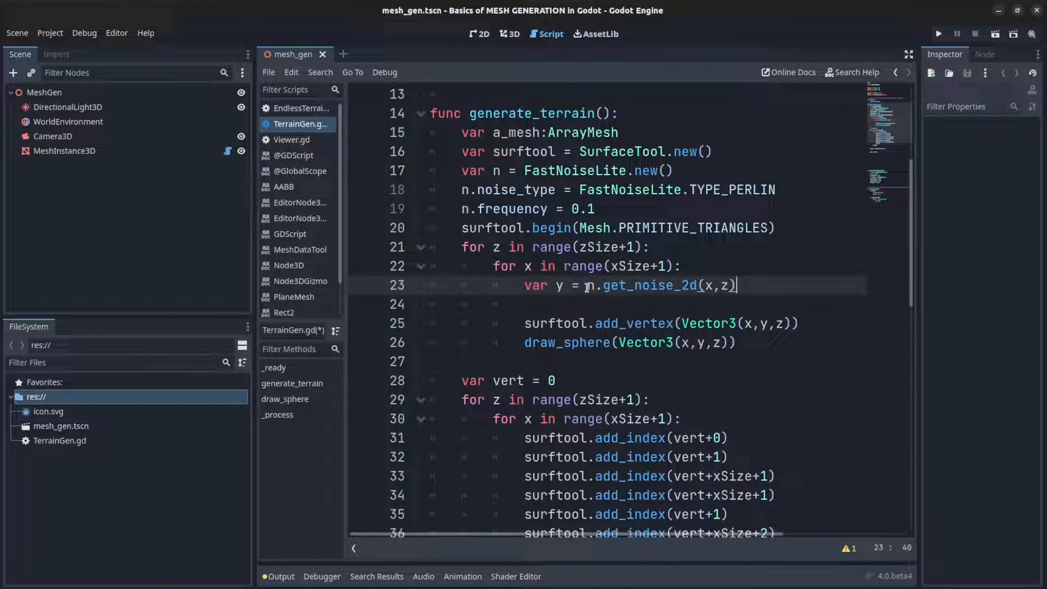
{"action": "type", "text": "*"}
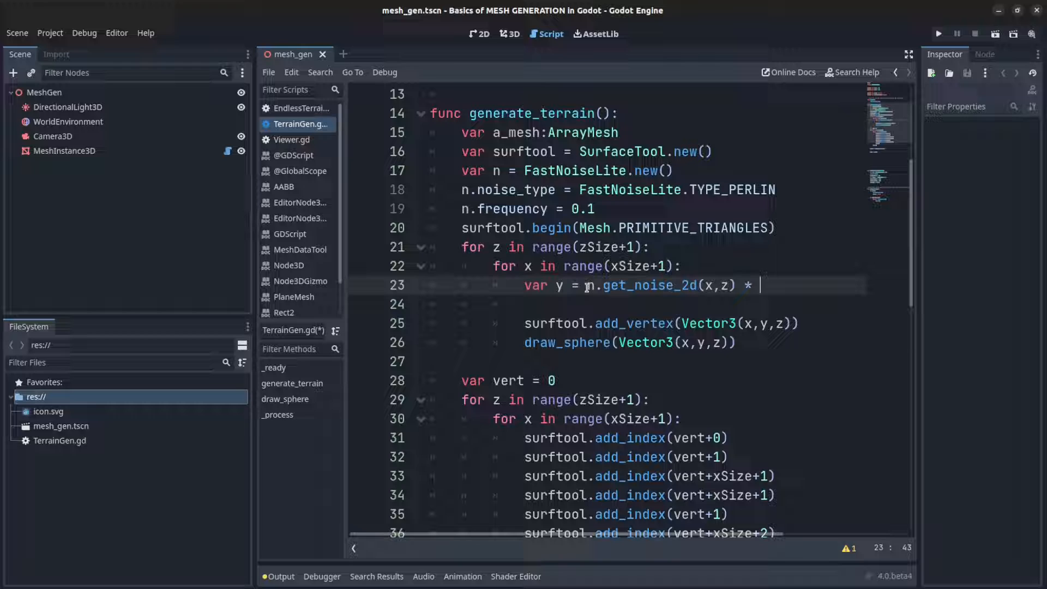
{"action": "type", "text": "5"}
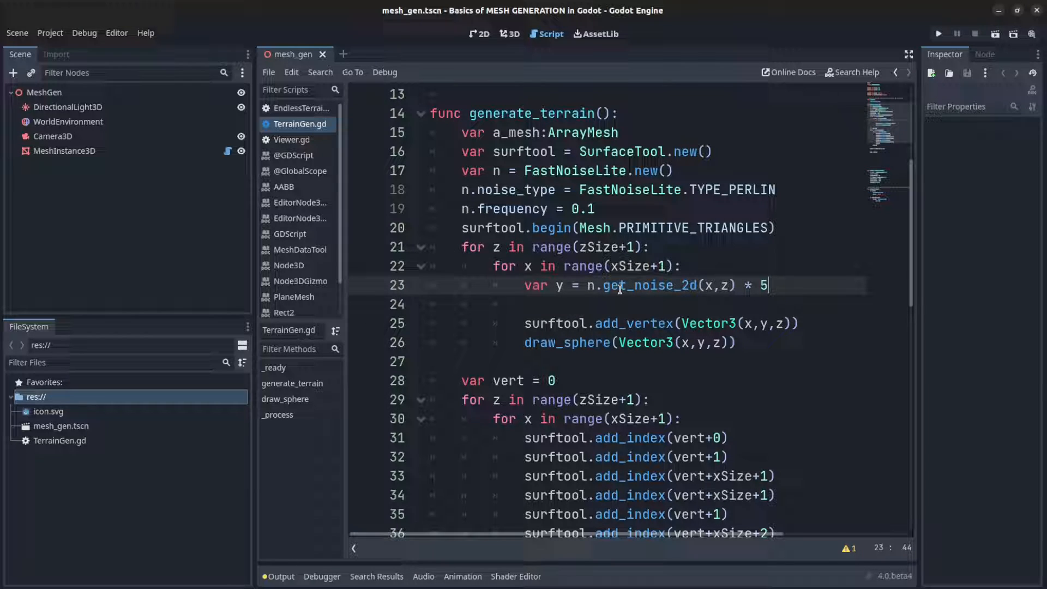
{"action": "left_click", "coordinate": [509, 34]}
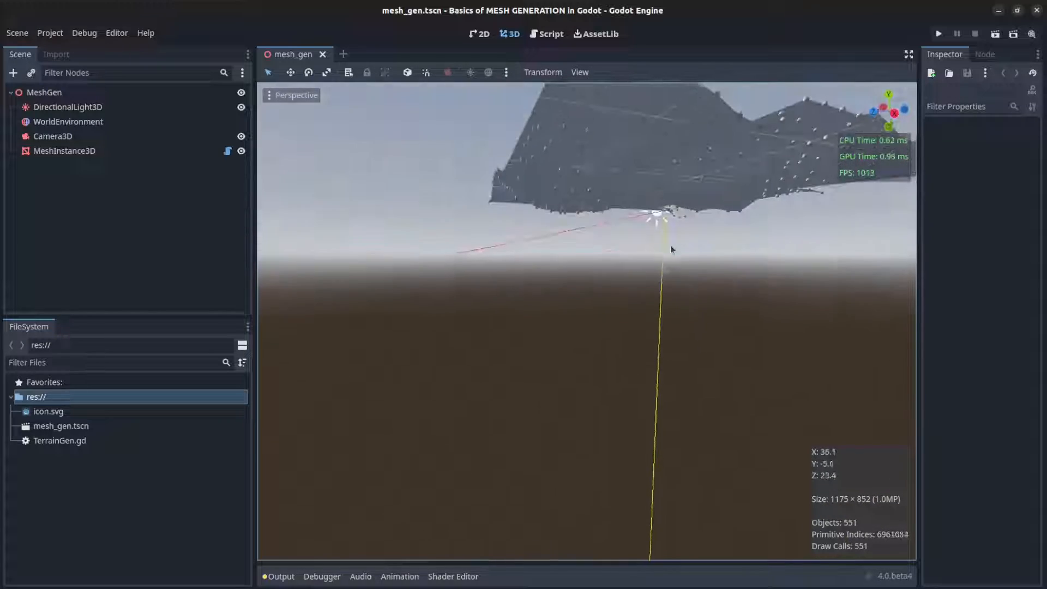
{"action": "left_click", "coordinate": [550, 34]}
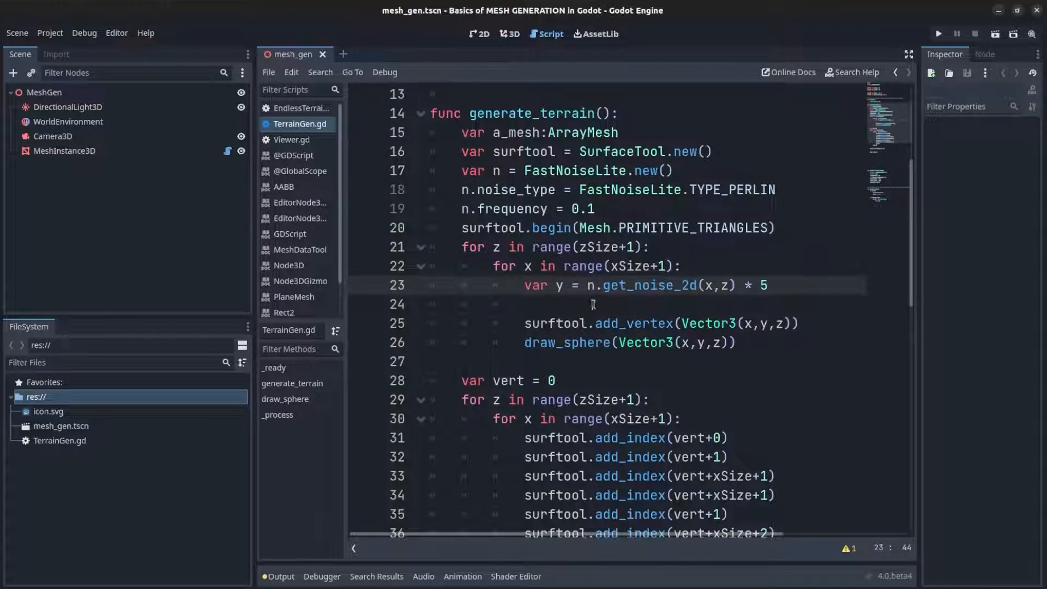
Step: Call surftool.generate_normals() on a new line just before surftool.commit()
{"action": "scroll", "scroll_direction": "down", "scroll_amount": 3}
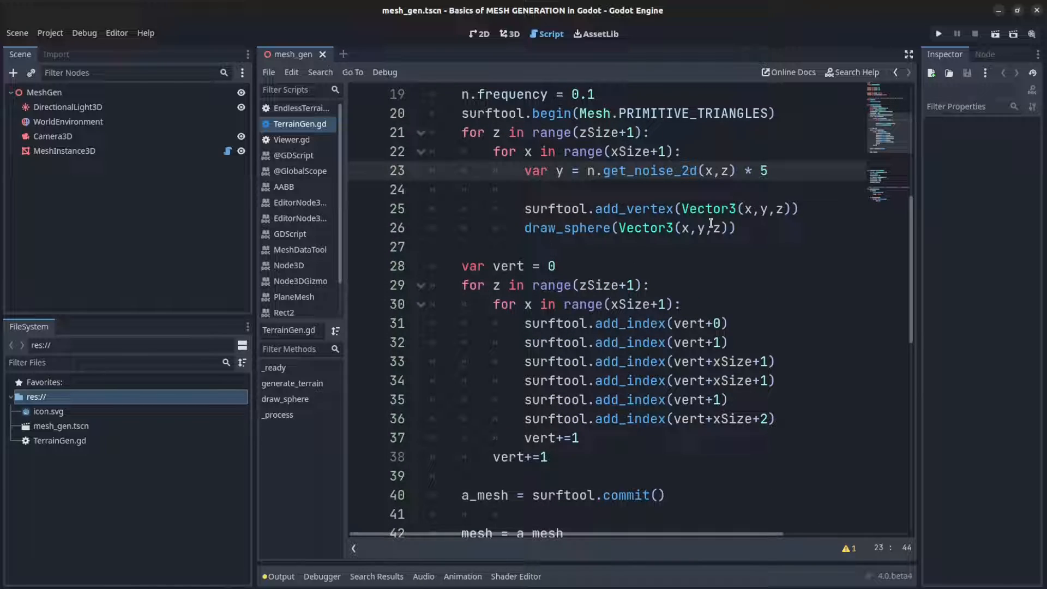
{"action": "left_click", "coordinate": [528, 228]}
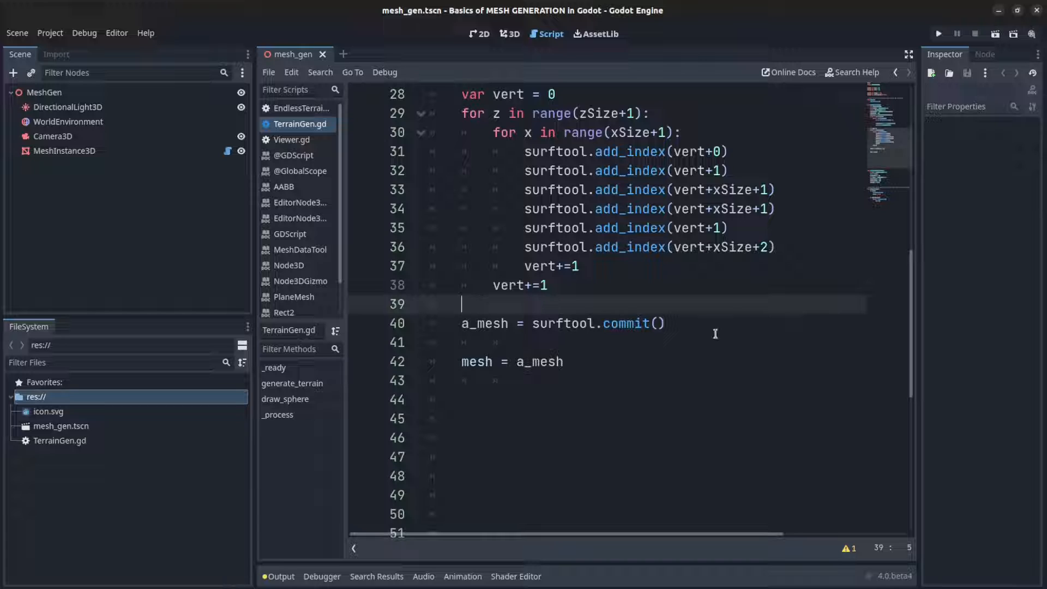
{"action": "mouse_move", "coordinate": [833, 447]}
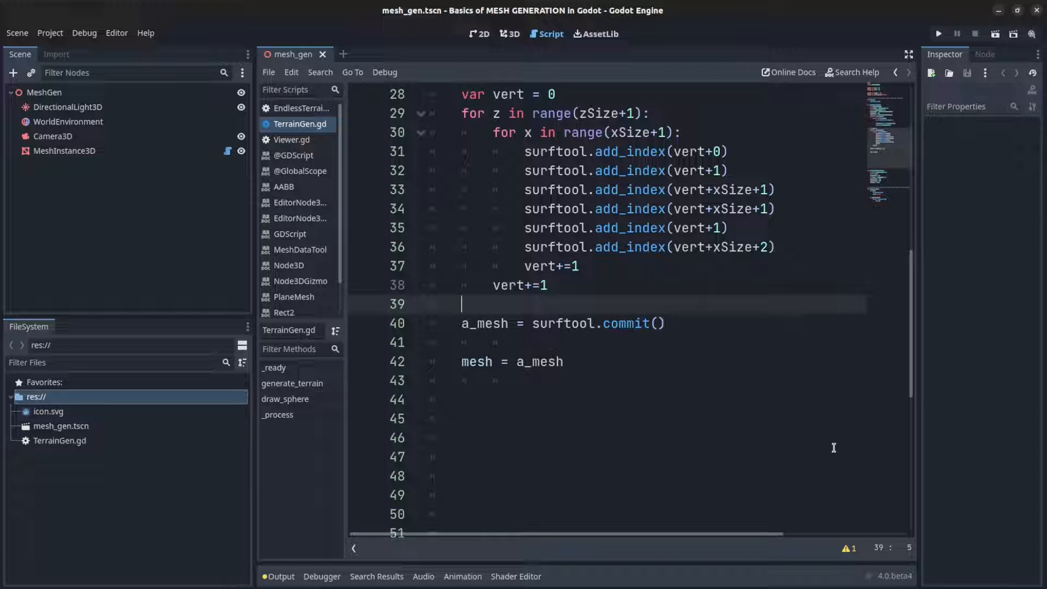
{"action": "type", "text": "surftool"}
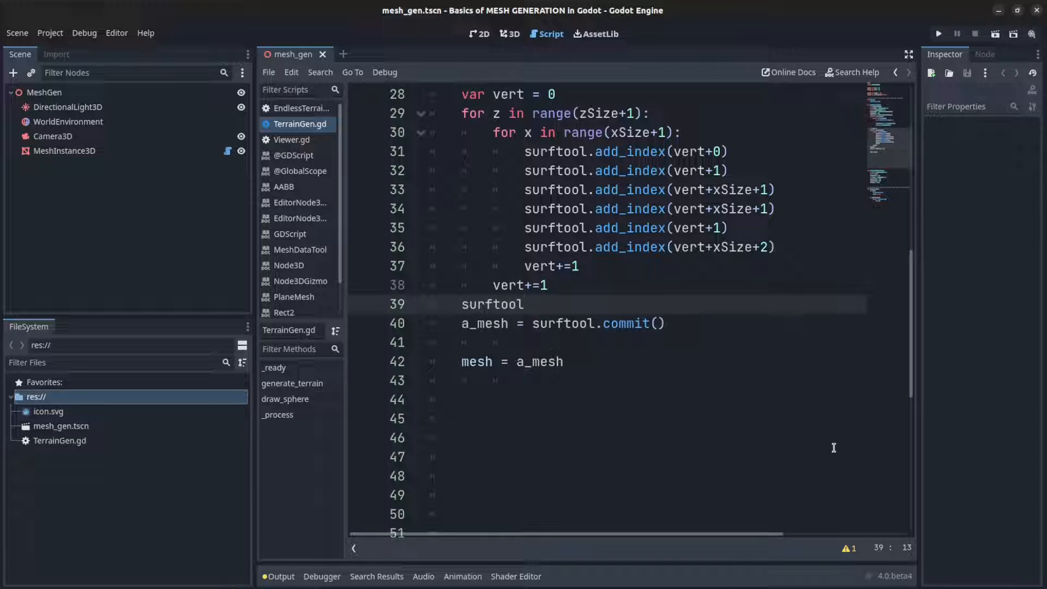
{"action": "type", "text": "."}
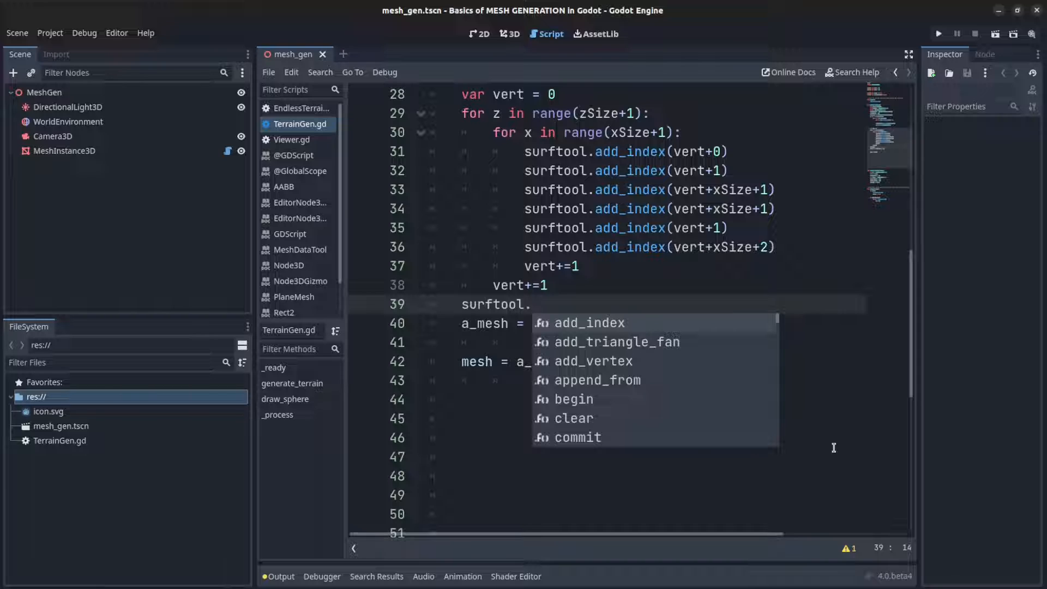
{"action": "type", "text": "generate_normals("}
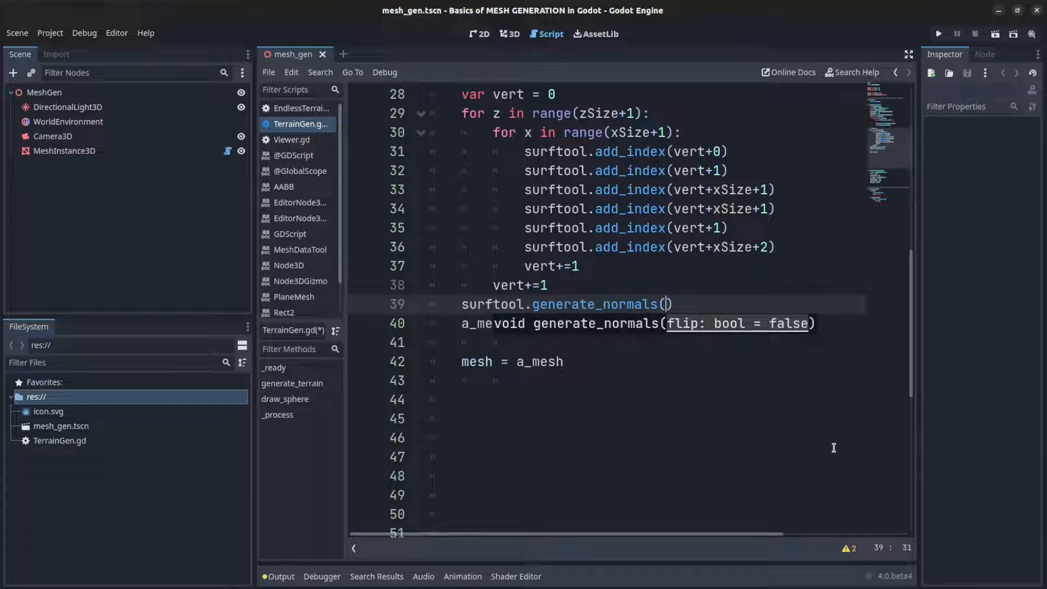
Step: Inspect the shaded terrain in the 3D scene and return to the script
{"action": "left_click", "coordinate": [509, 33]}
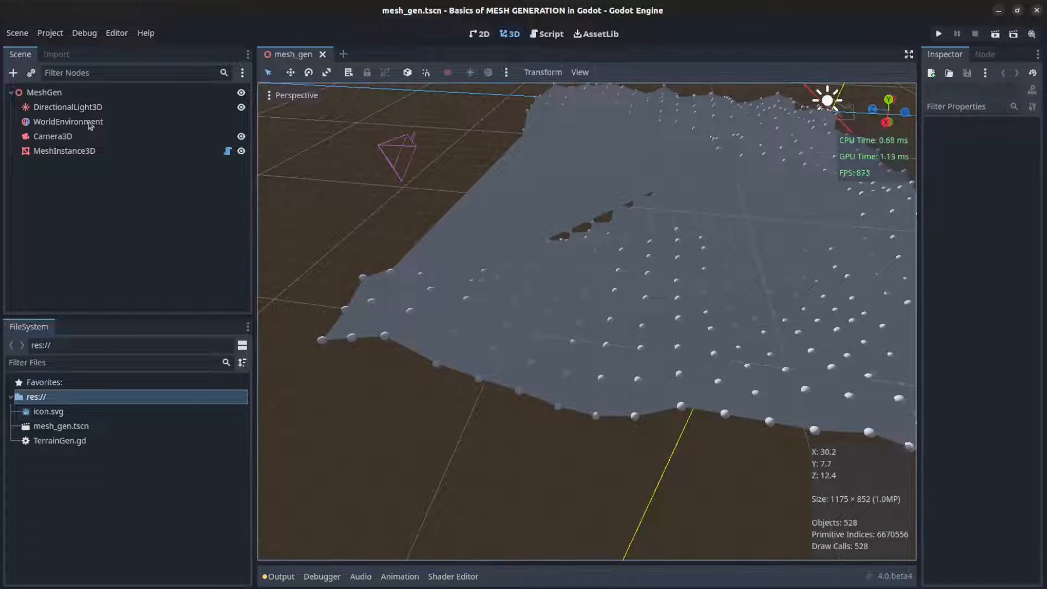
{"action": "left_click", "coordinate": [17, 32]}
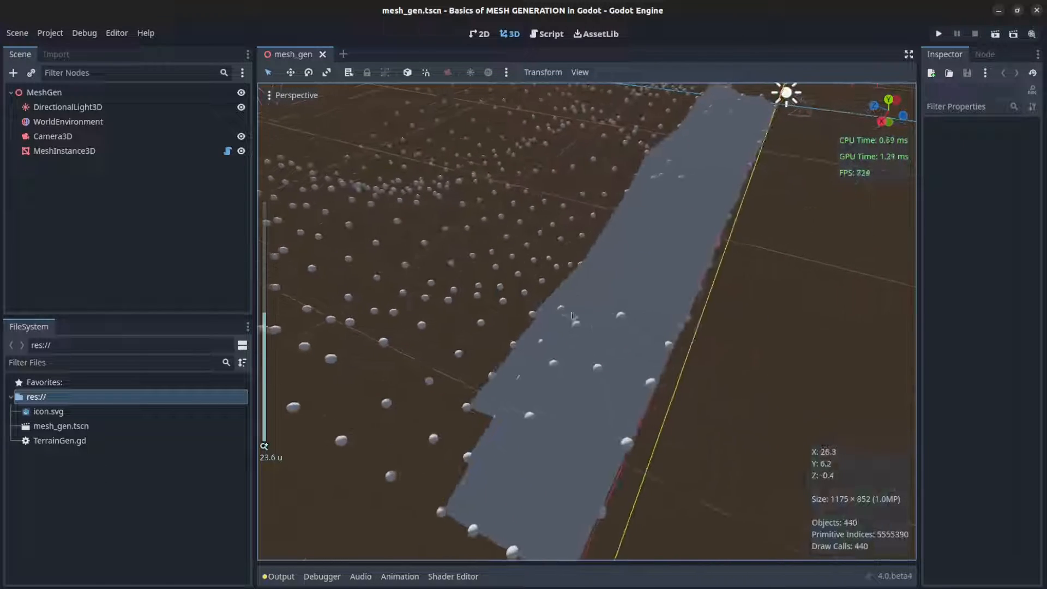
{"action": "left_click", "coordinate": [549, 34]}
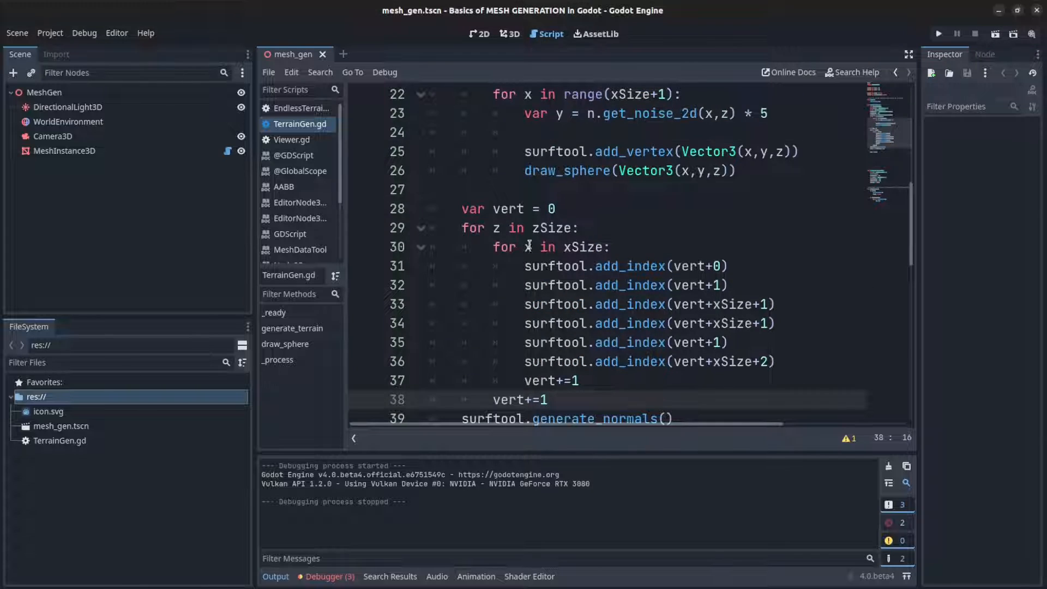
Step: Change the index loops to 'for z in zSize:' and 'for x in xSize:' and check the result
{"action": "scroll", "scroll_direction": "up", "scroll_amount": 3}
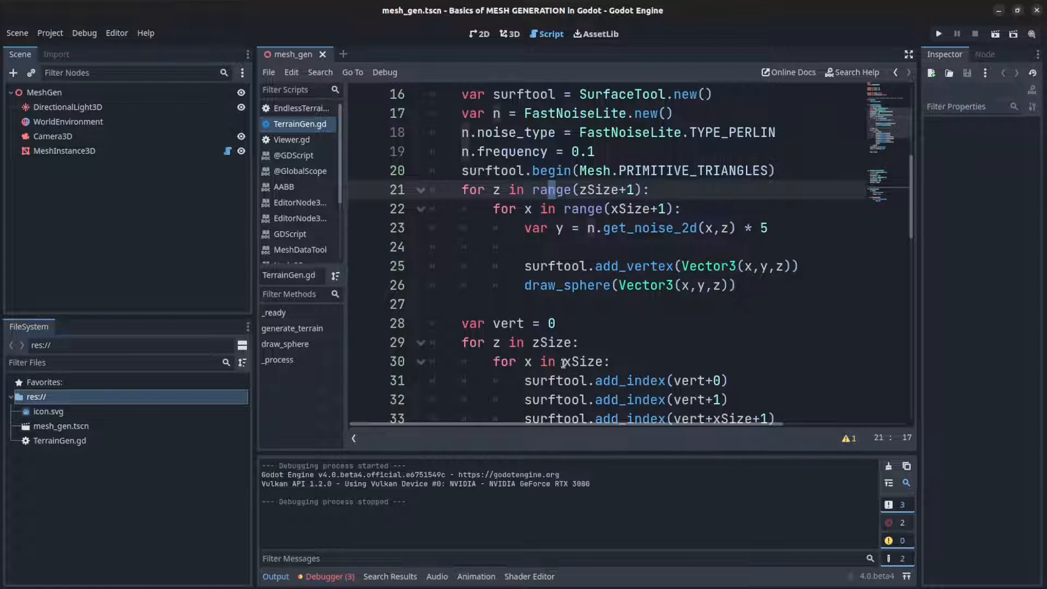
{"action": "left_click", "coordinate": [564, 361]}
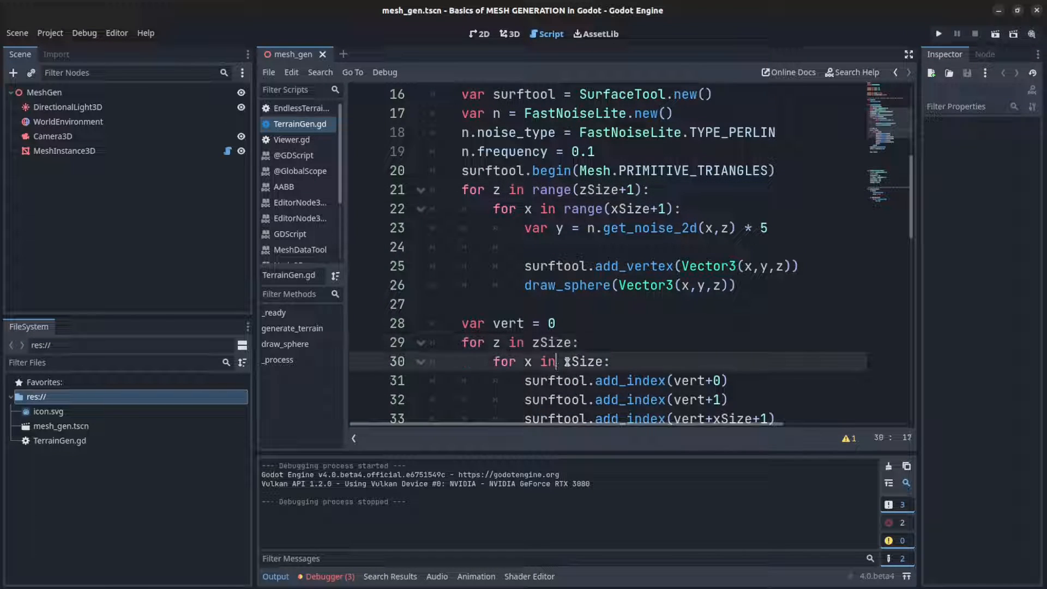
{"action": "left_click", "coordinate": [510, 34]}
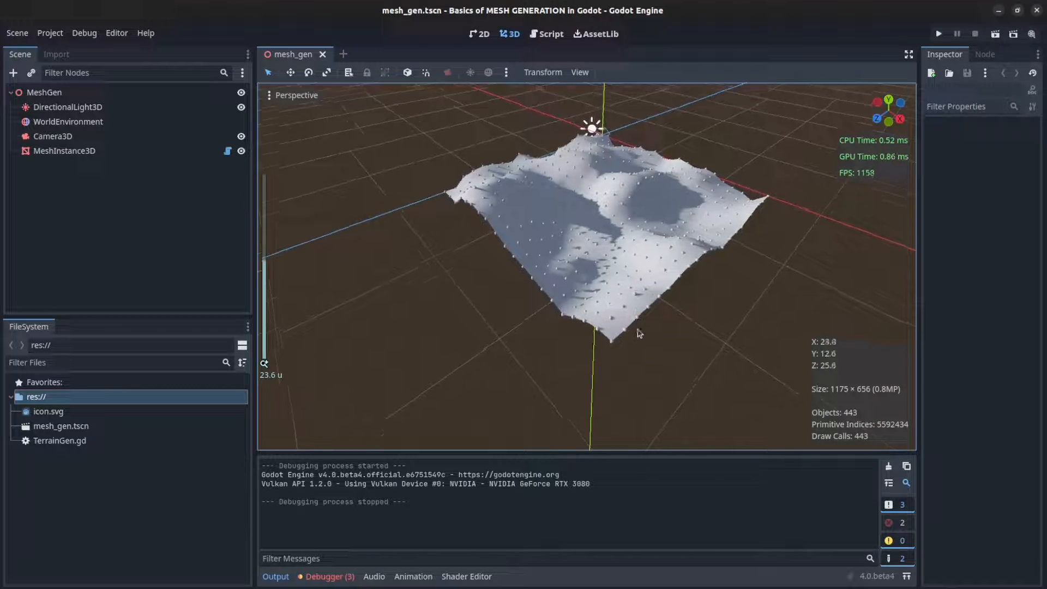
Step: Give the terrain MeshInstance3D a new StandardMaterial3D as its Material Override
{"action": "left_click", "coordinate": [64, 150]}
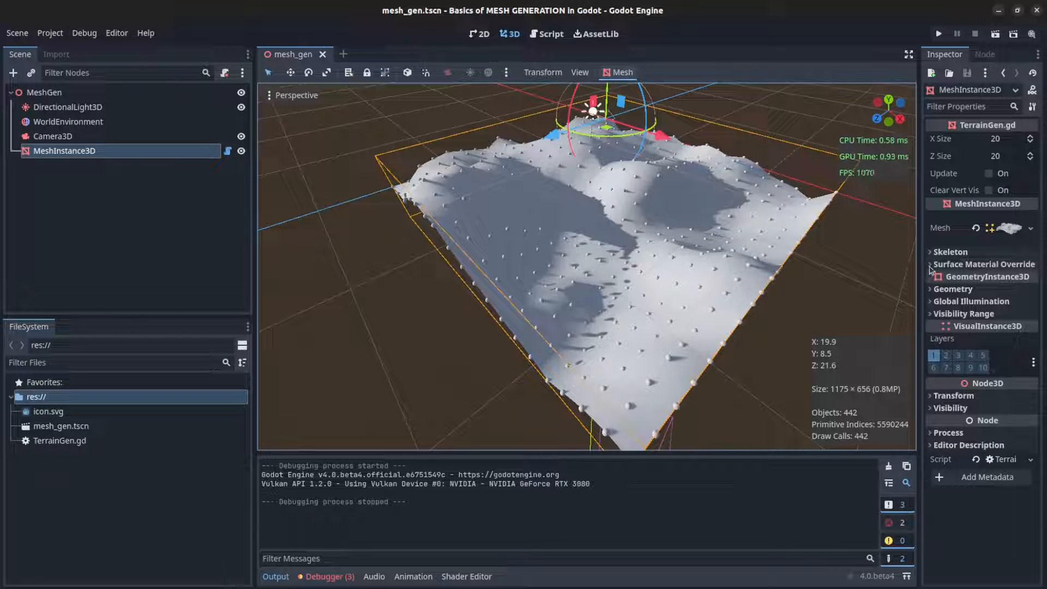
{"action": "left_click", "coordinate": [953, 288]}
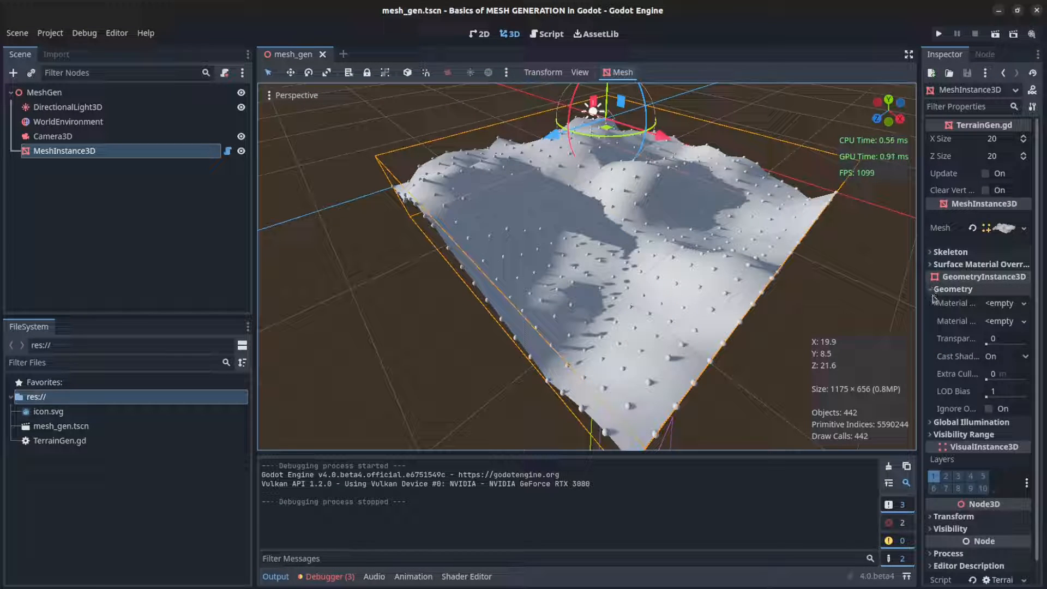
{"action": "left_click", "coordinate": [1000, 302]}
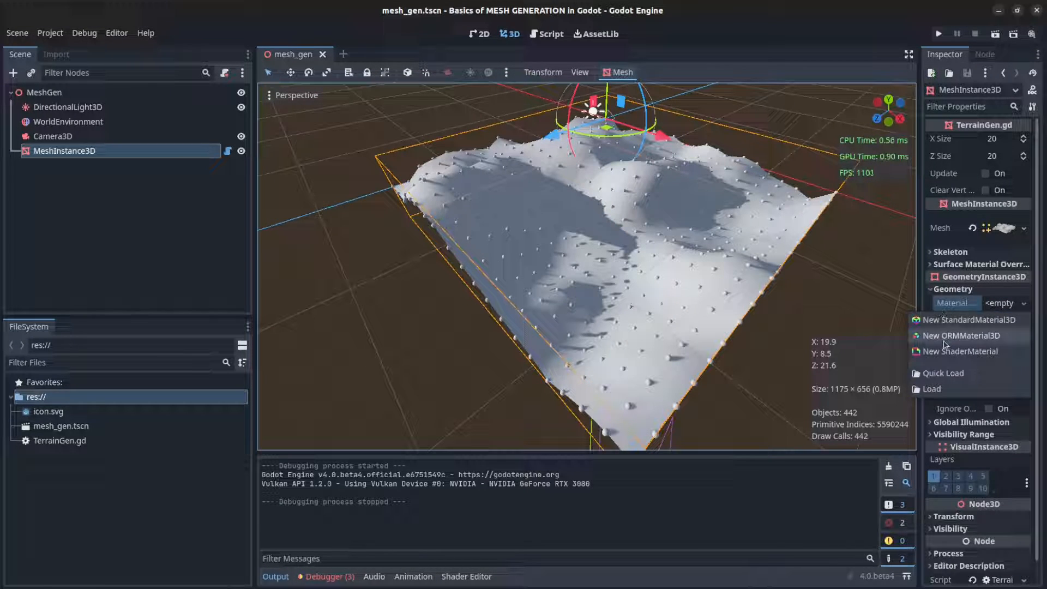
{"action": "left_click", "coordinate": [967, 319]}
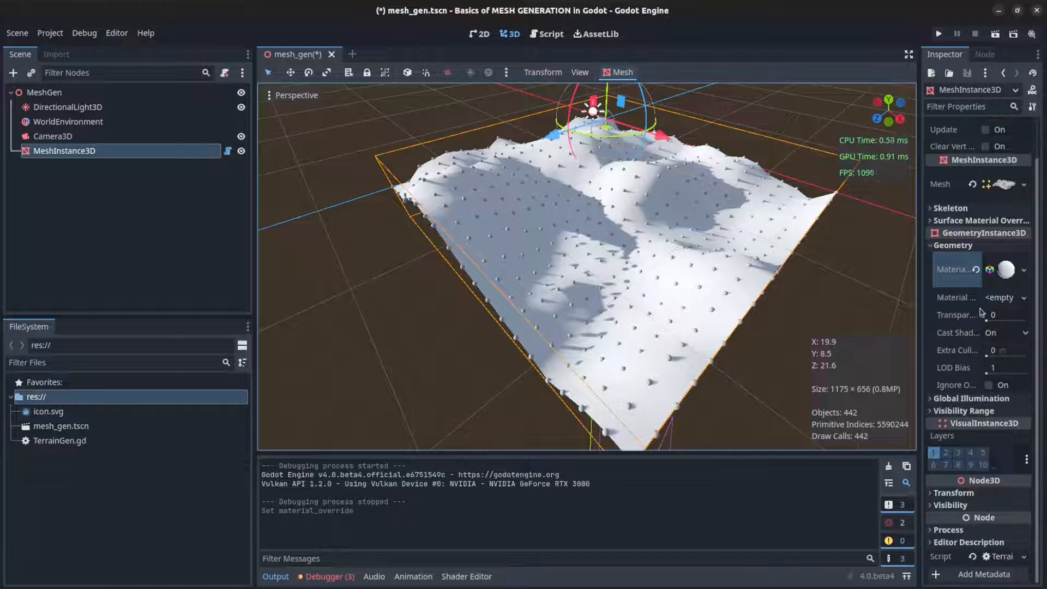
Step: Set the material's Albedo texture to icon.svg and return to the script
{"action": "left_click", "coordinate": [1001, 270]}
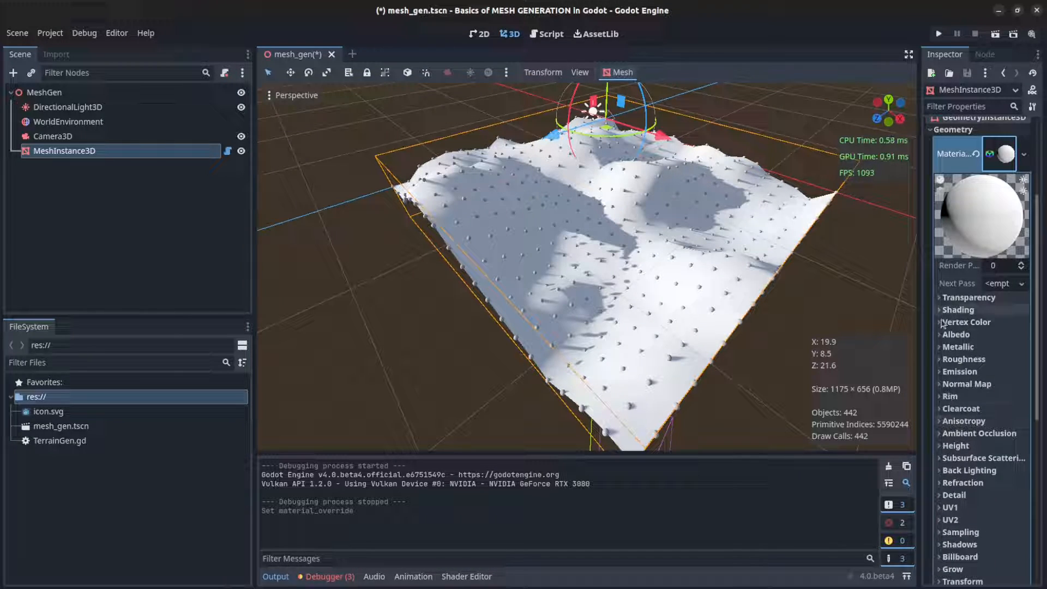
{"action": "left_click", "coordinate": [956, 334]}
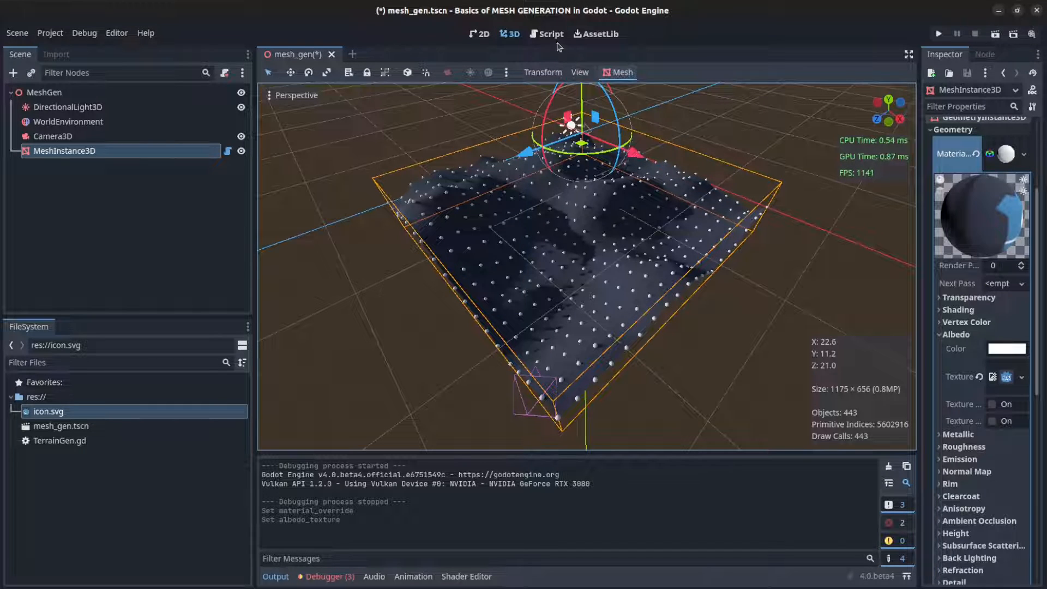
{"action": "left_click", "coordinate": [546, 34]}
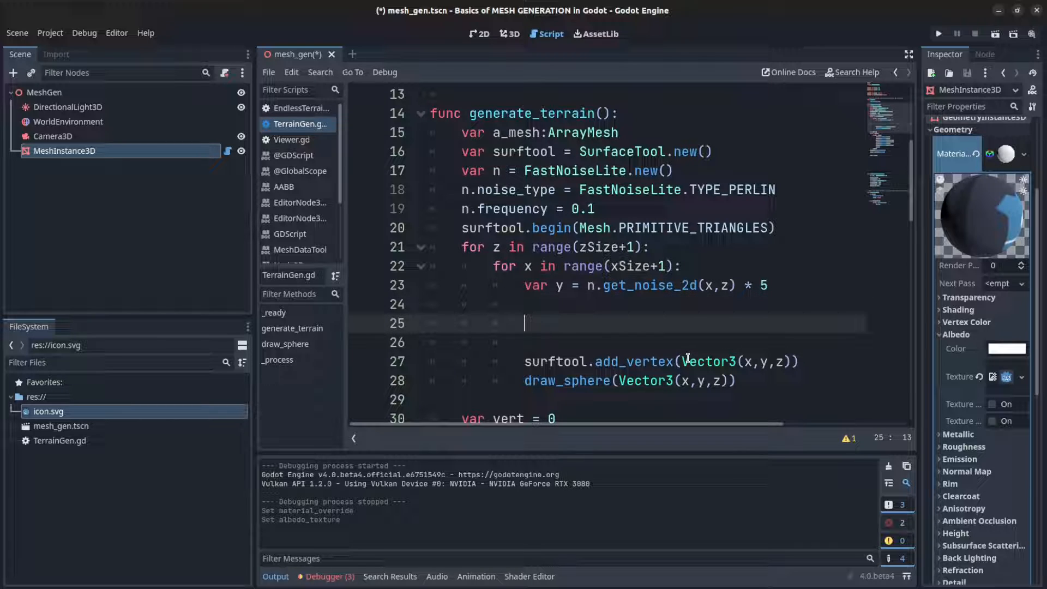
Step: Add var uv = Vector2() and uv.x = inverse_lerp(0, xSize, x) in the inner loop
{"action": "type", "text": "v"}
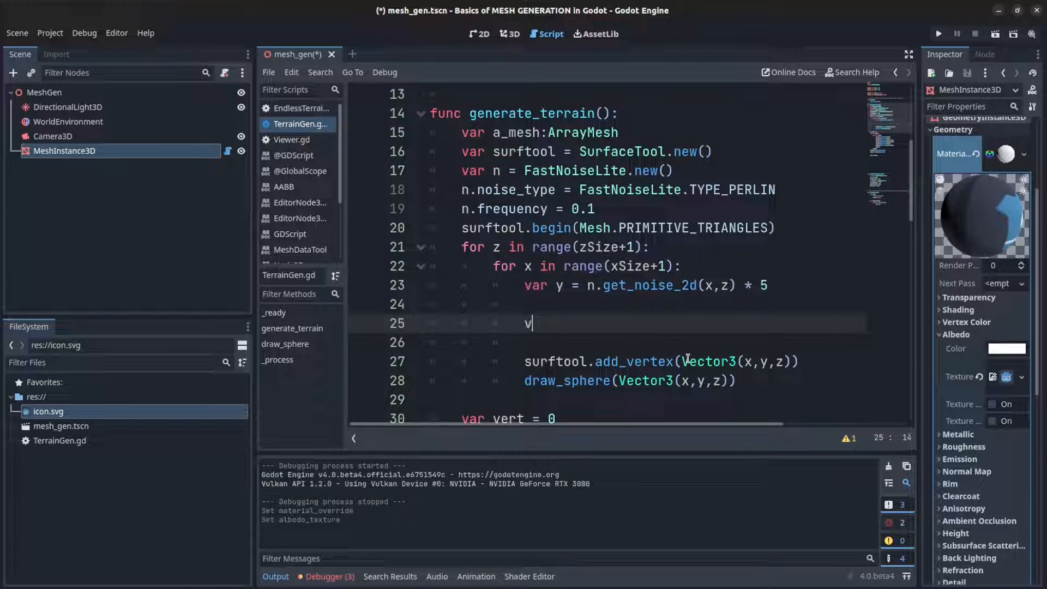
{"action": "type", "text": "ar uv"}
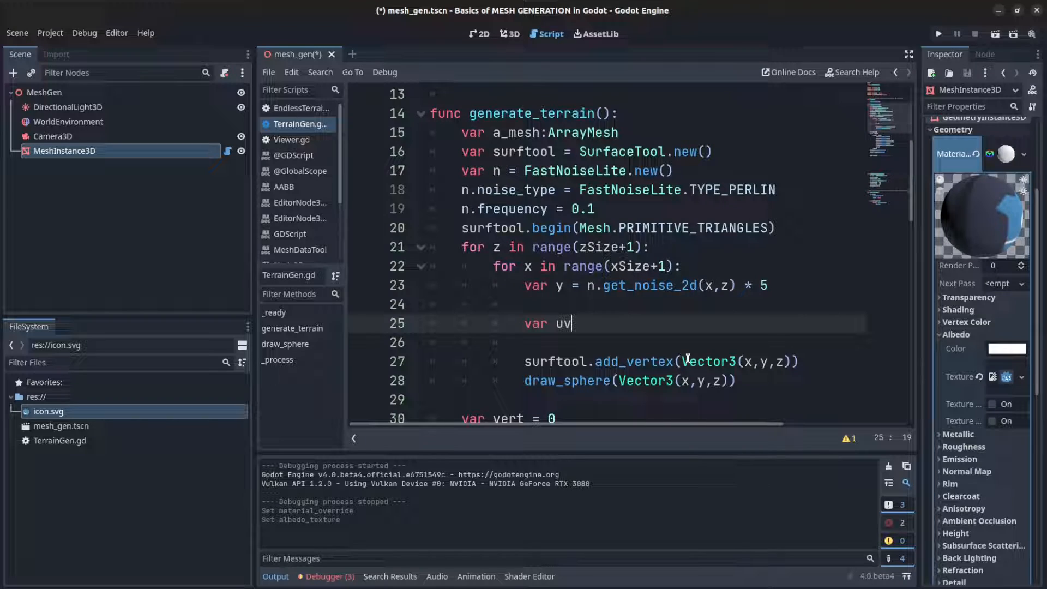
{"action": "type", "text": "= Vector2("}
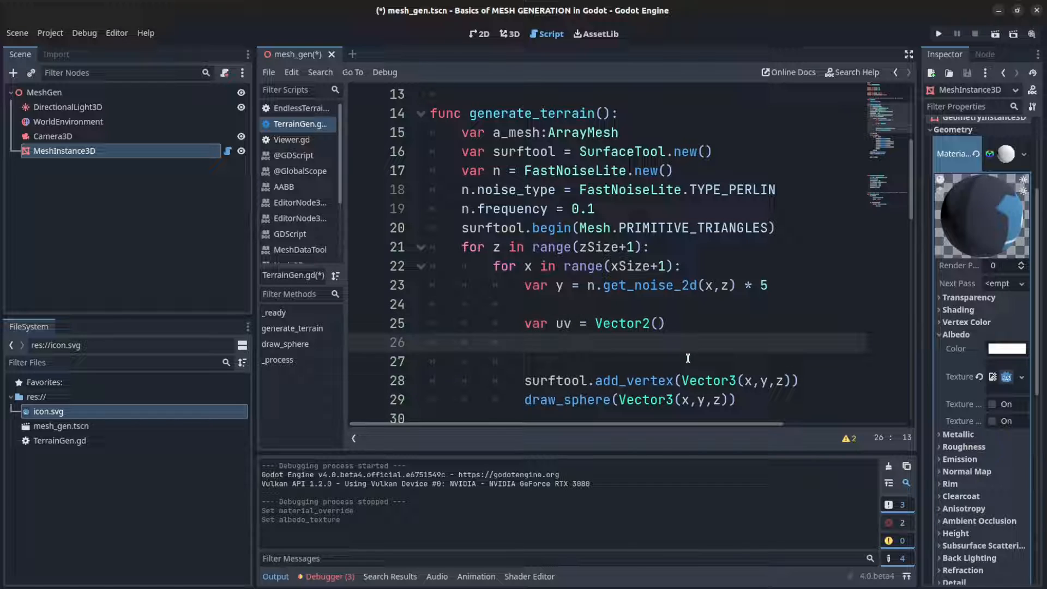
{"action": "type", "text": "uv.x ="}
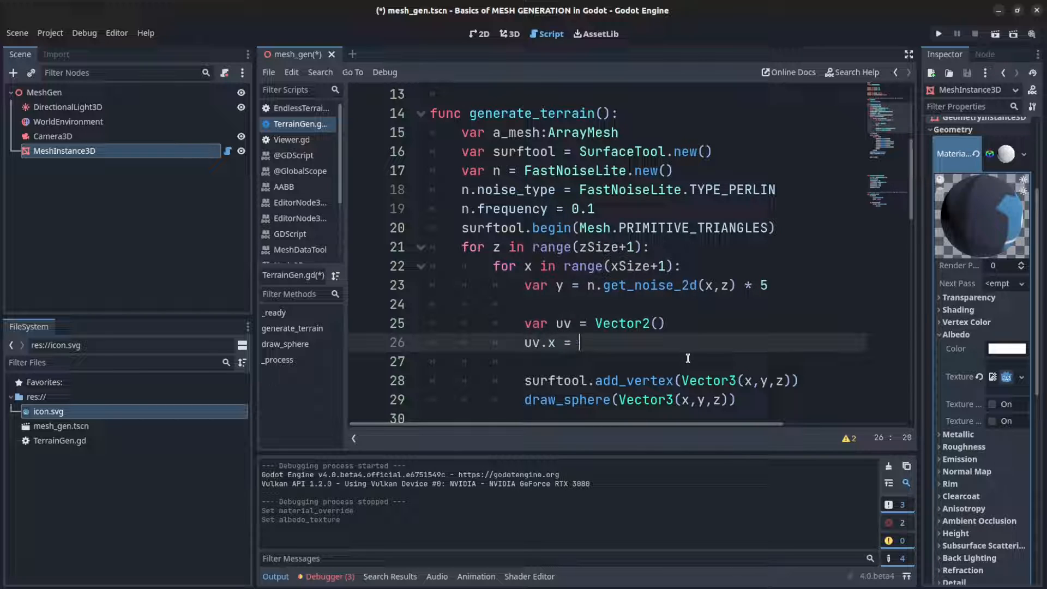
{"action": "type", "text": "inverse_lerp("}
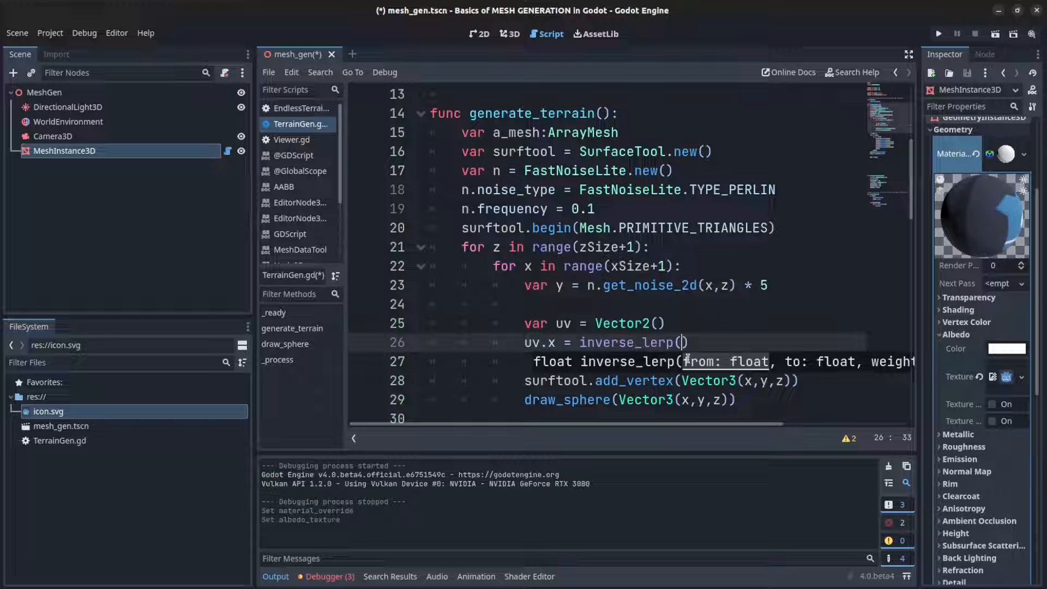
{"action": "type", "text": "0,"}
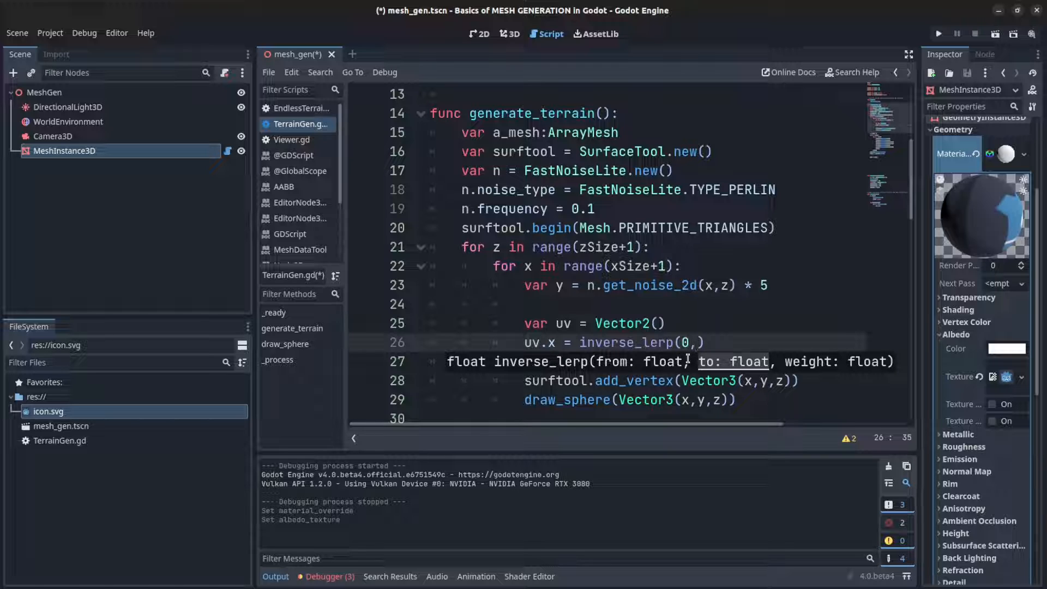
{"action": "type", "text": "x"}
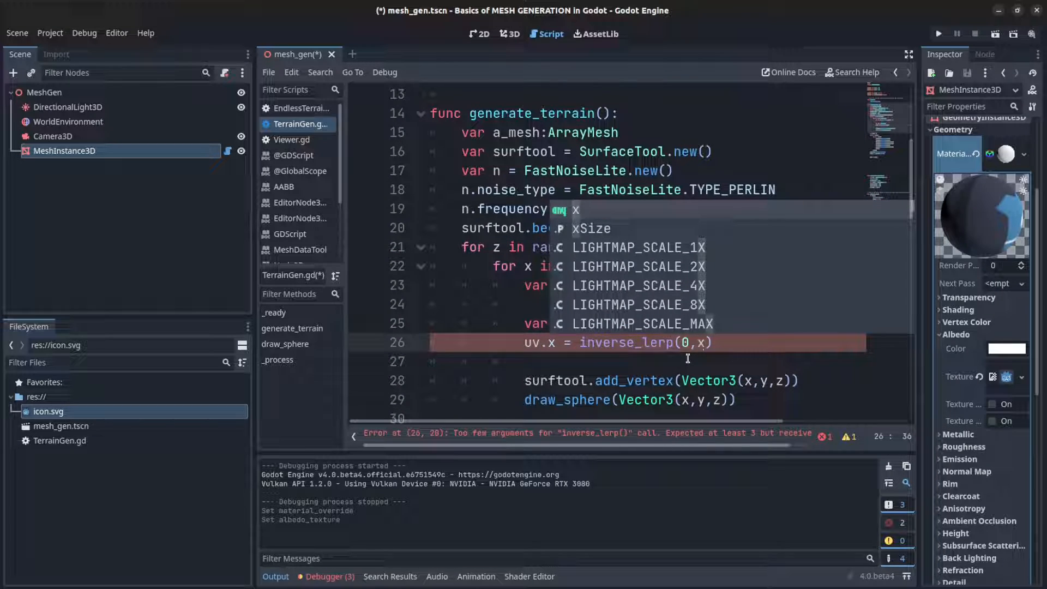
{"action": "type", "text": "xSize,"}
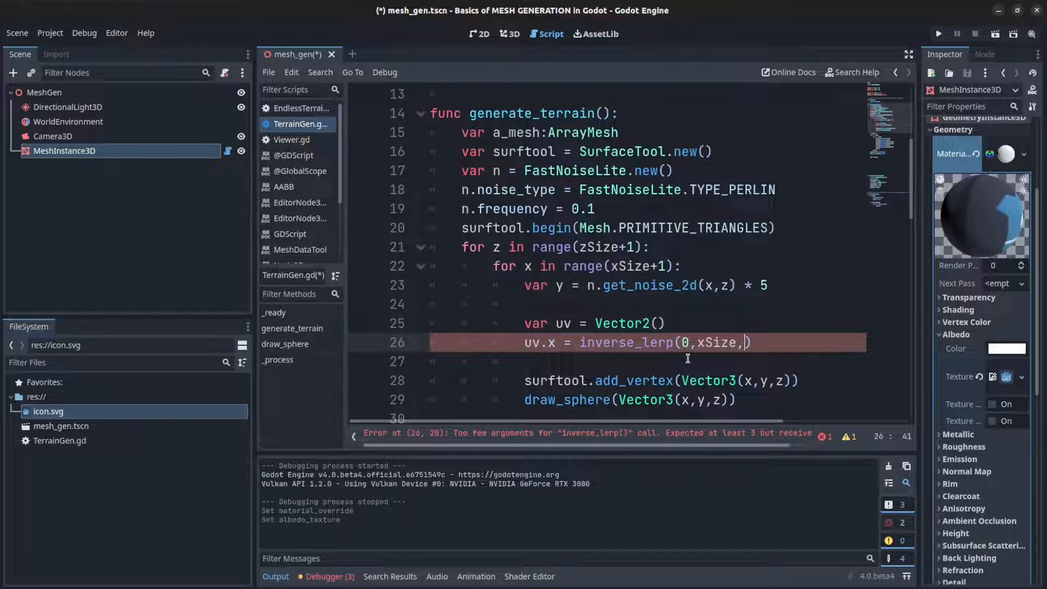
{"action": "type", "text": "x"}
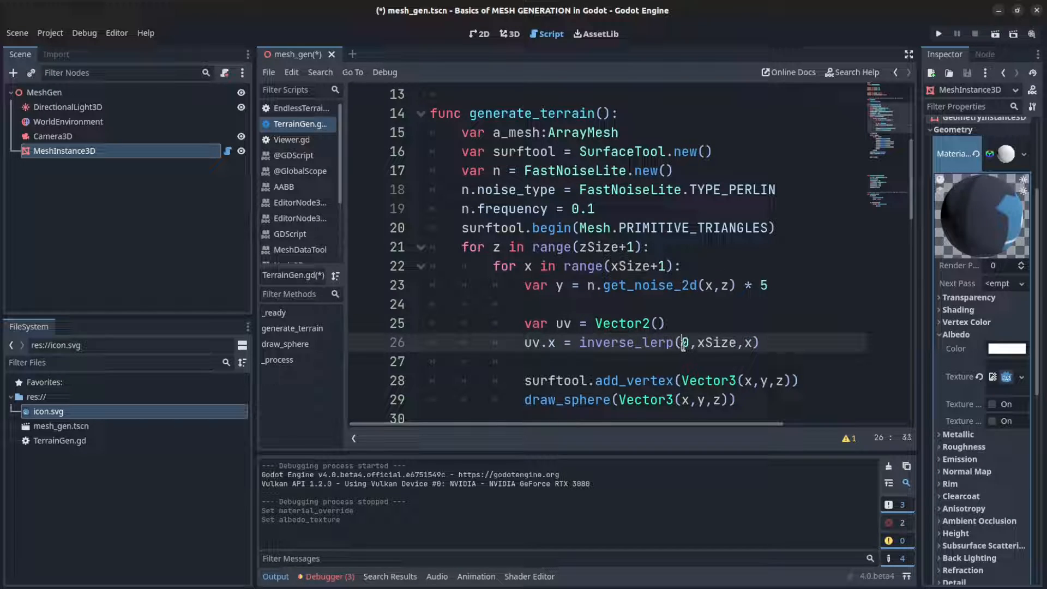
Step: Add uv.y = inverse_lerp(0, zSize, z) below the uv.x line
{"action": "double_click", "coordinate": [714, 342]}
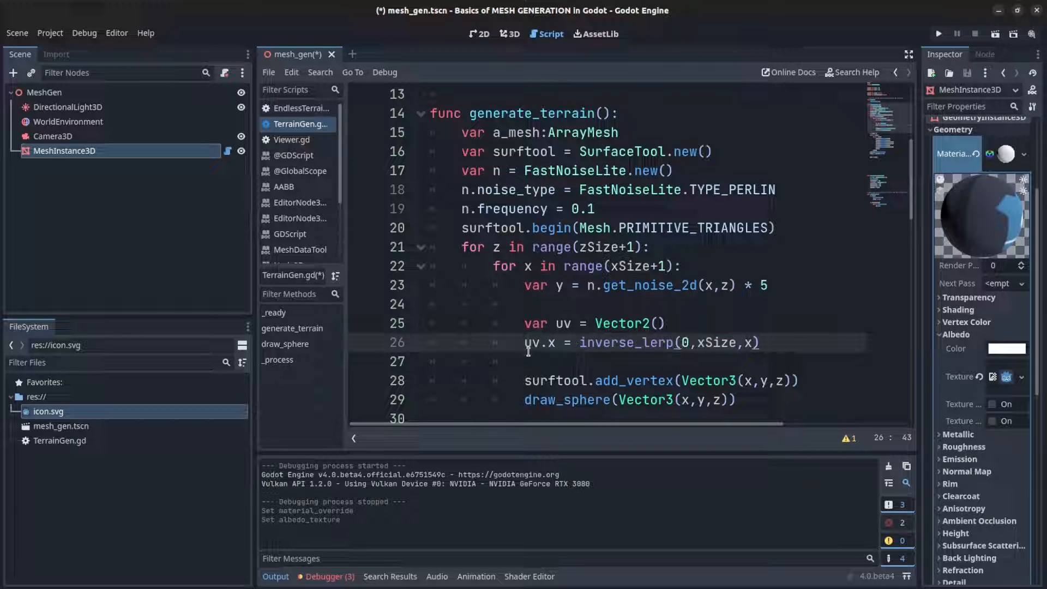
{"action": "double_click", "coordinate": [628, 343]}
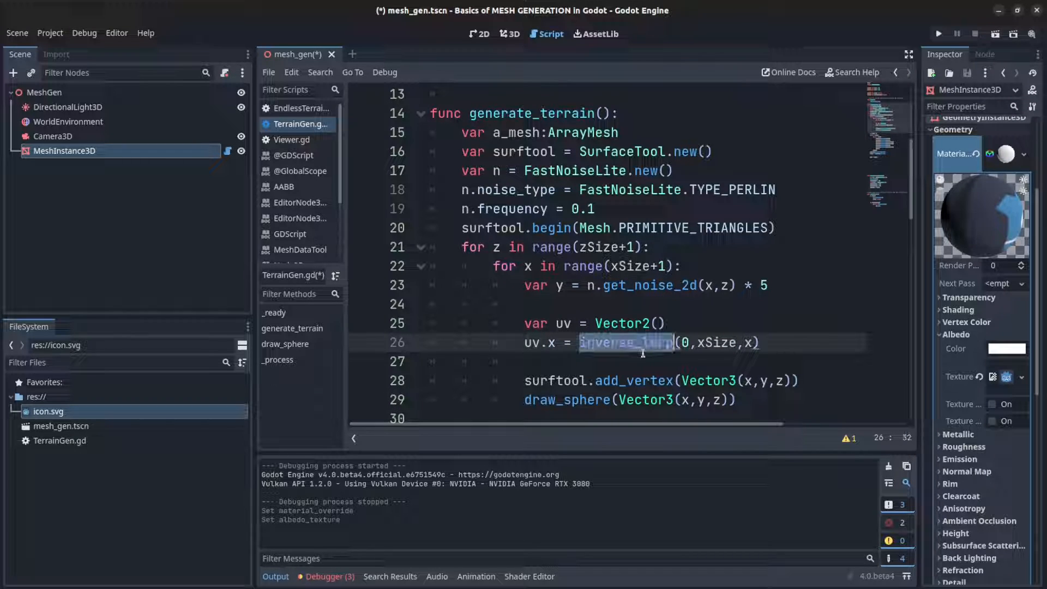
{"action": "left_click", "coordinate": [746, 342]}
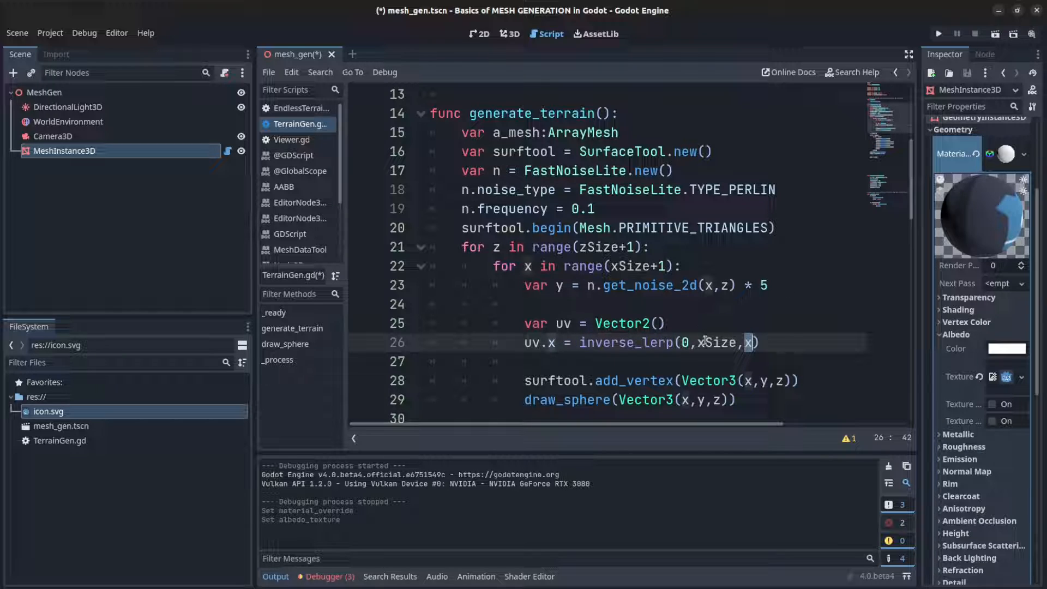
{"action": "left_click", "coordinate": [754, 343]}
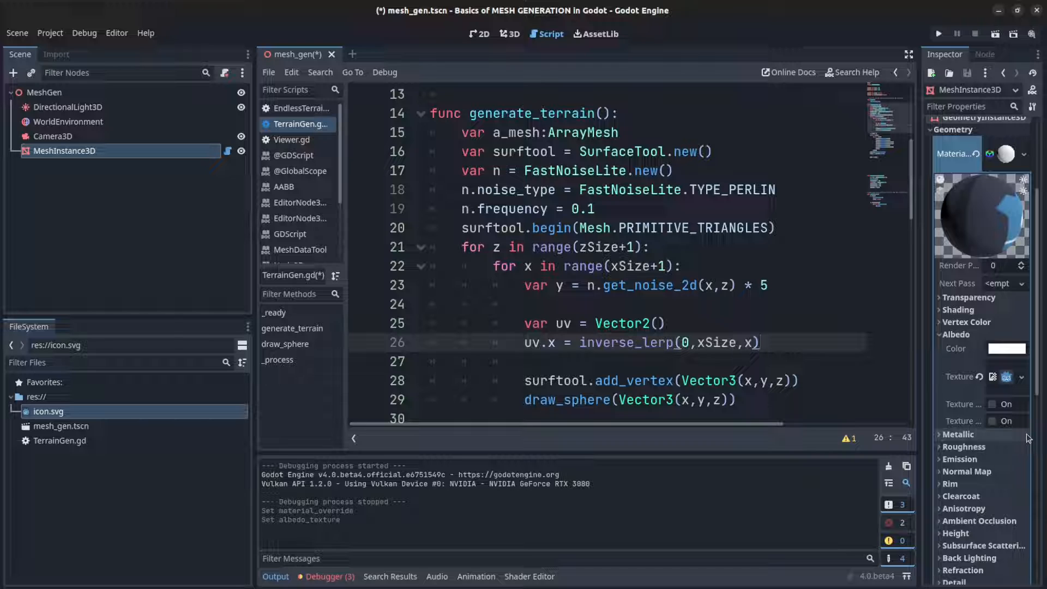
{"action": "type", "text": "U"}
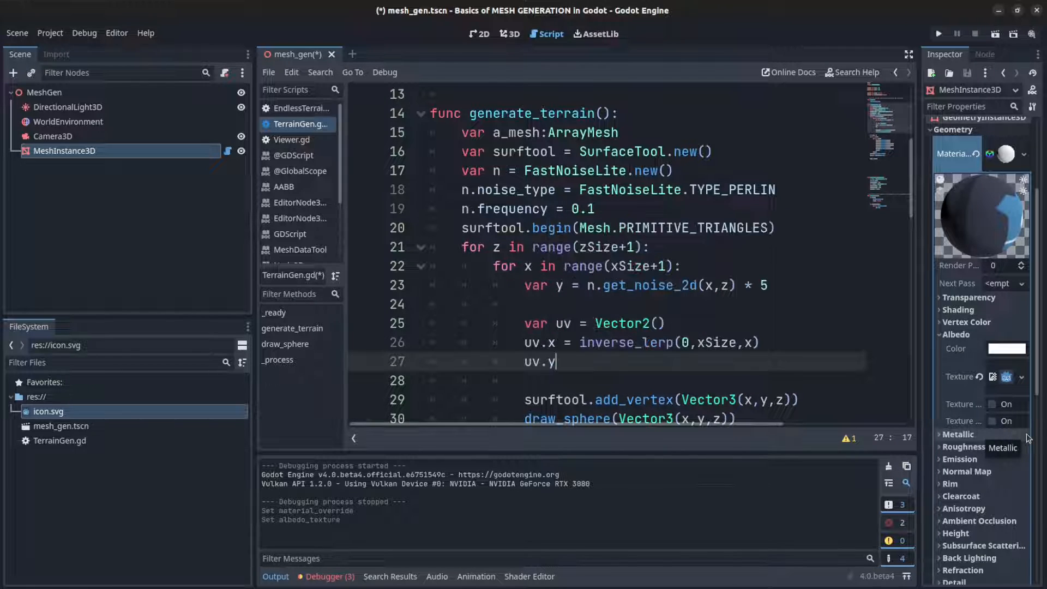
{"action": "type", "text": "= inverse_lerp("}
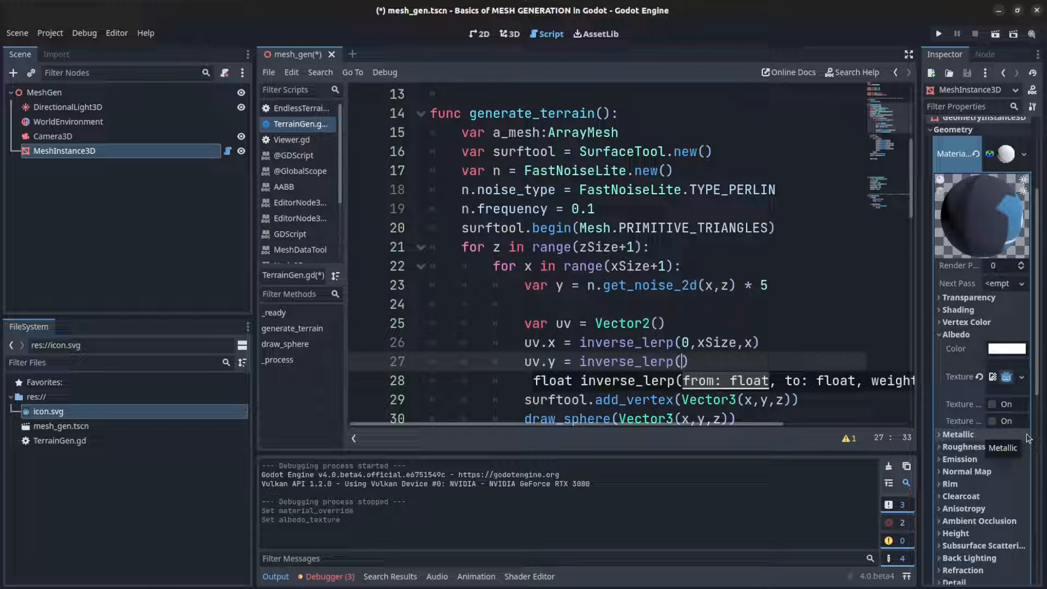
{"action": "type", "text": "0,"}
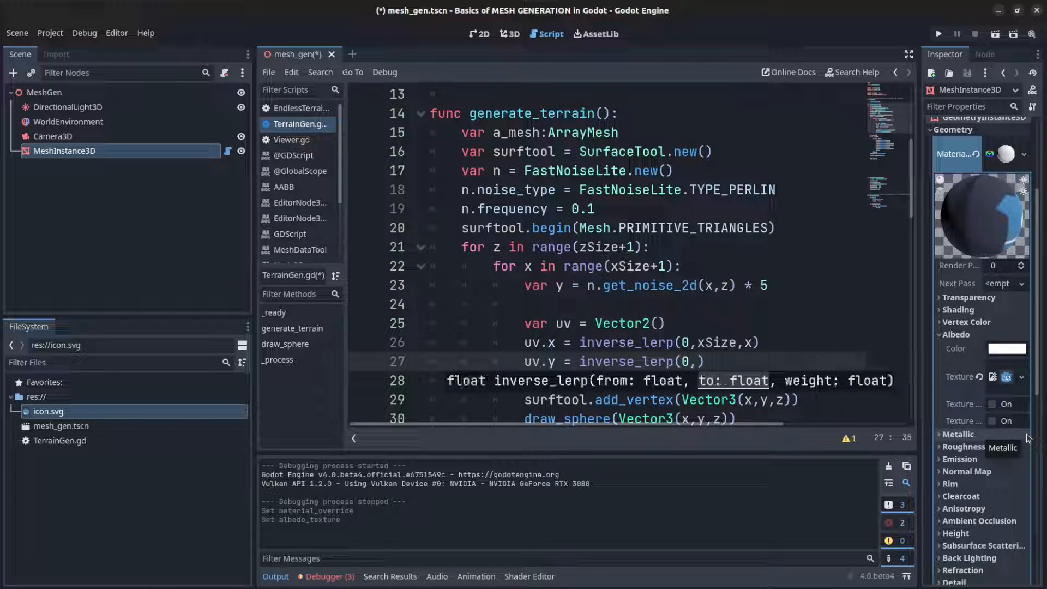
{"action": "type", "text": "zSize,z"}
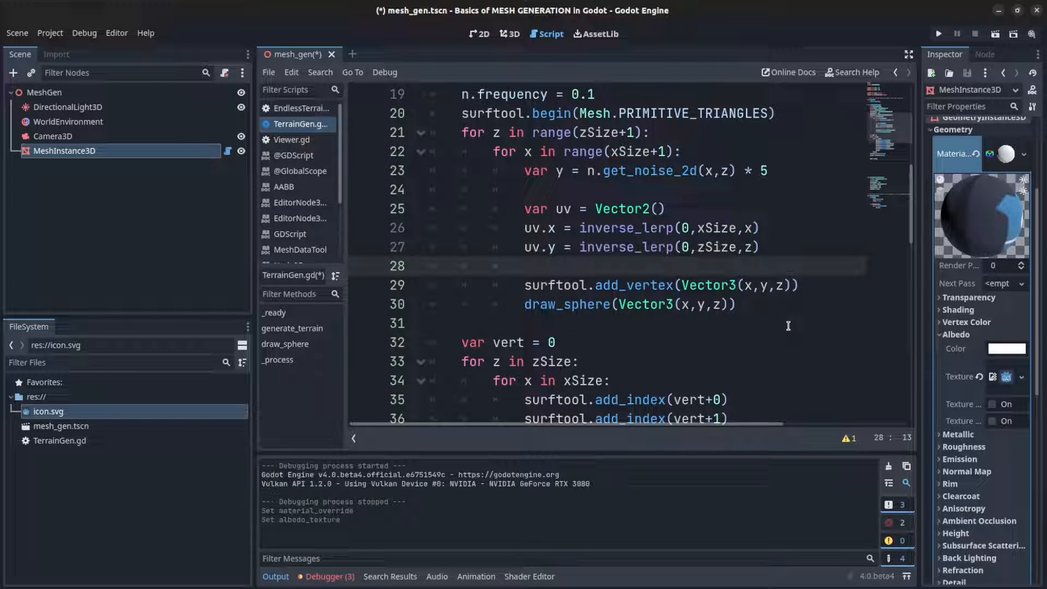
Step: Call surftool.set_uv(uv) for each vertex and save the script
{"action": "type", "text": "surftool"}
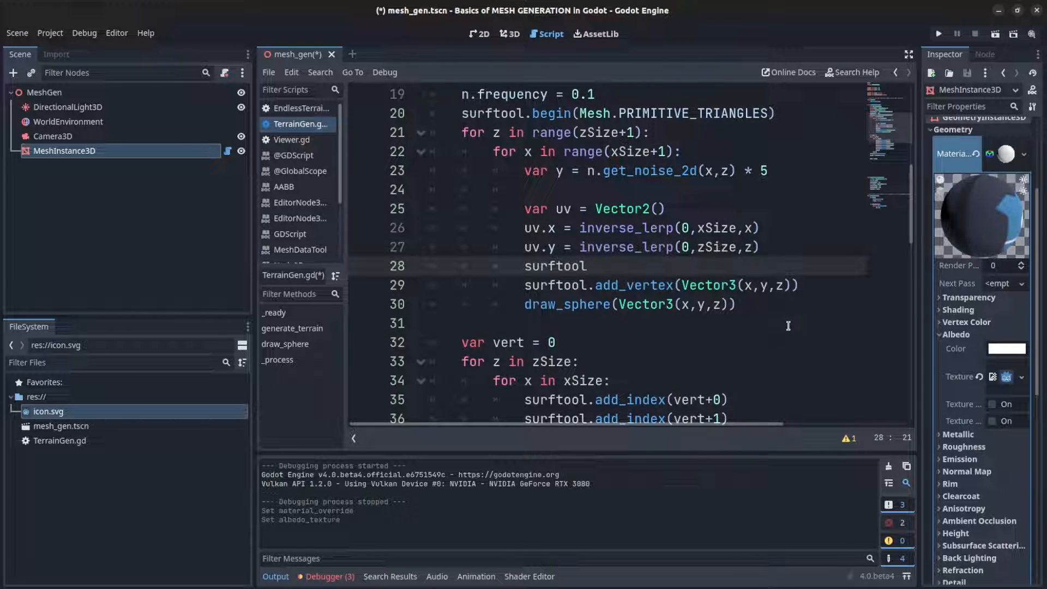
{"action": "type", "text": ".add"}
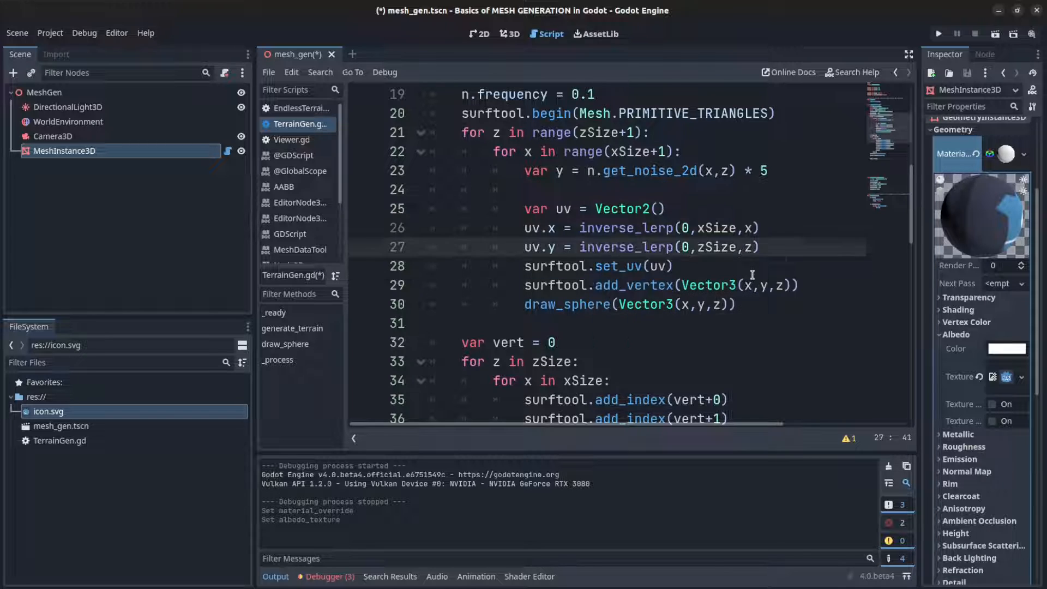
{"action": "key", "text": "ctrl+s"}
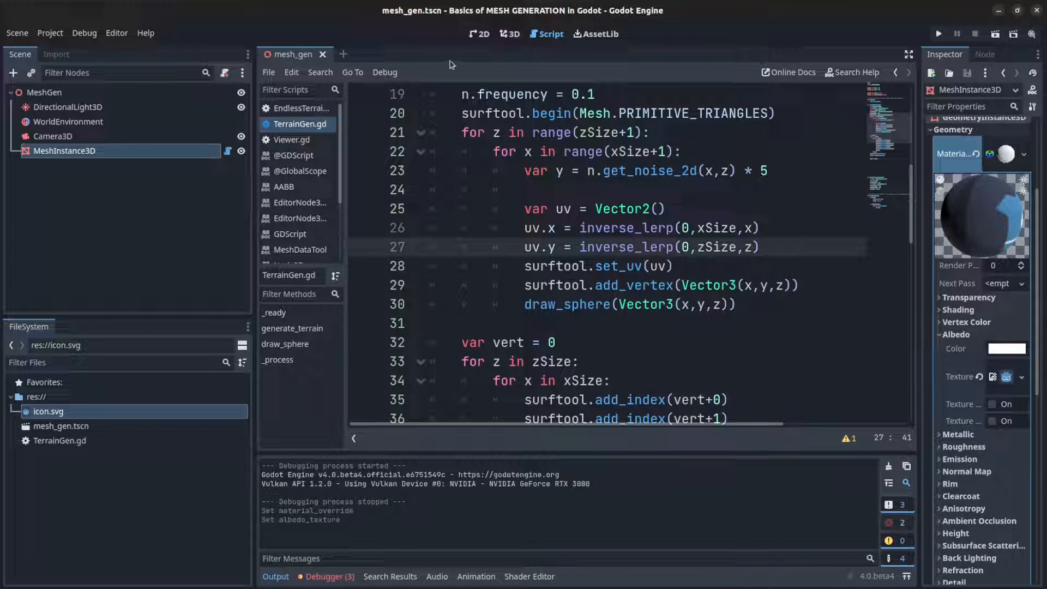
{"action": "left_click", "coordinate": [508, 34]}
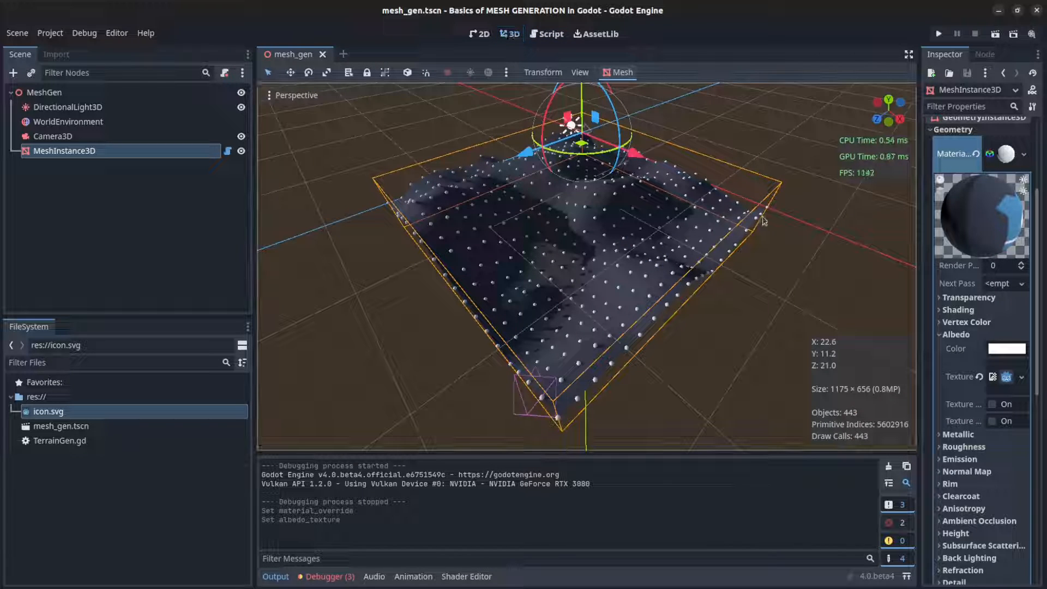
{"action": "left_click", "coordinate": [17, 32]}
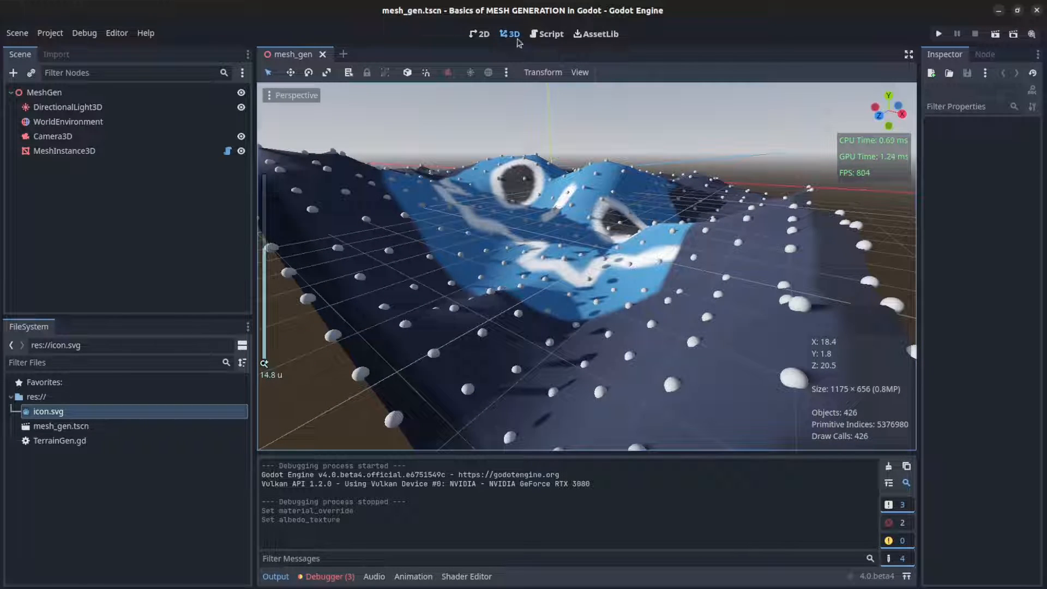
{"action": "left_click", "coordinate": [550, 34]}
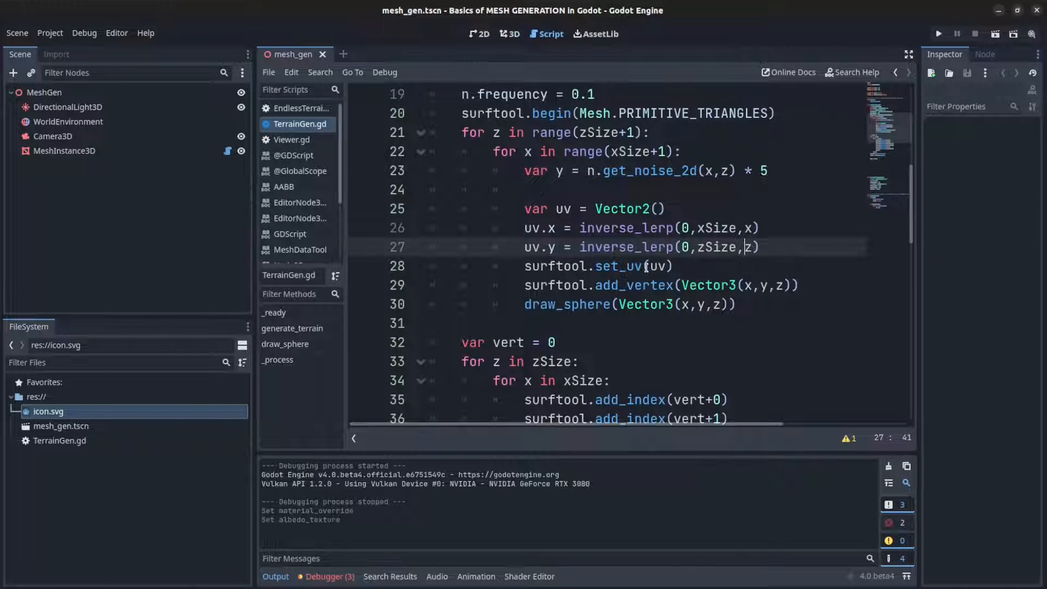
Step: Change line 23 to n.get_noise_2d(x*0.5, z*0.5) * 5 and return to the 3D view
{"action": "scroll", "scroll_direction": "up", "scroll_amount": 3}
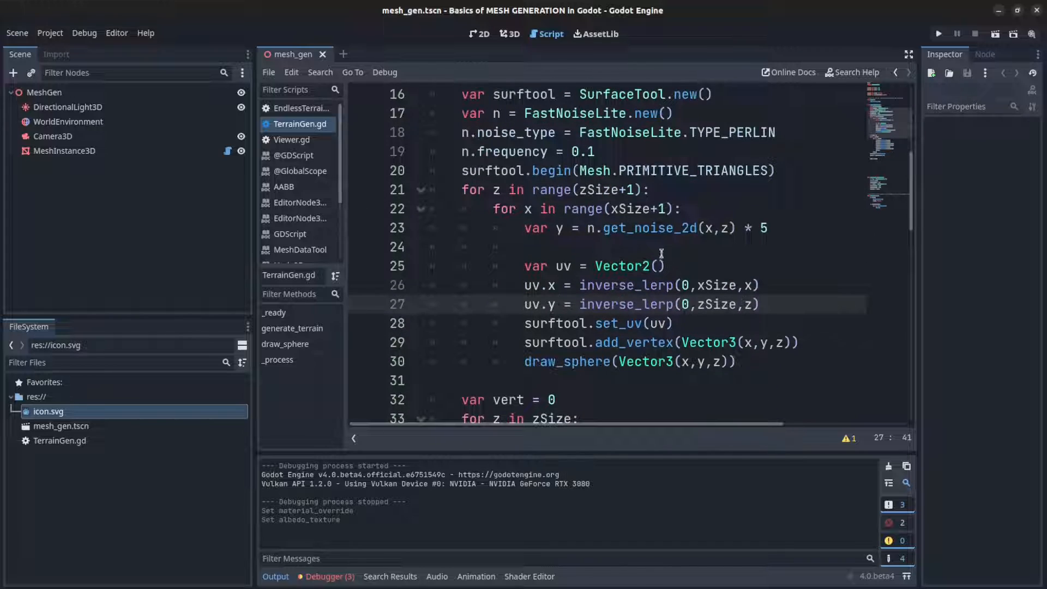
{"action": "left_click", "coordinate": [713, 228]}
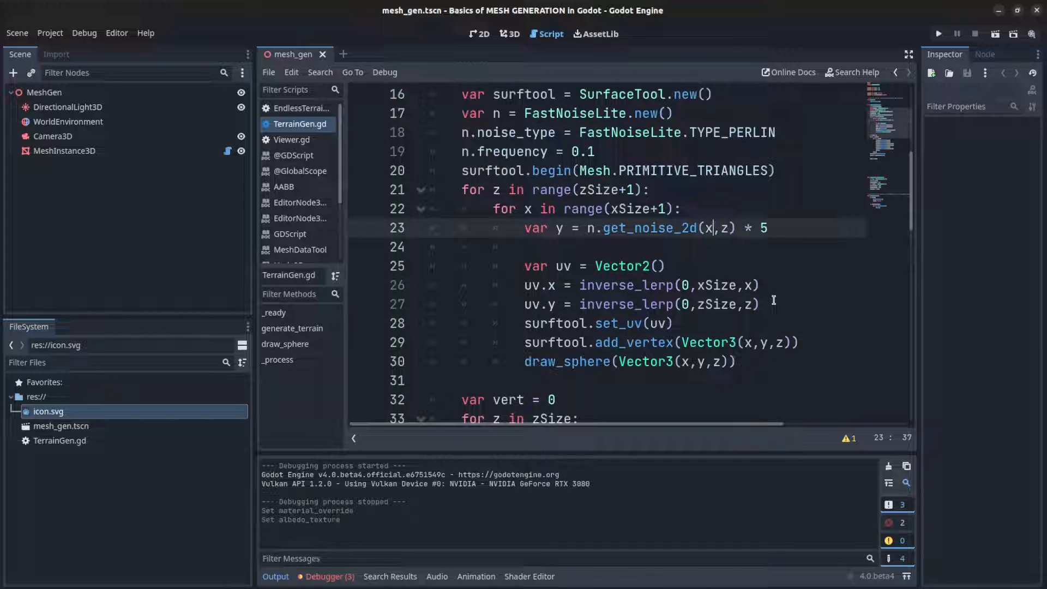
{"action": "type", "text": "*0.5"}
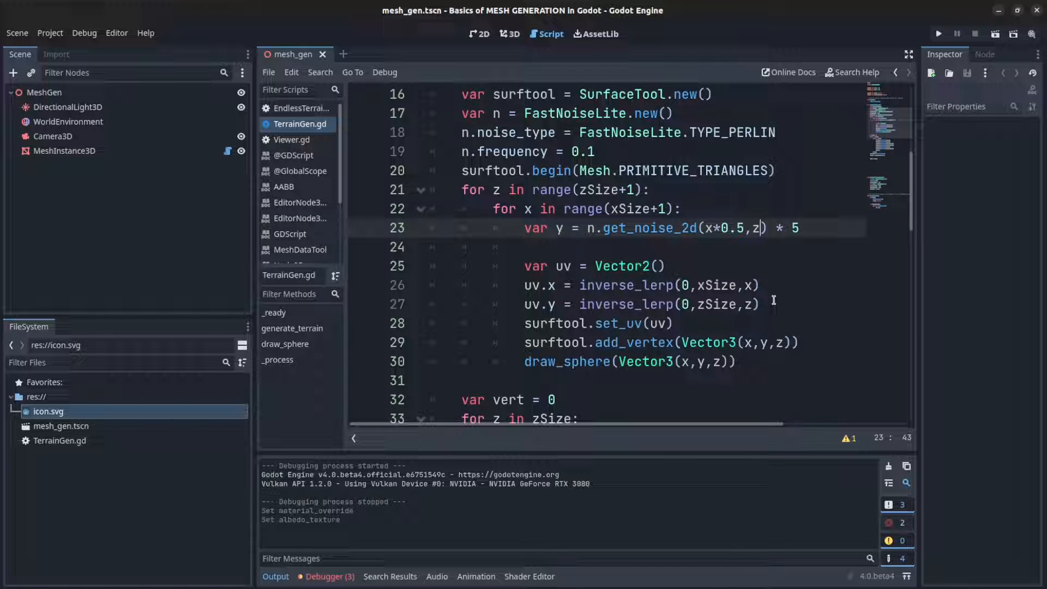
{"action": "type", "text": "*"}
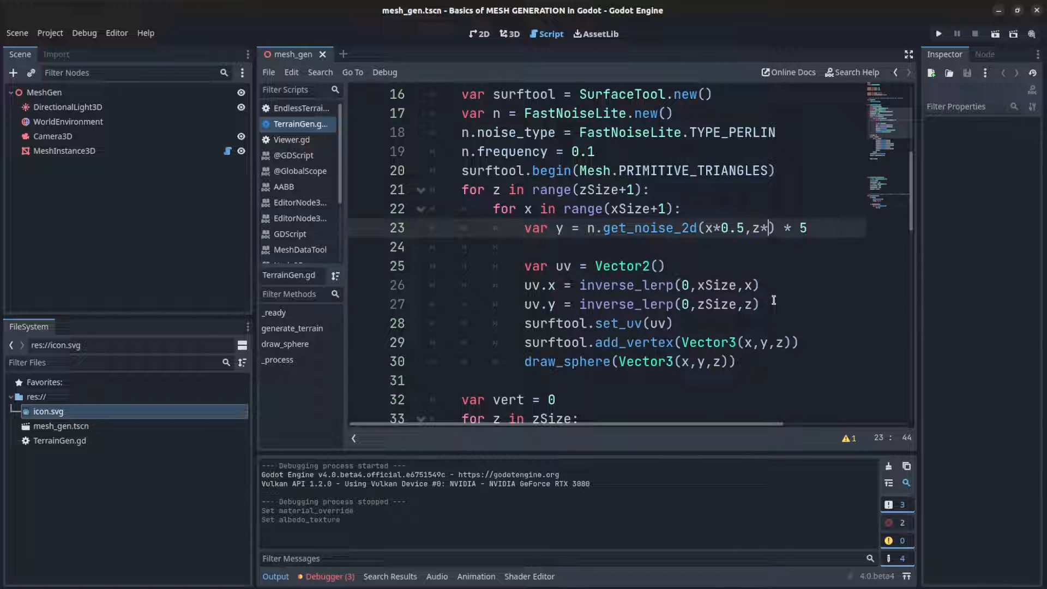
{"action": "type", "text": "0.5"}
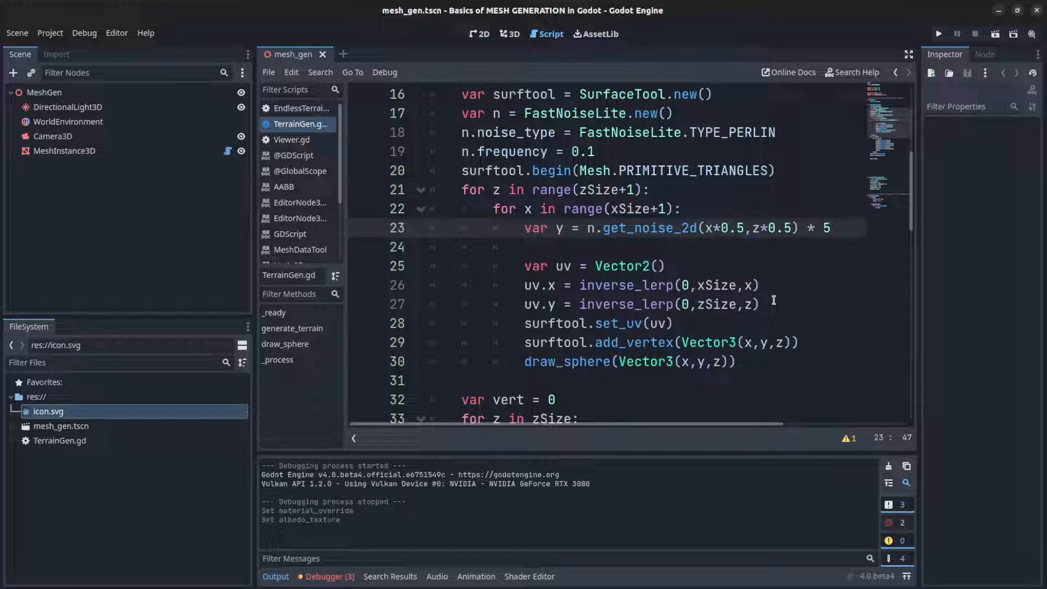
{"action": "left_click", "coordinate": [509, 34]}
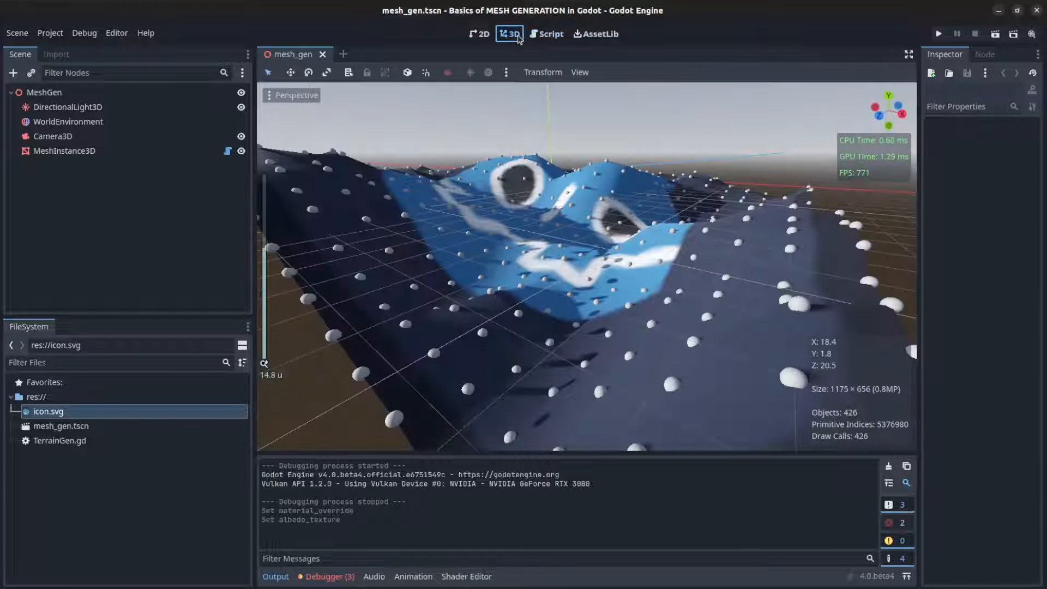